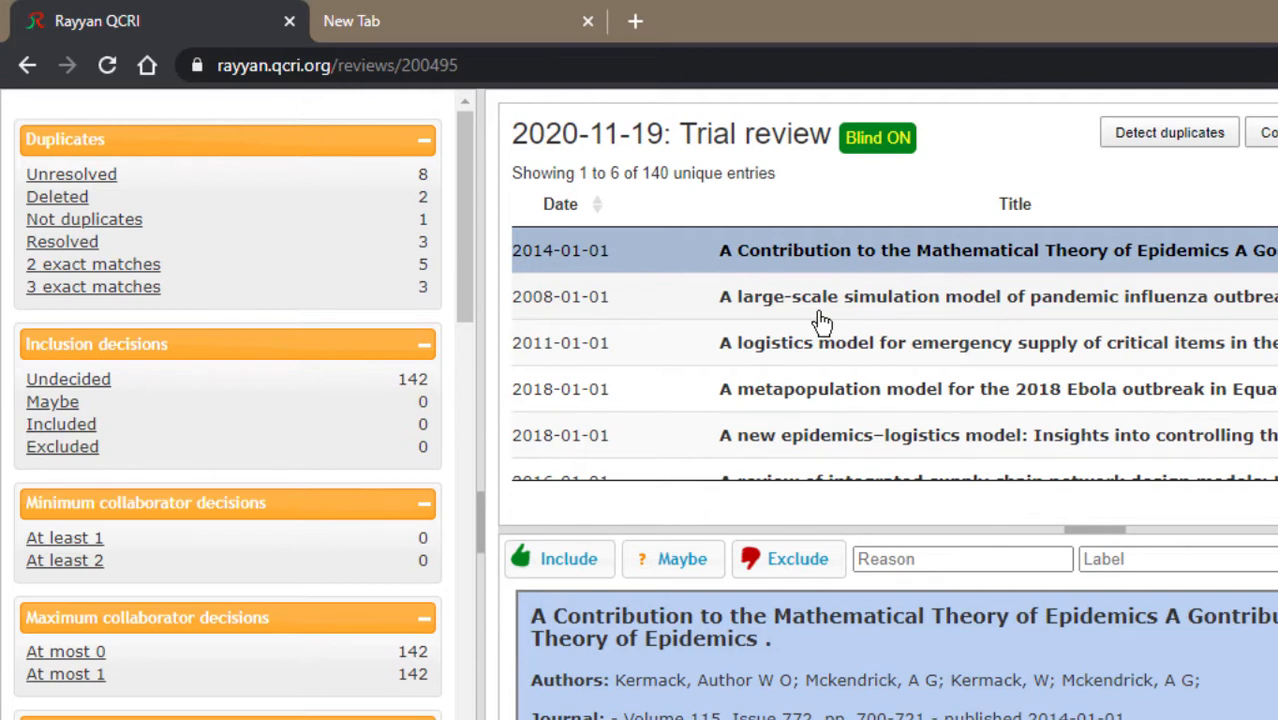
mouse_move(578, 333)
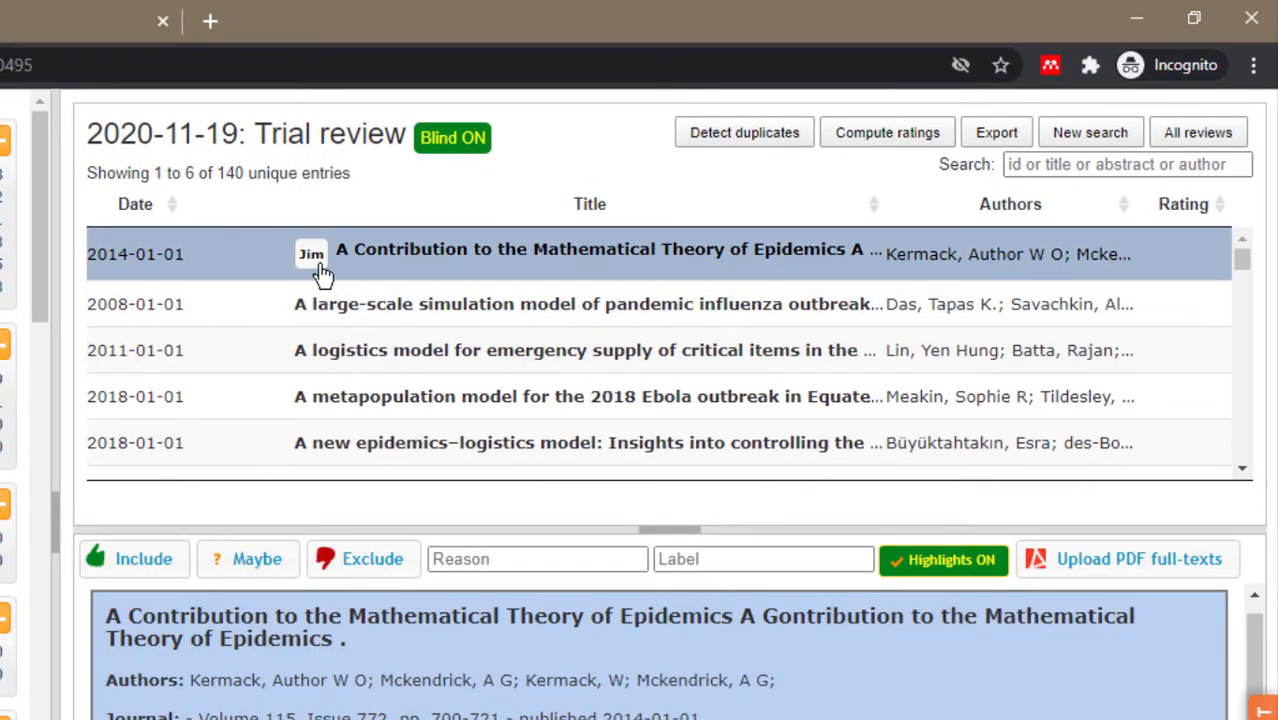
mouse_move(315, 275)
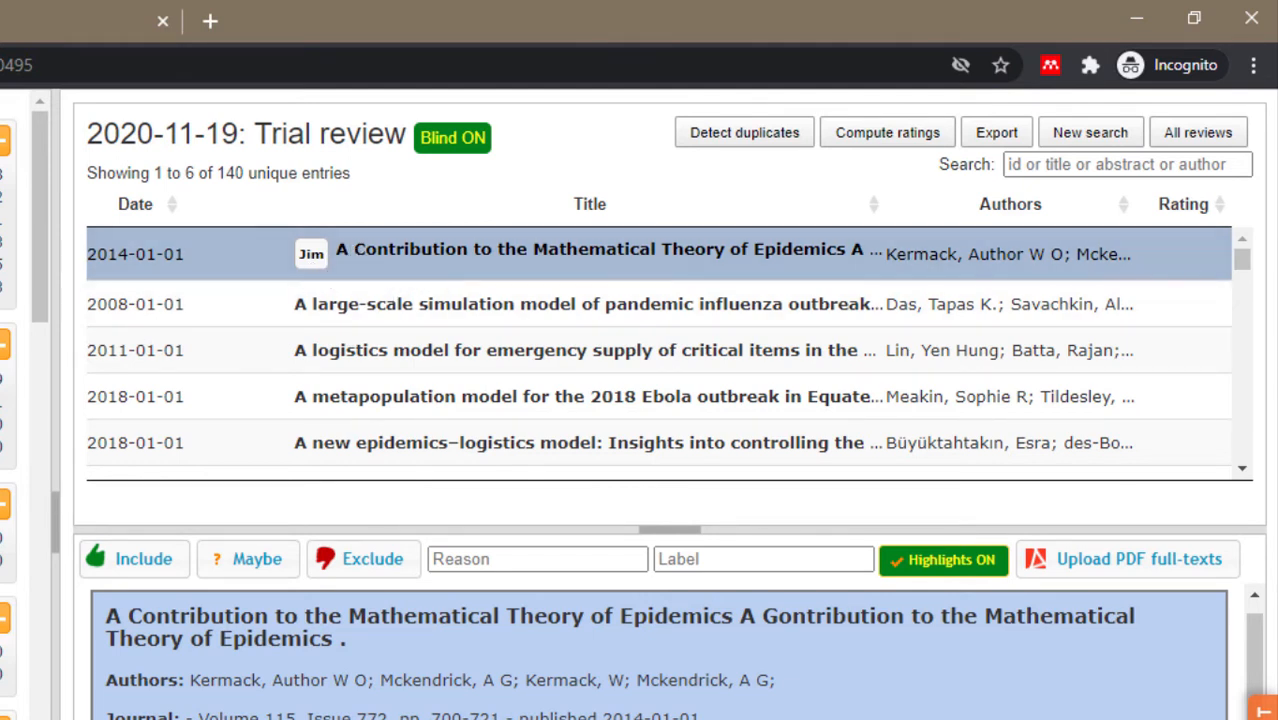
Select the pandemic influenza simulation paper to mark it included.
left_click(580, 304)
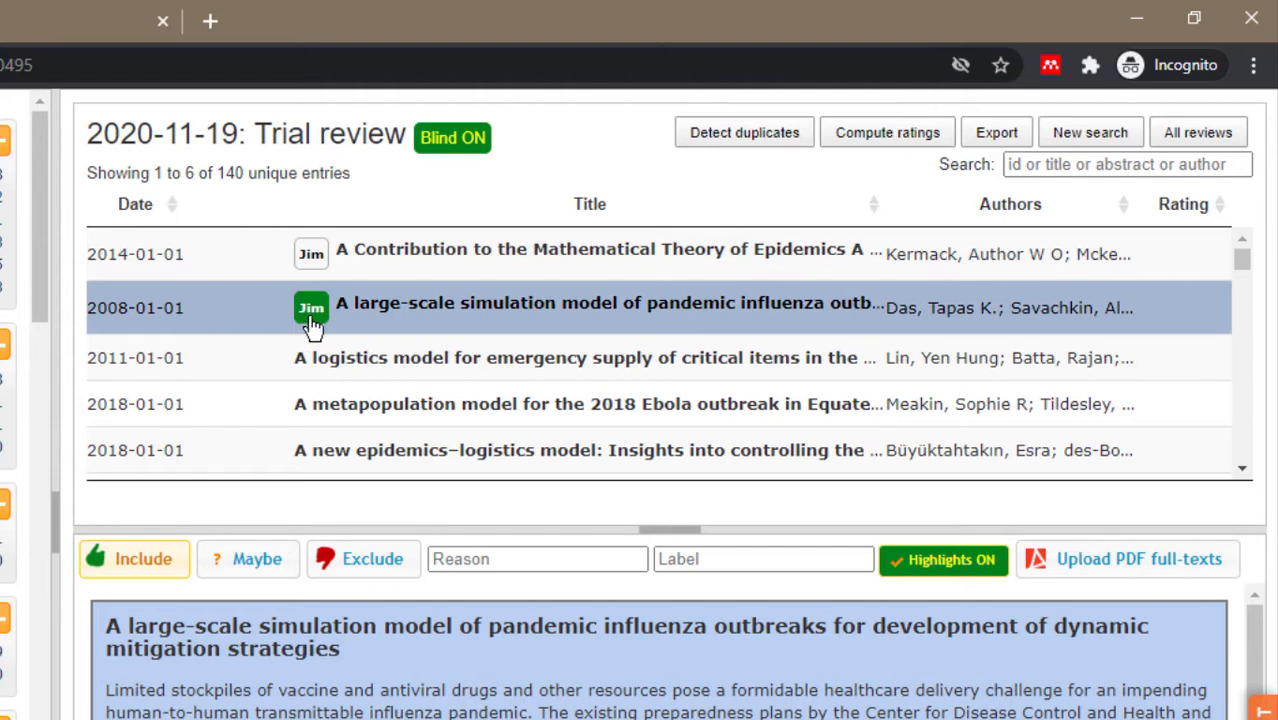
mouse_move(320, 320)
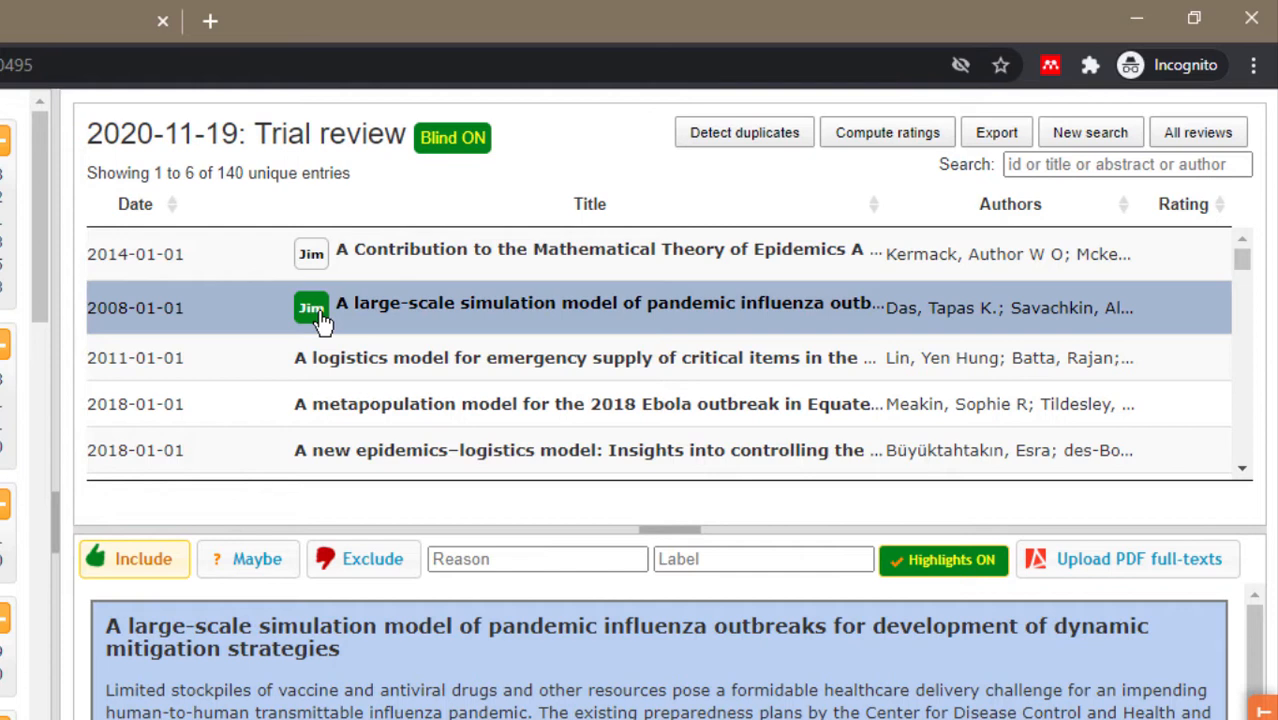
mouse_move(372, 368)
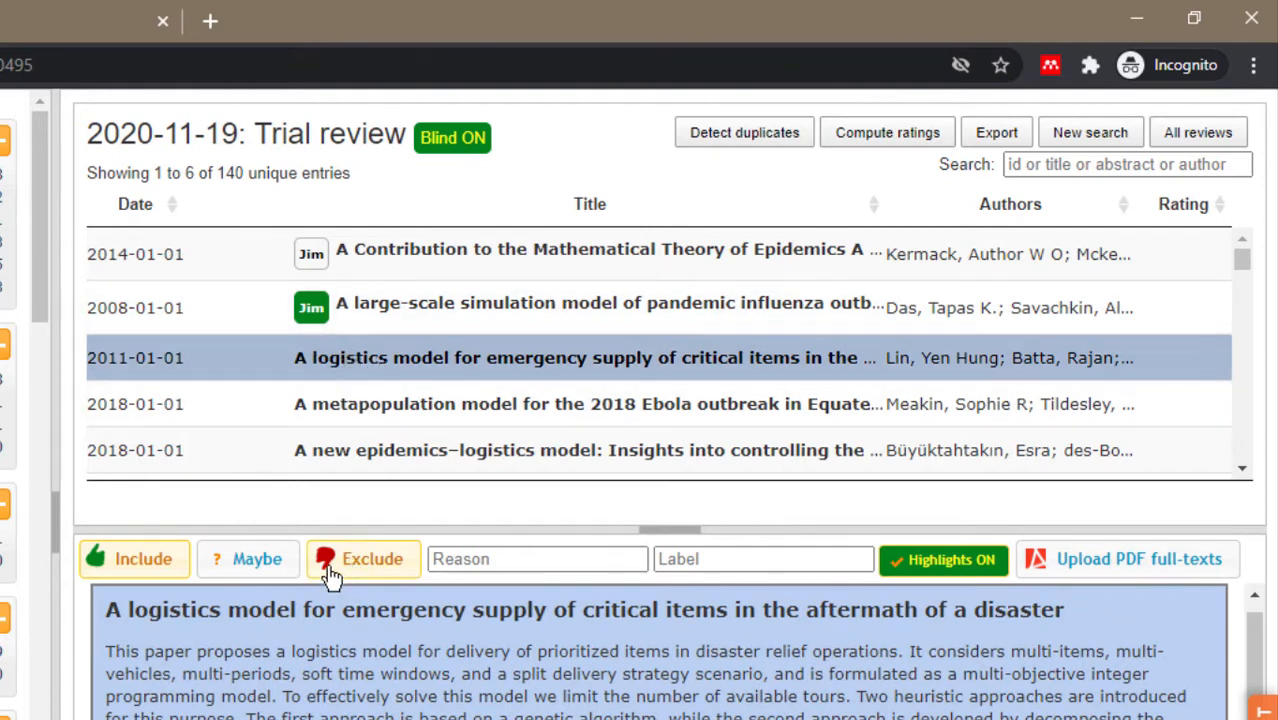
Exclude the disaster logistics paper with a newly created 'not in scope' reason.
left_click(363, 558)
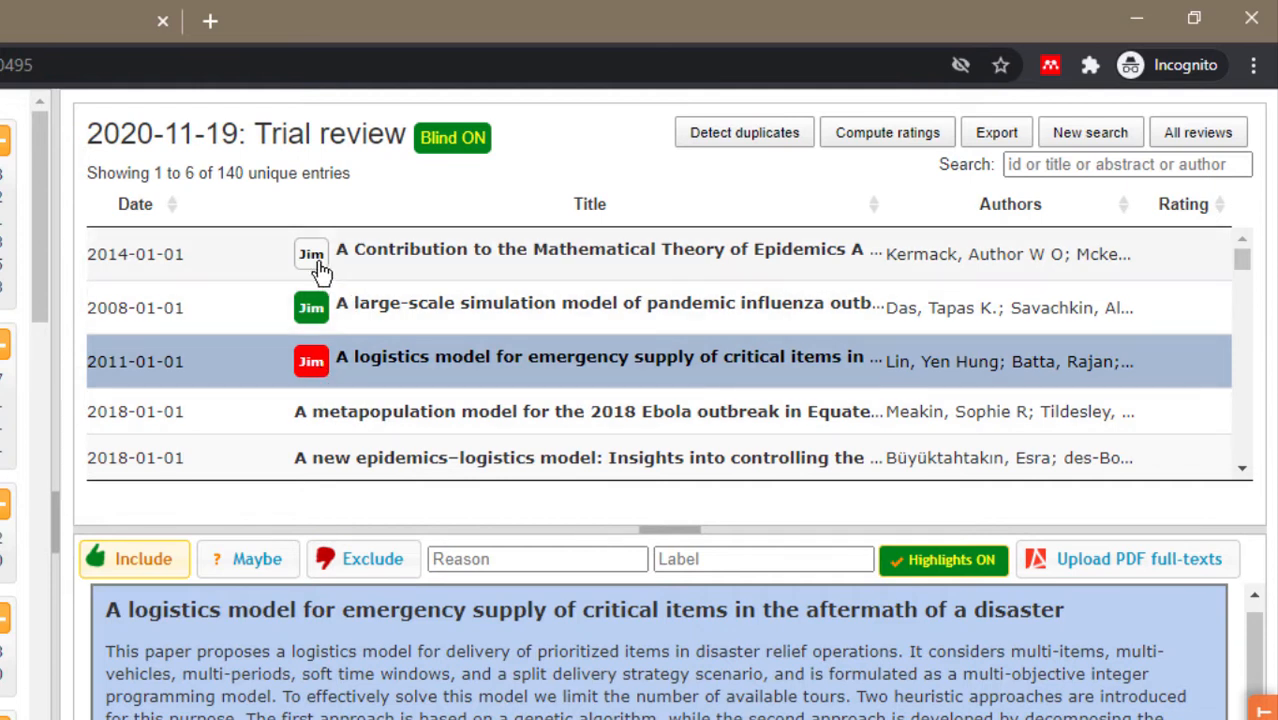
mouse_move(320, 388)
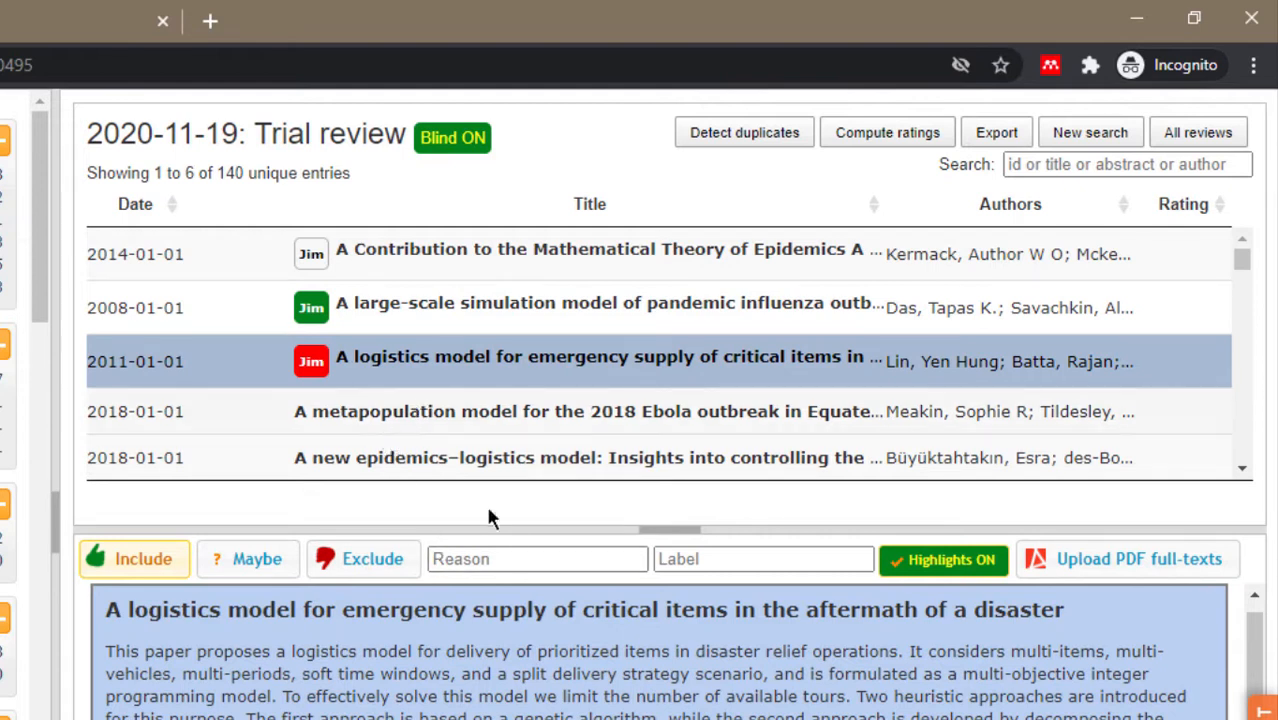
left_click(537, 558)
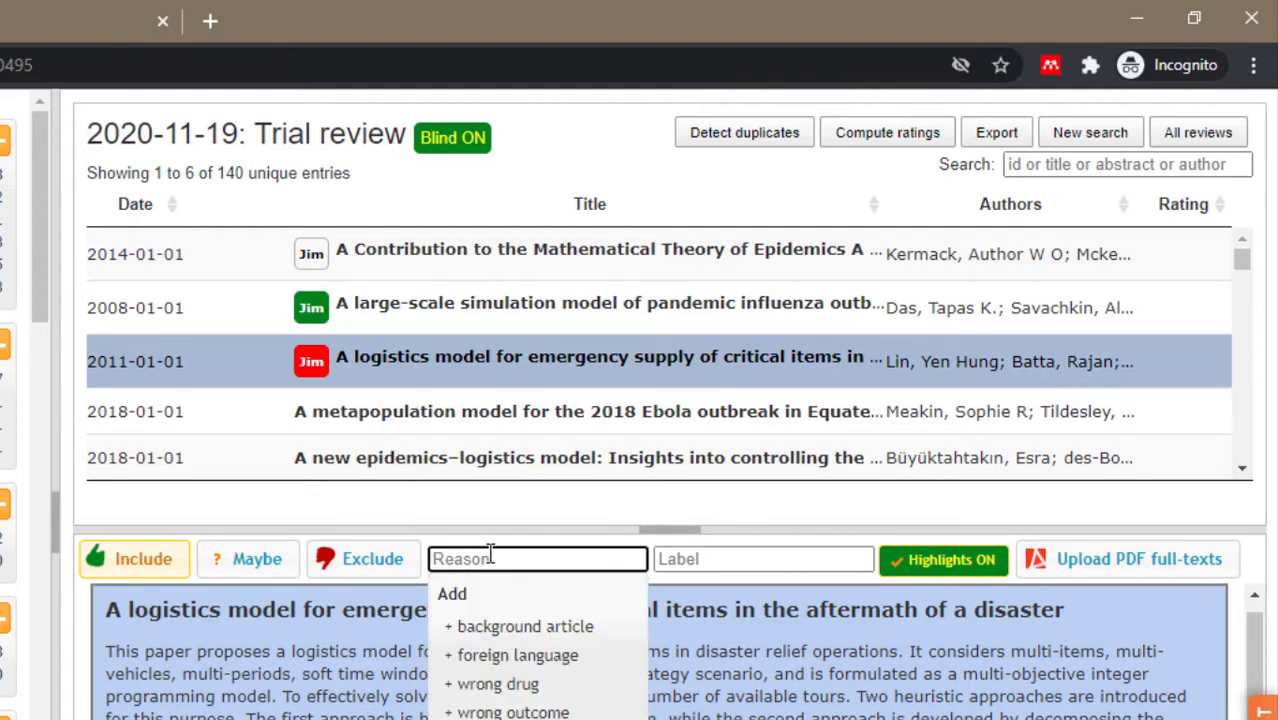
left_click(537, 558)
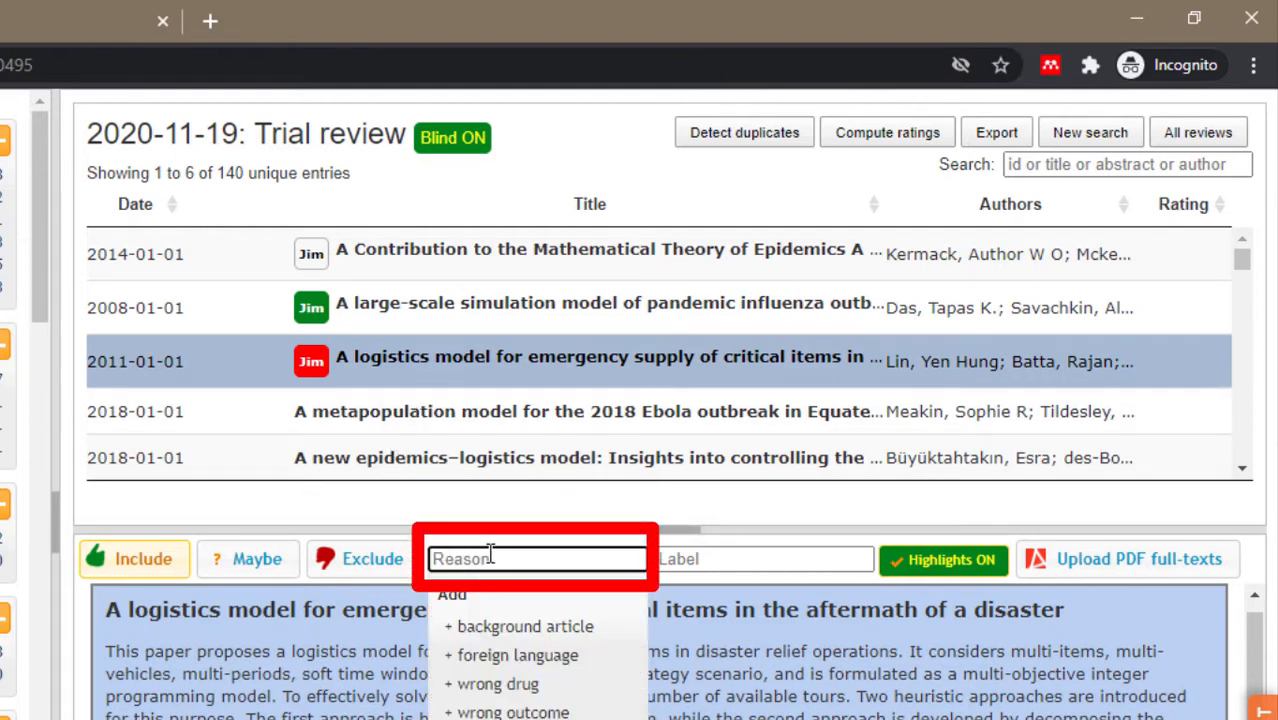
type("not in scope")
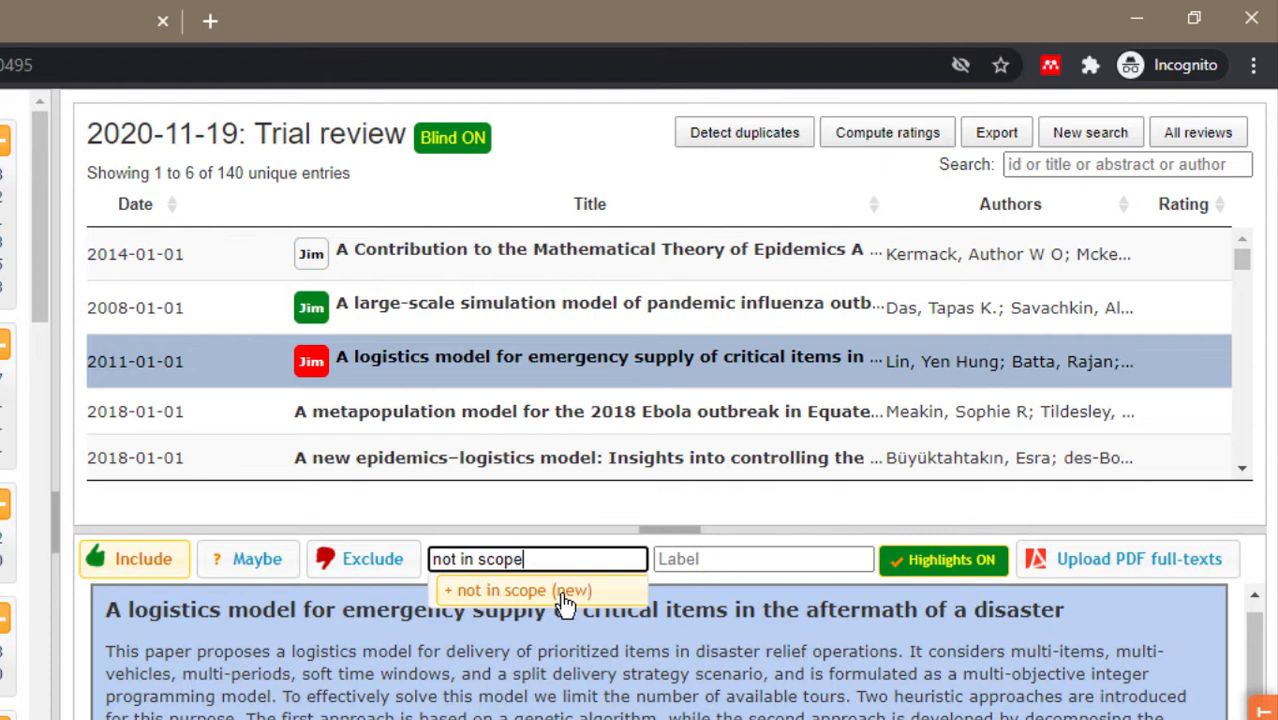
mouse_move(452, 605)
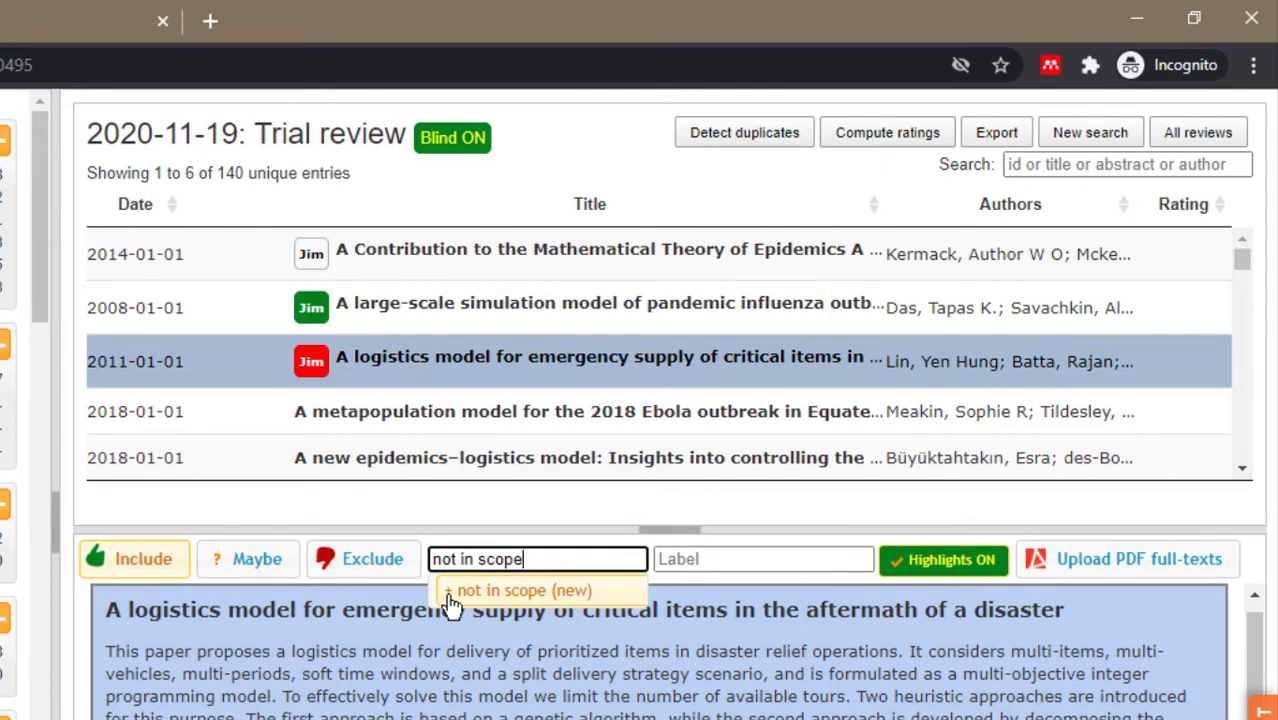
left_click(523, 590)
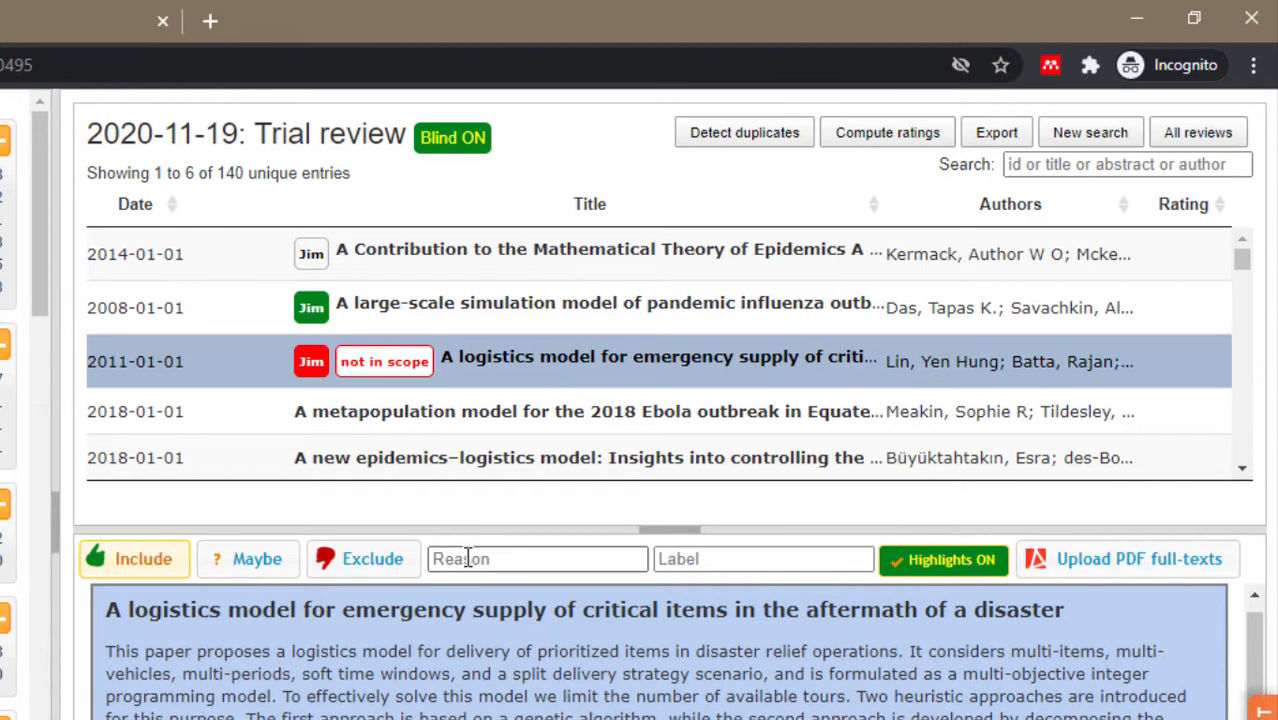
left_click(537, 558)
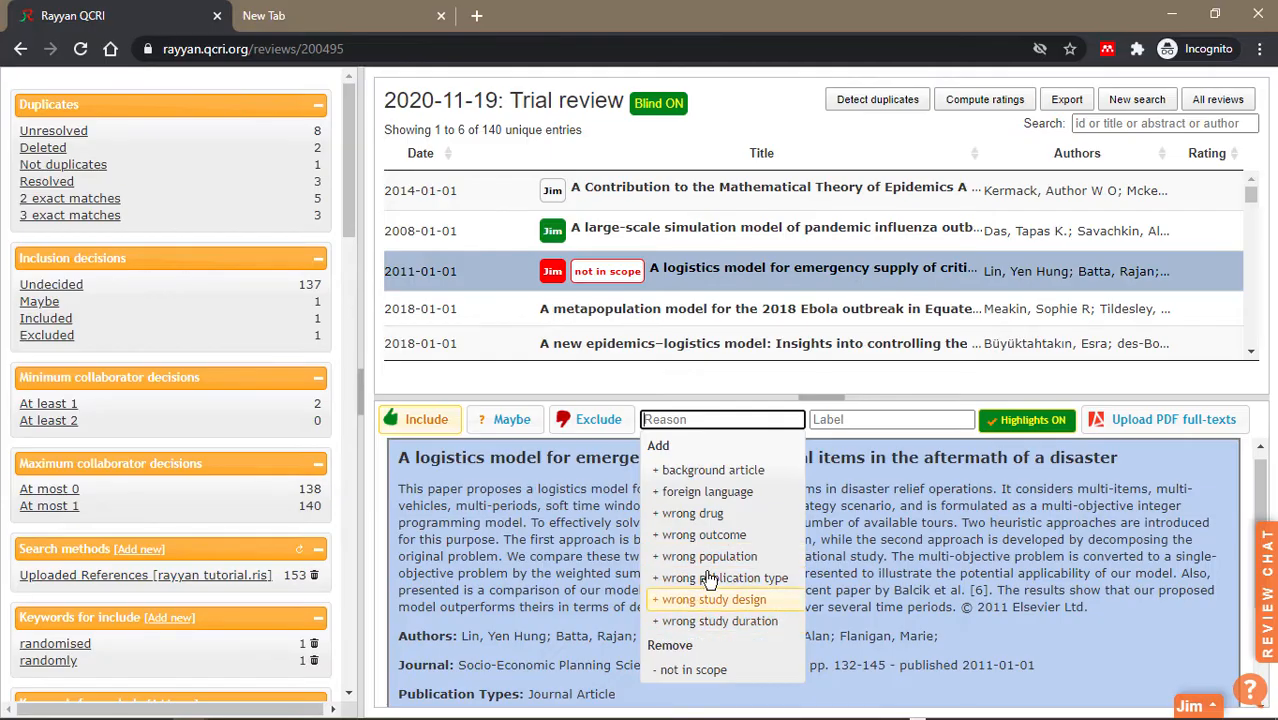
mouse_move(720, 578)
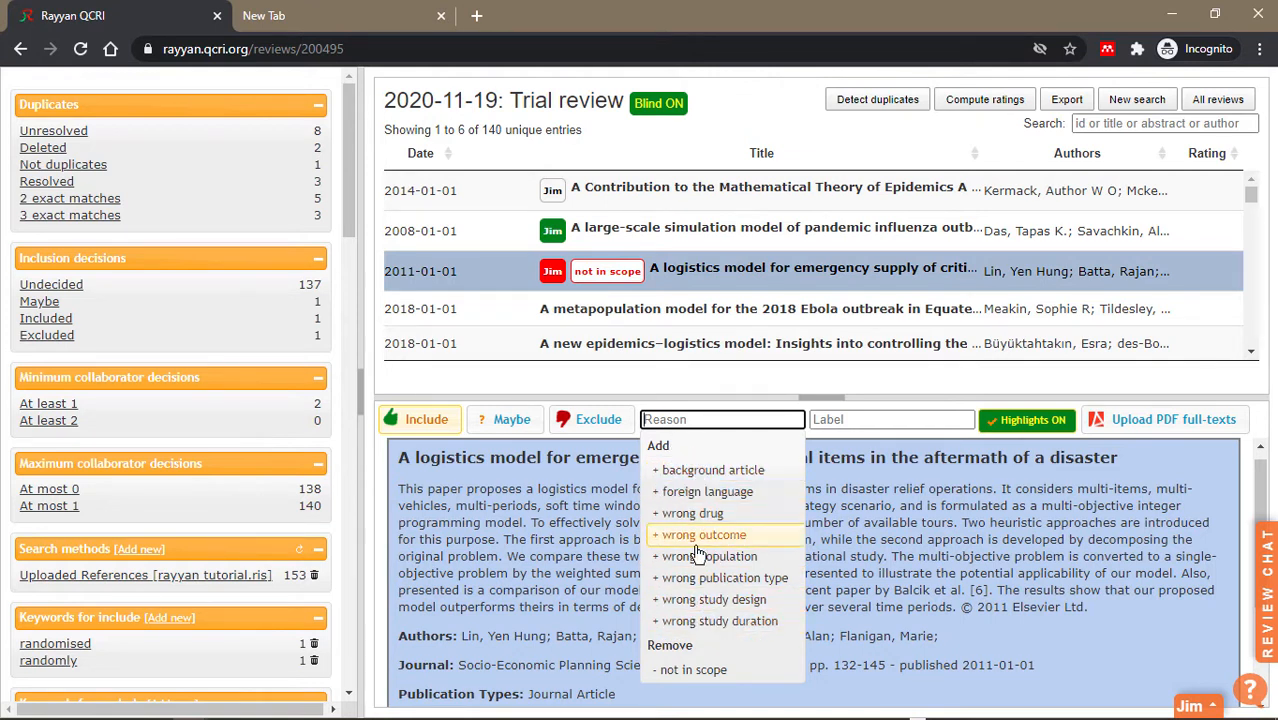
Create the label 'metaanalysis' and apply it to the disaster logistics paper.
left_click(890, 419)
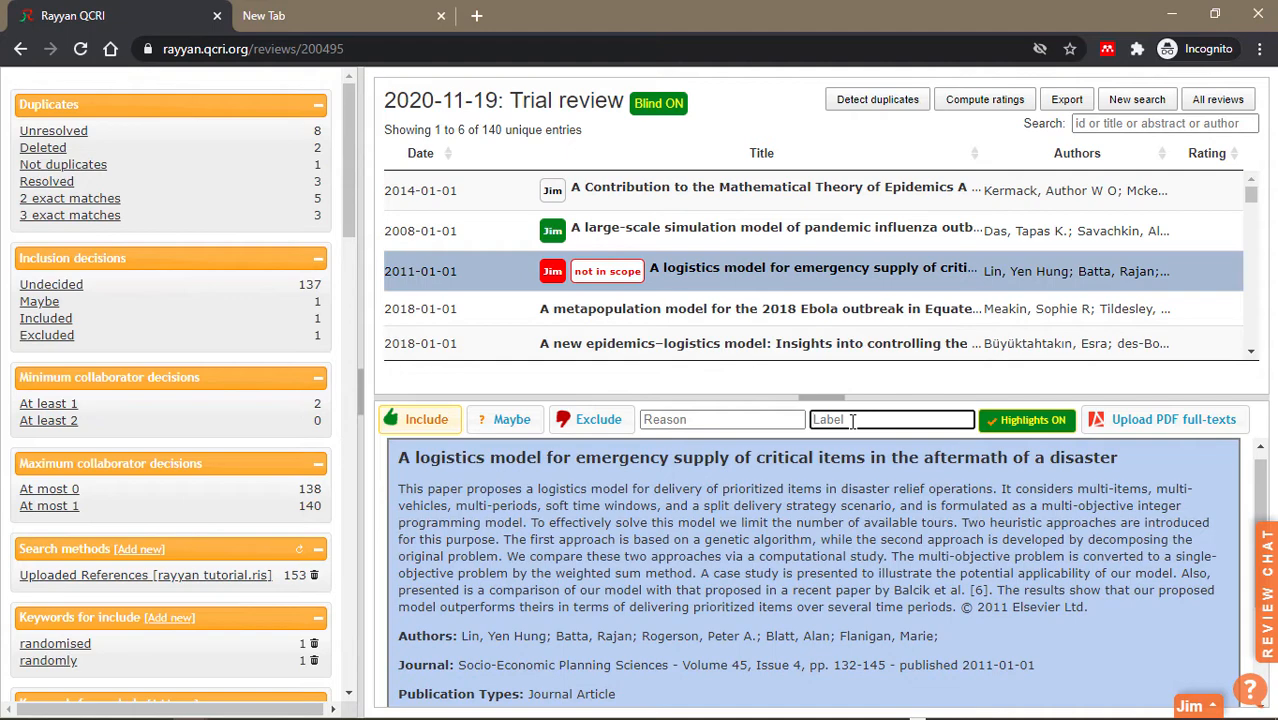
left_click(756, 308)
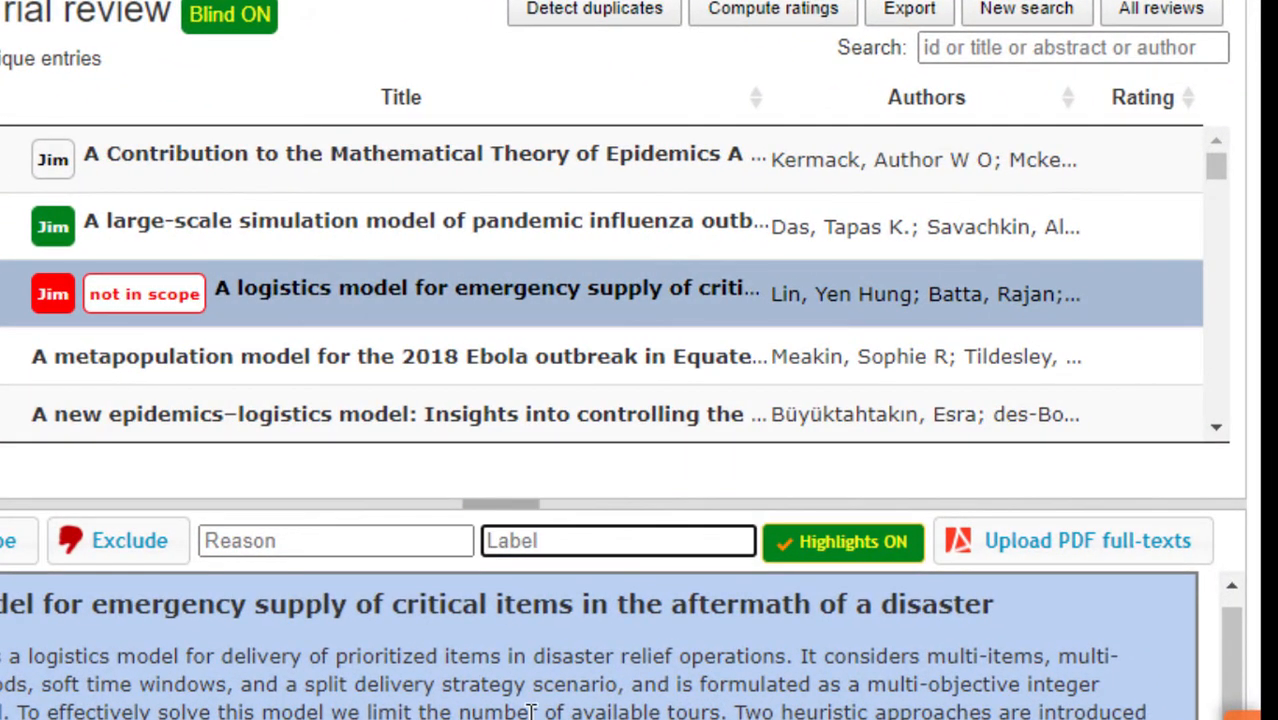
type("meta")
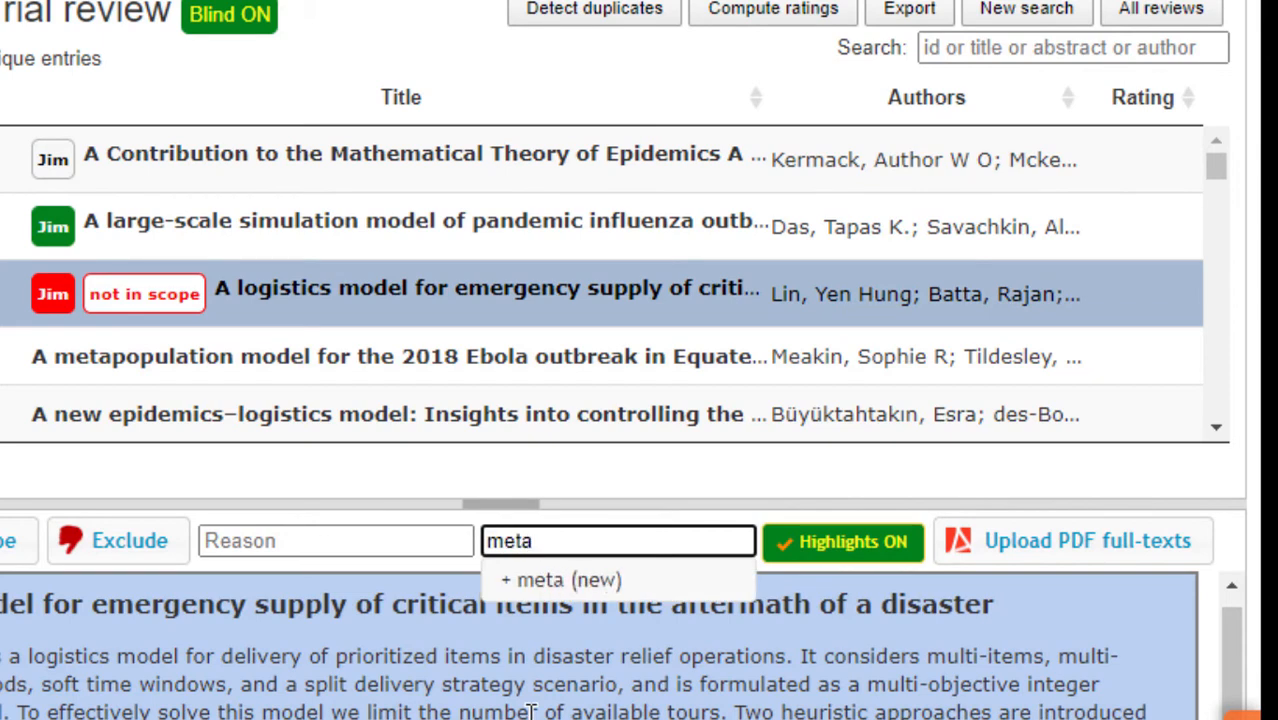
type("analysis")
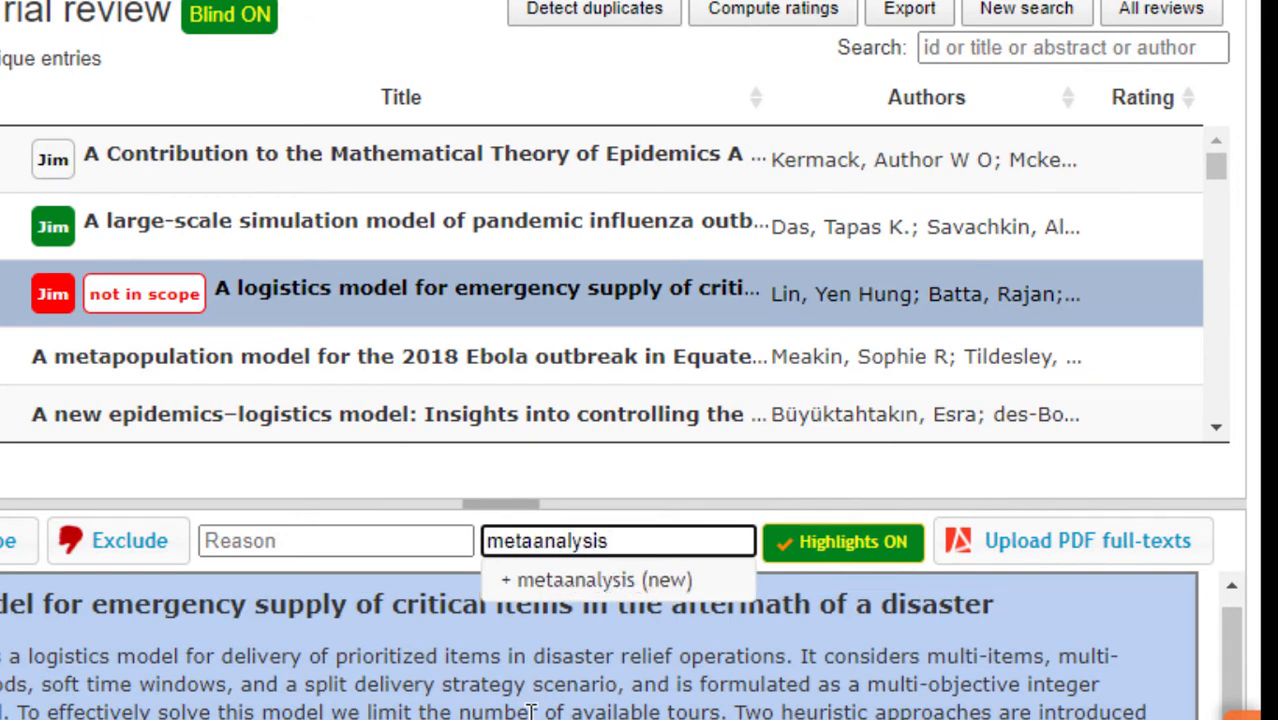
left_click(594, 580)
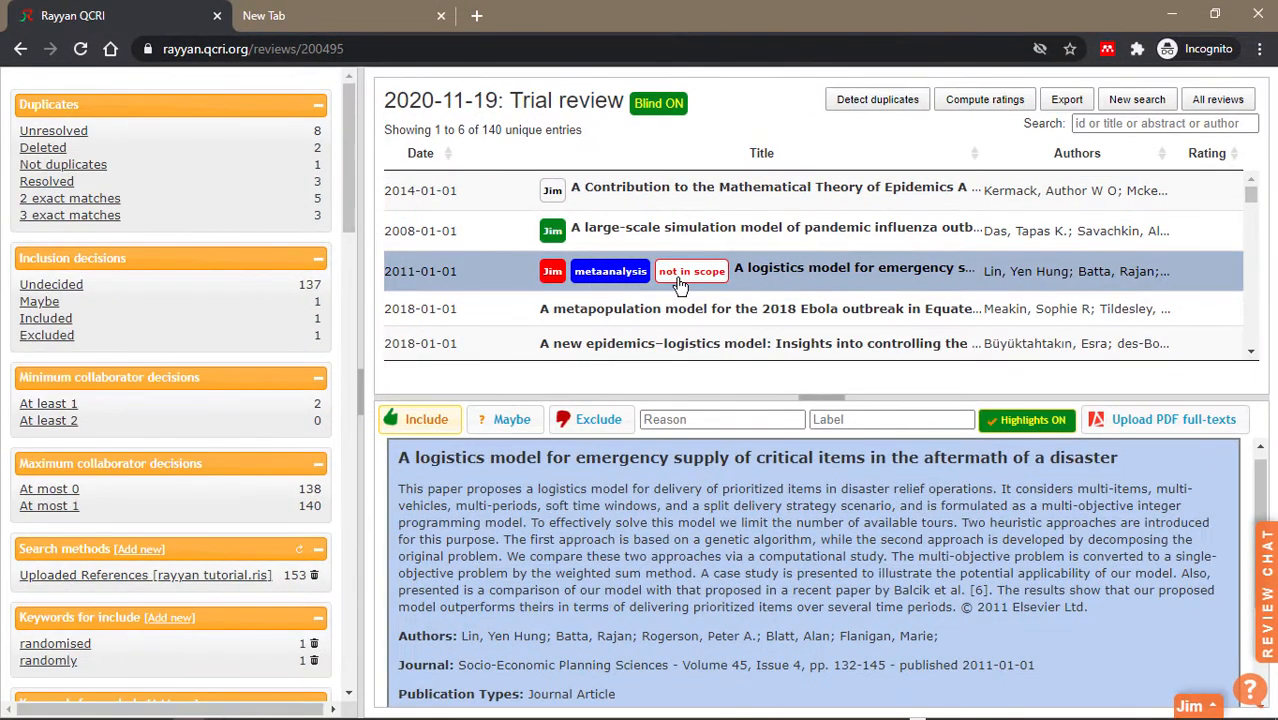
mouse_move(610, 271)
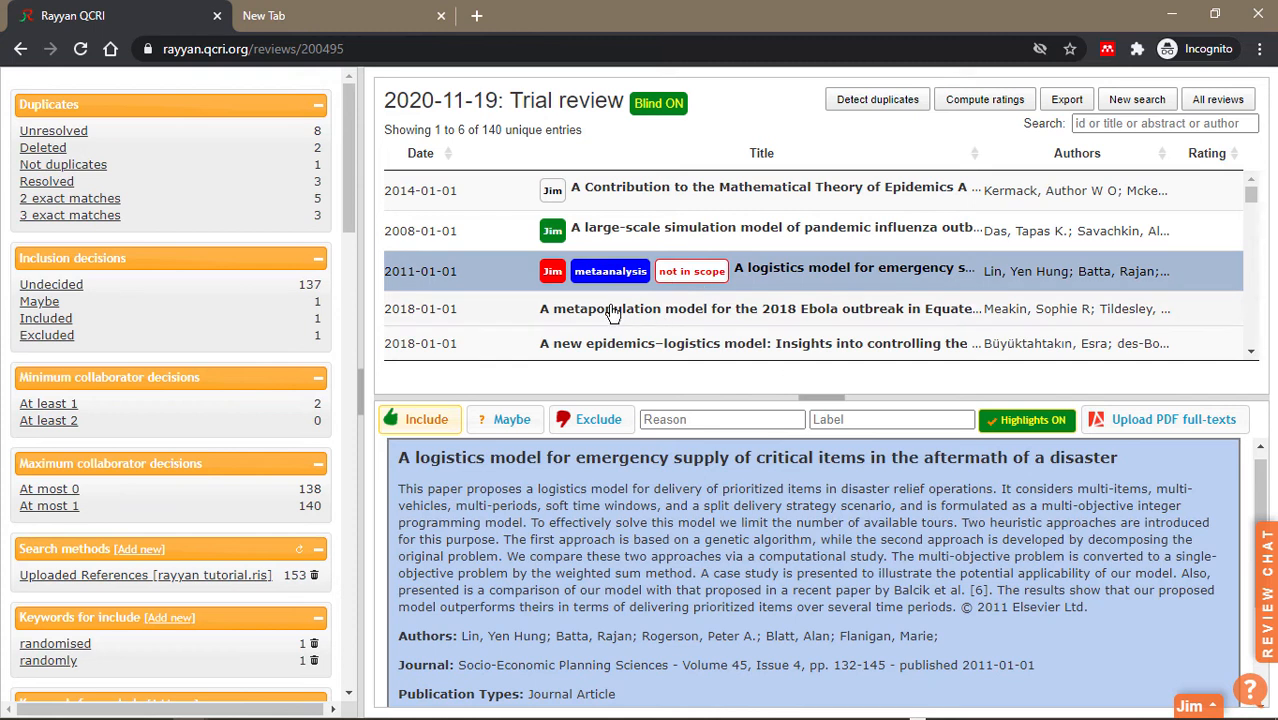
Exclude the 2018 Ebola metapopulation paper as 'not in scope' and new 'Not English'; open the epidemics–logistics paper.
left_click(591, 419)
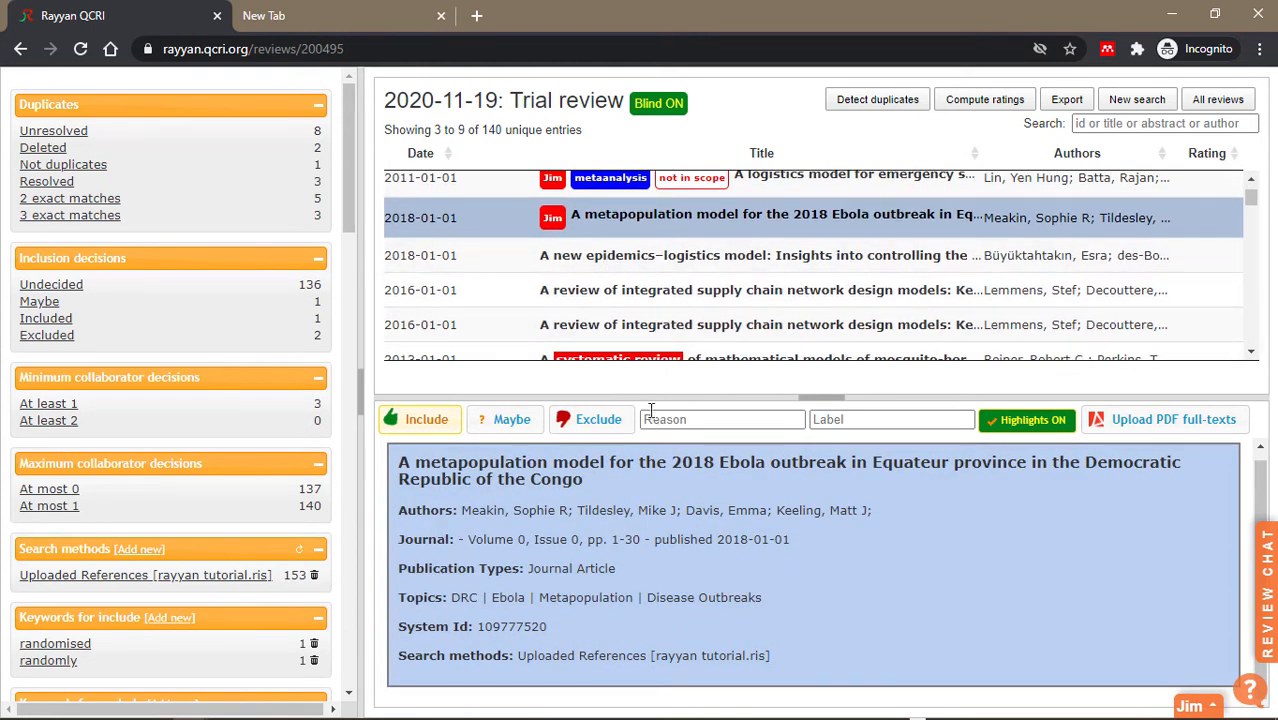
left_click(720, 419)
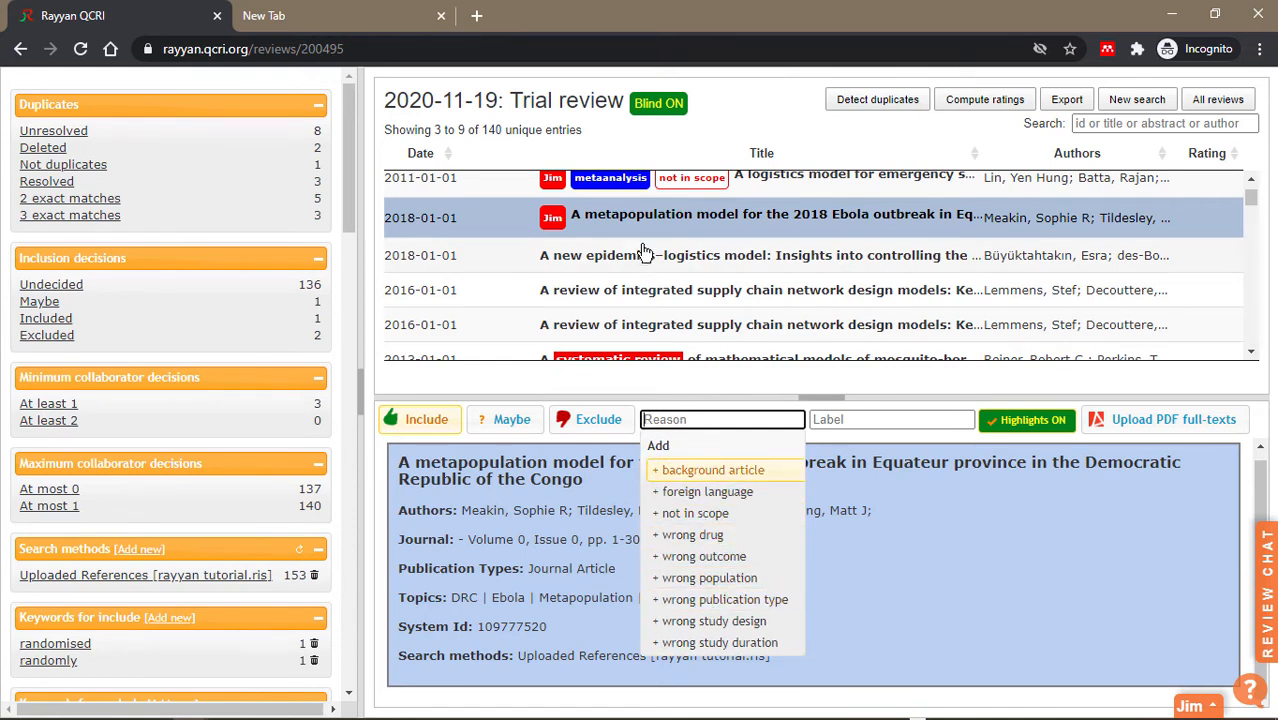
left_click(697, 513)
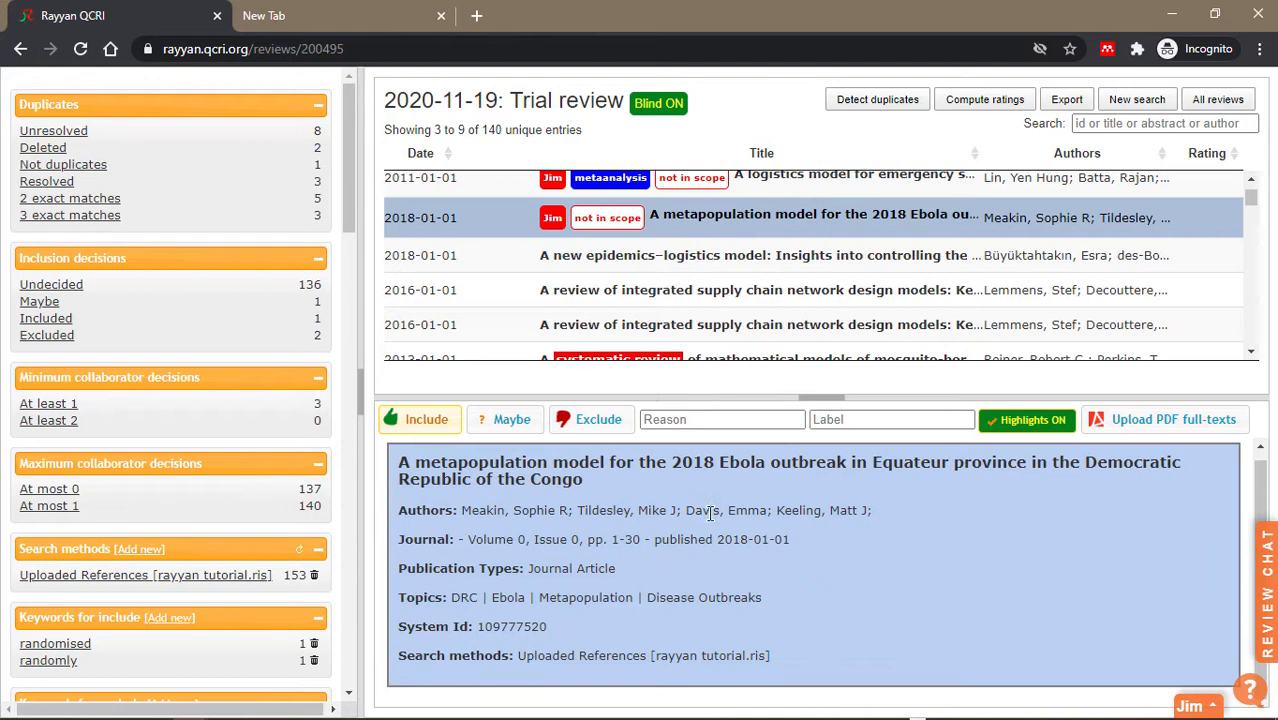
left_click(722, 419)
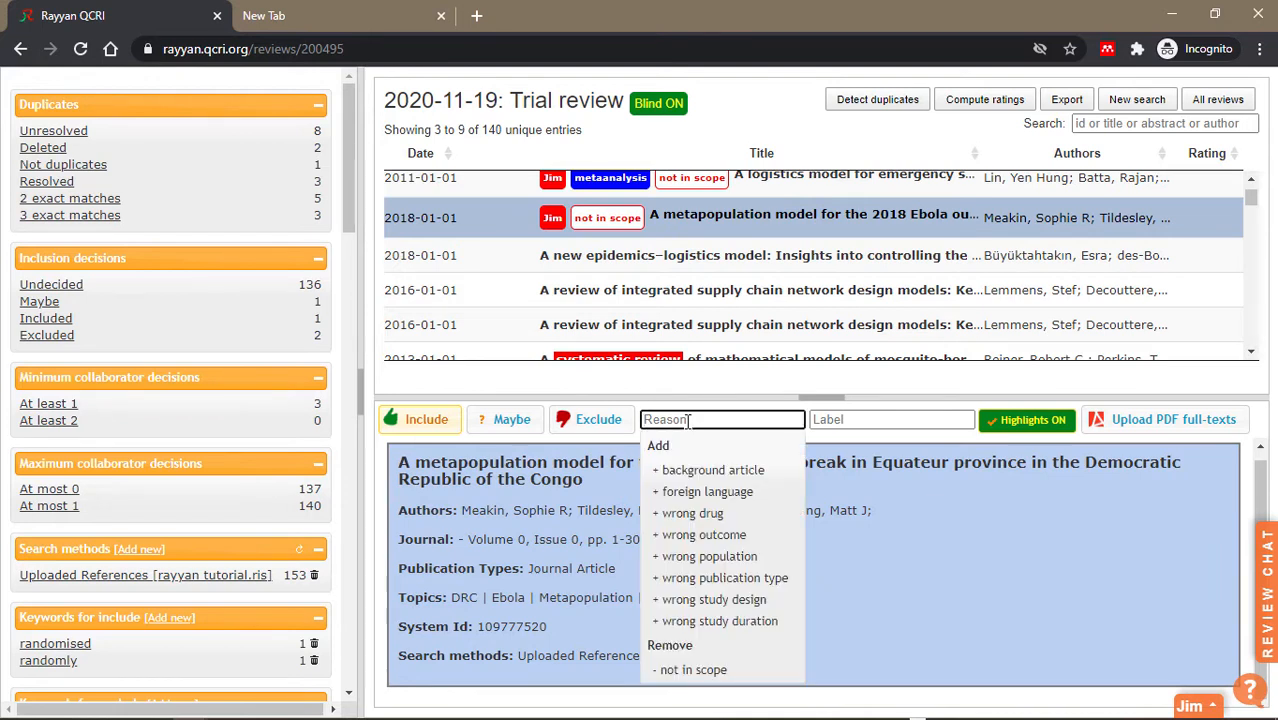
type("Not English")
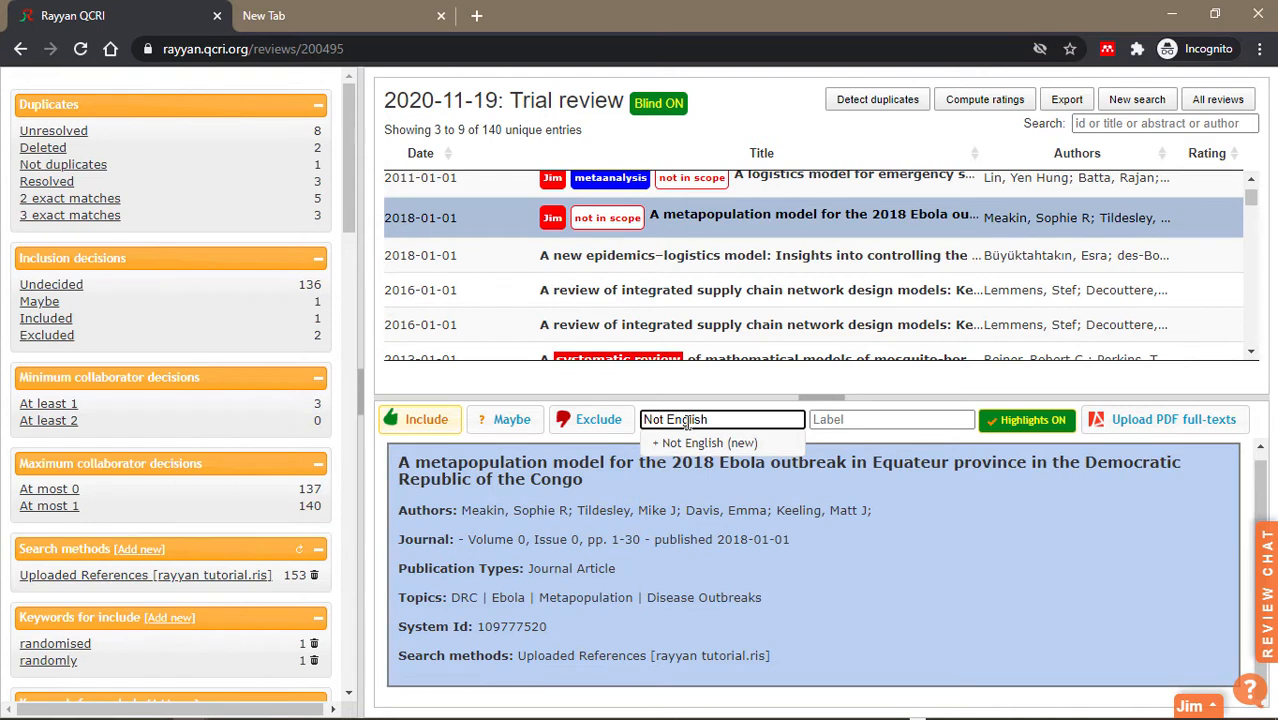
left_click(703, 443)
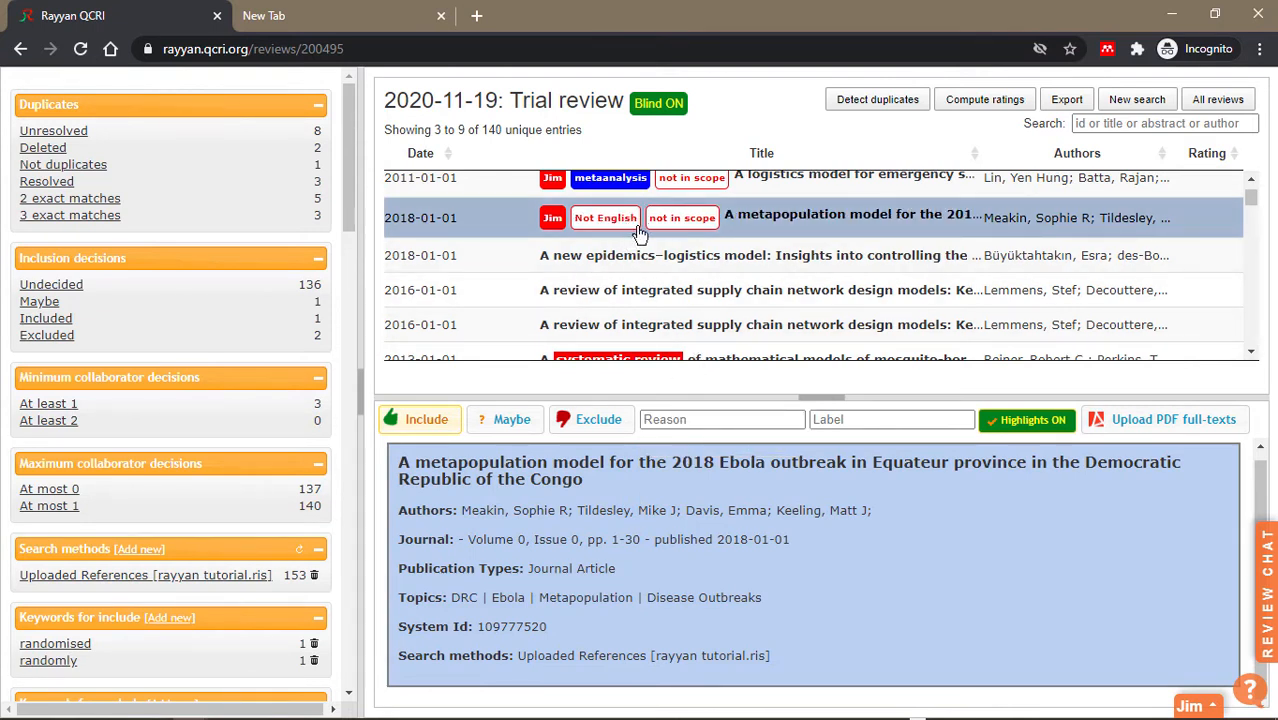
mouse_move(633, 273)
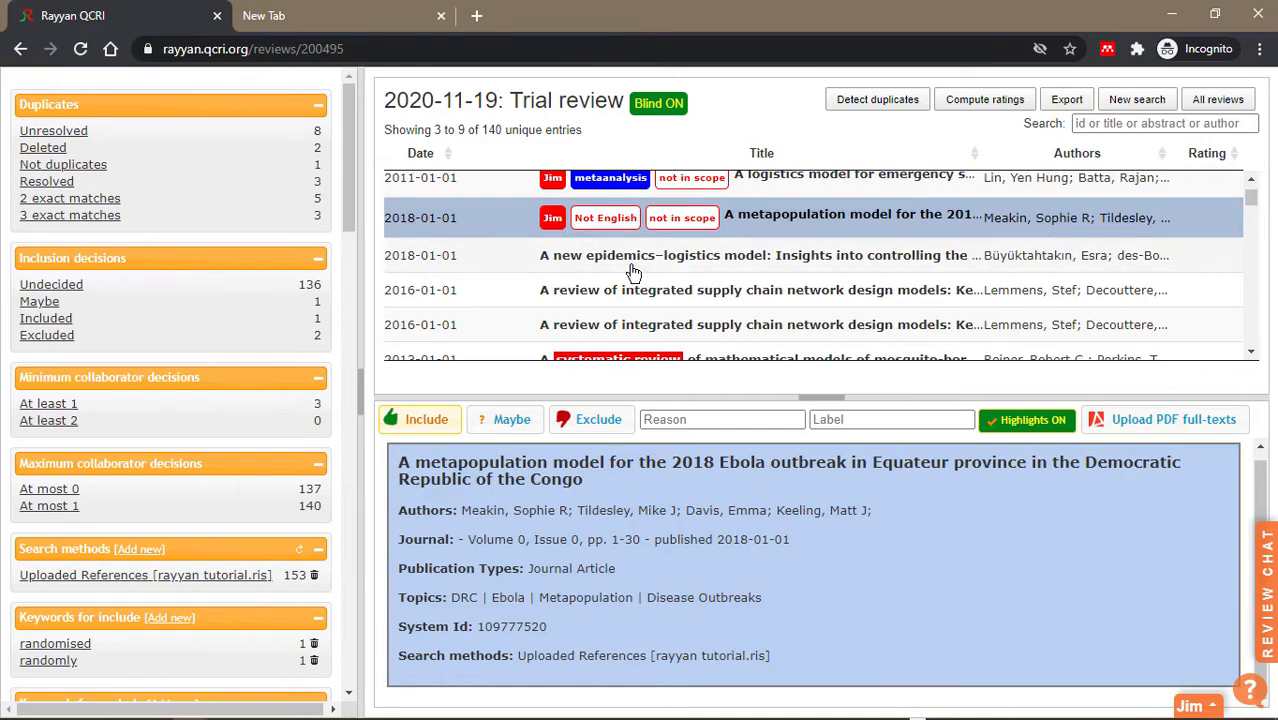
left_click(721, 419)
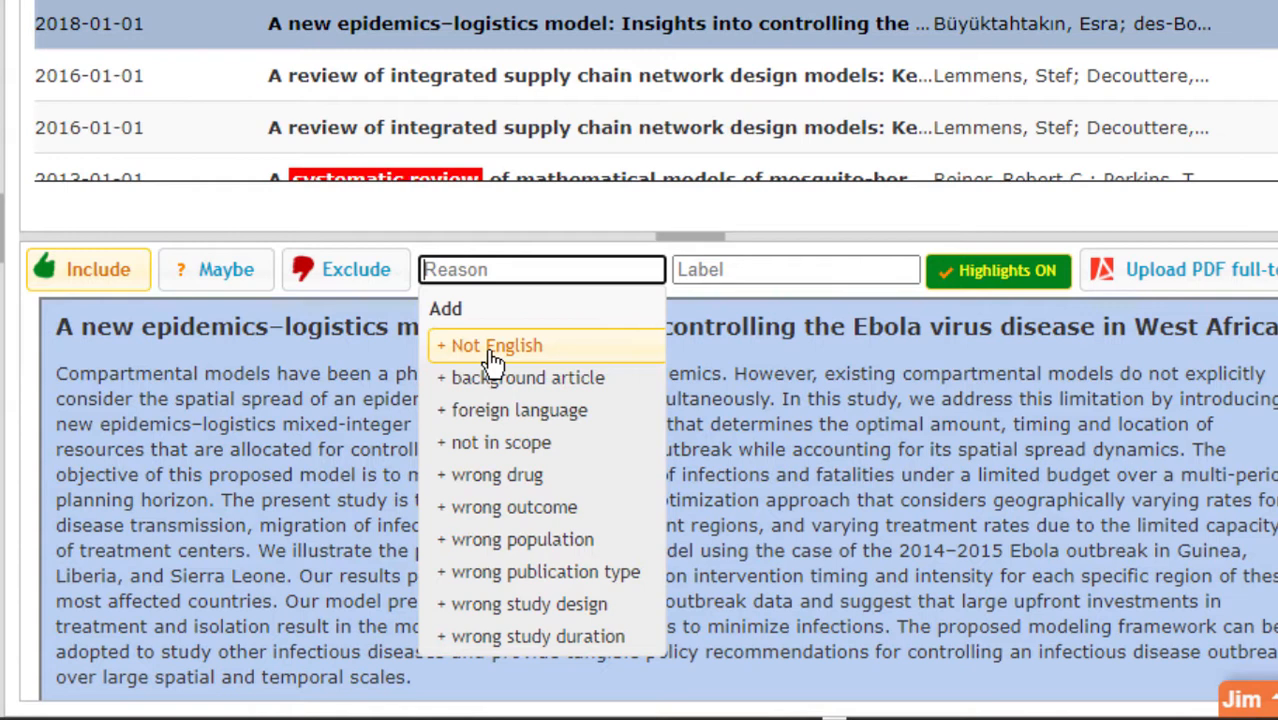
Exclude epidemics–logistics as Not English; vaccine supply review for wrong drug, population, study design.
left_click(494, 345)
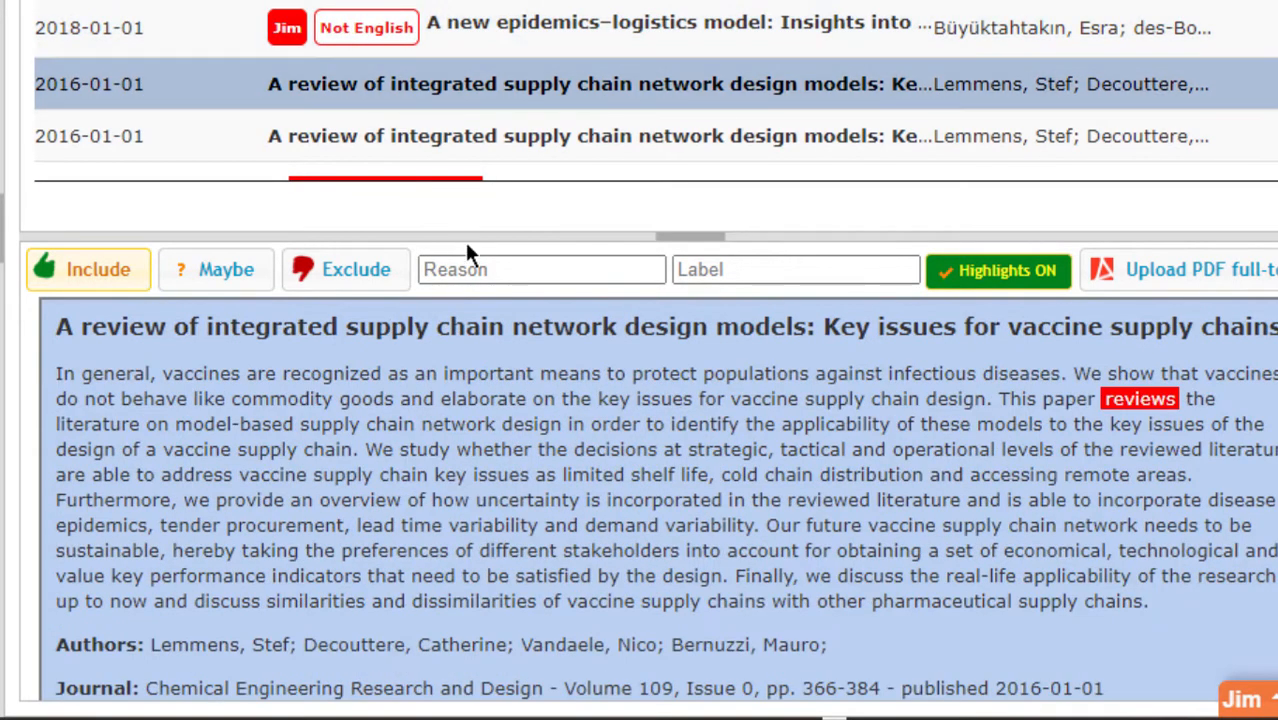
left_click(541, 269)
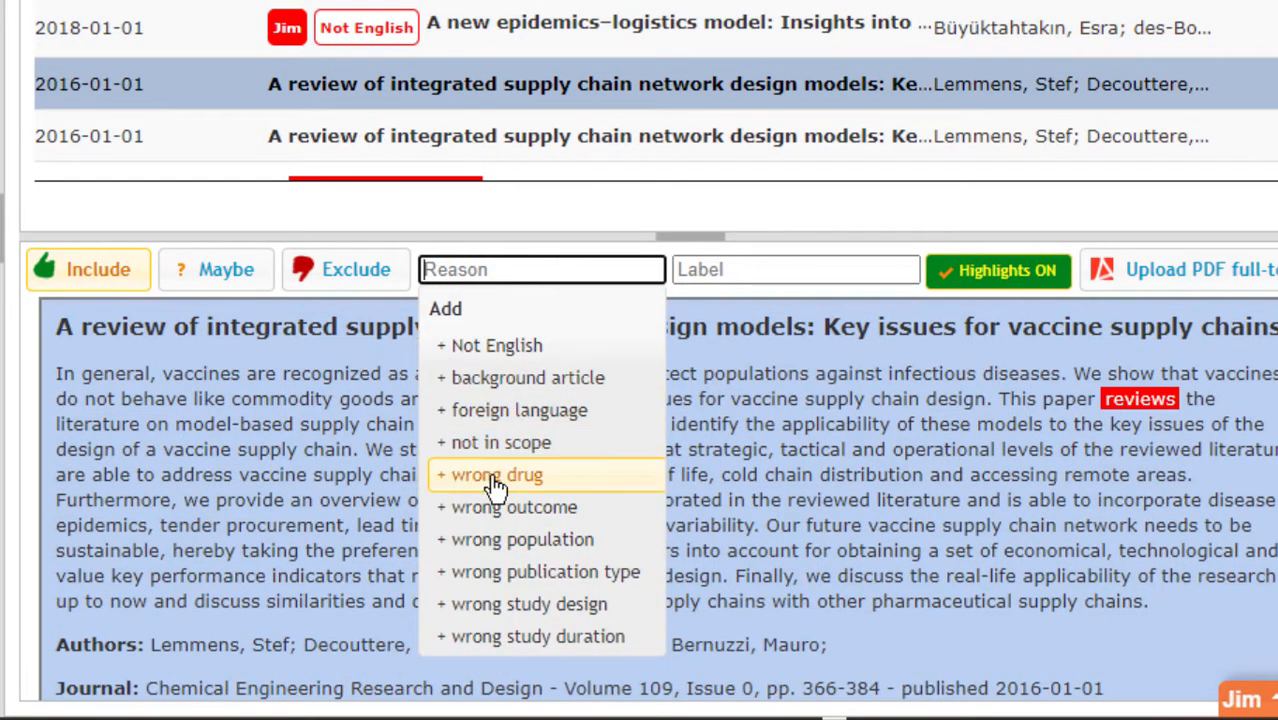
left_click(497, 474)
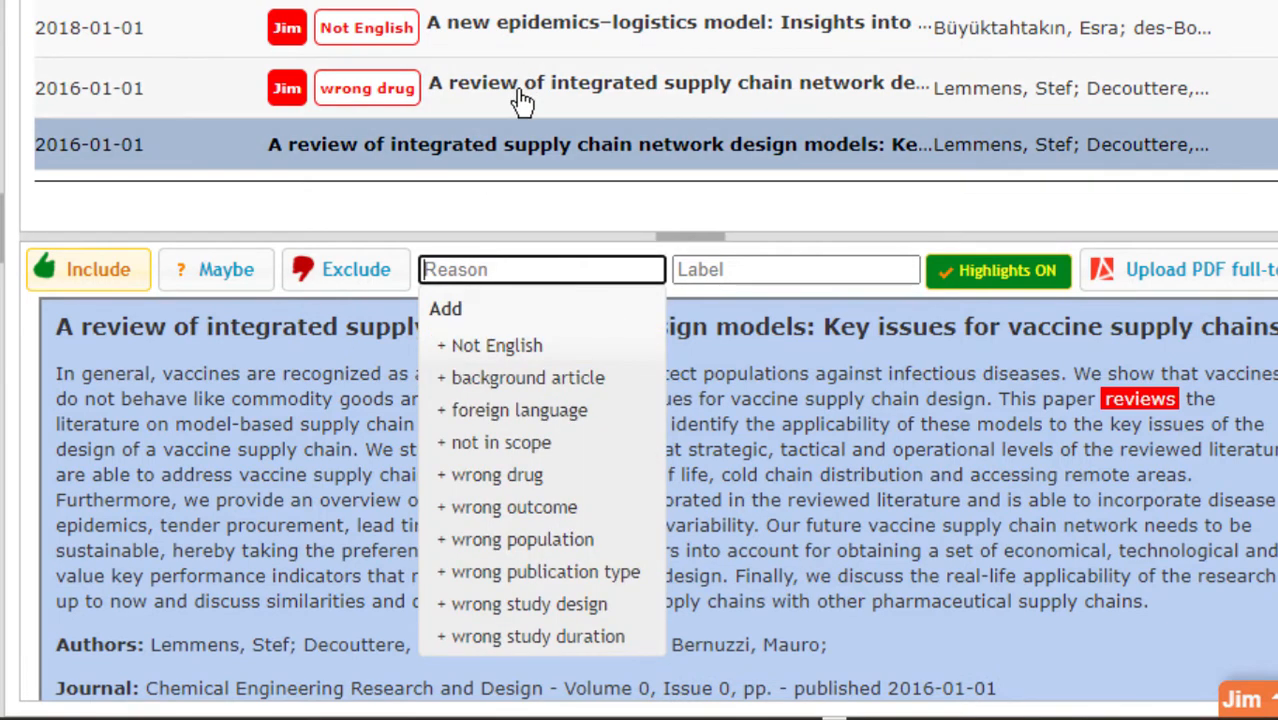
left_click(497, 474)
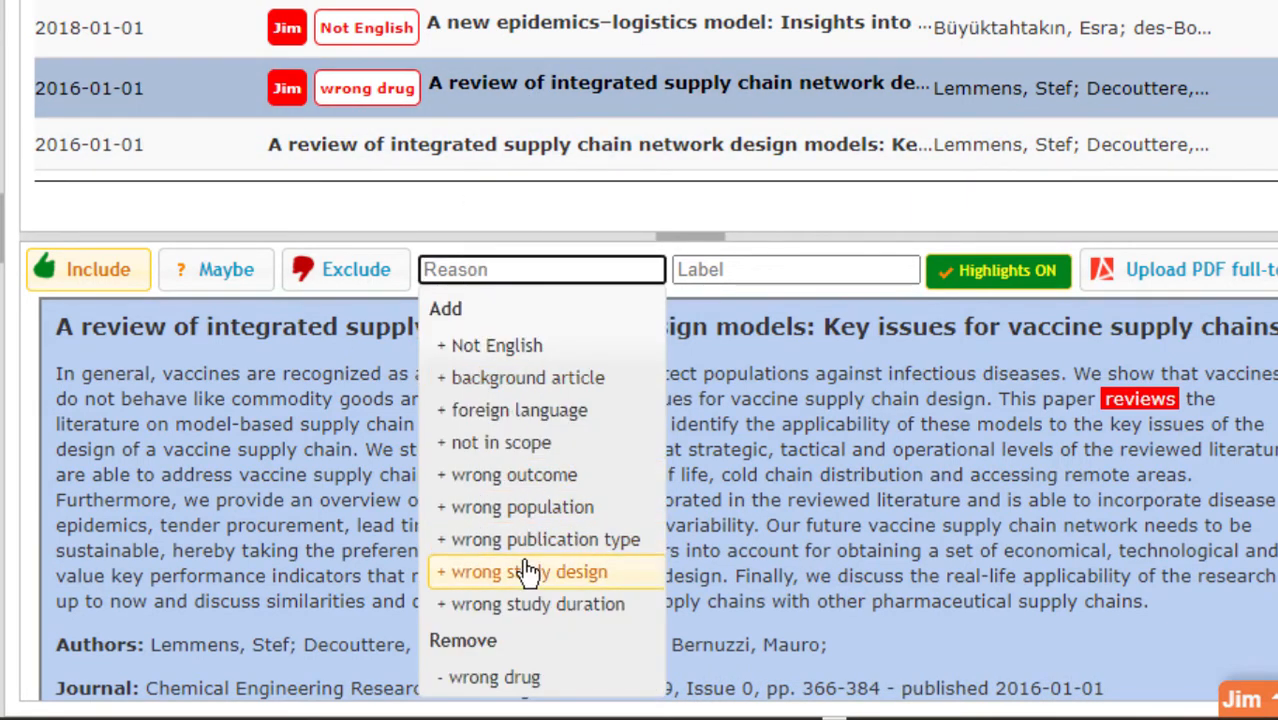
left_click(528, 571)
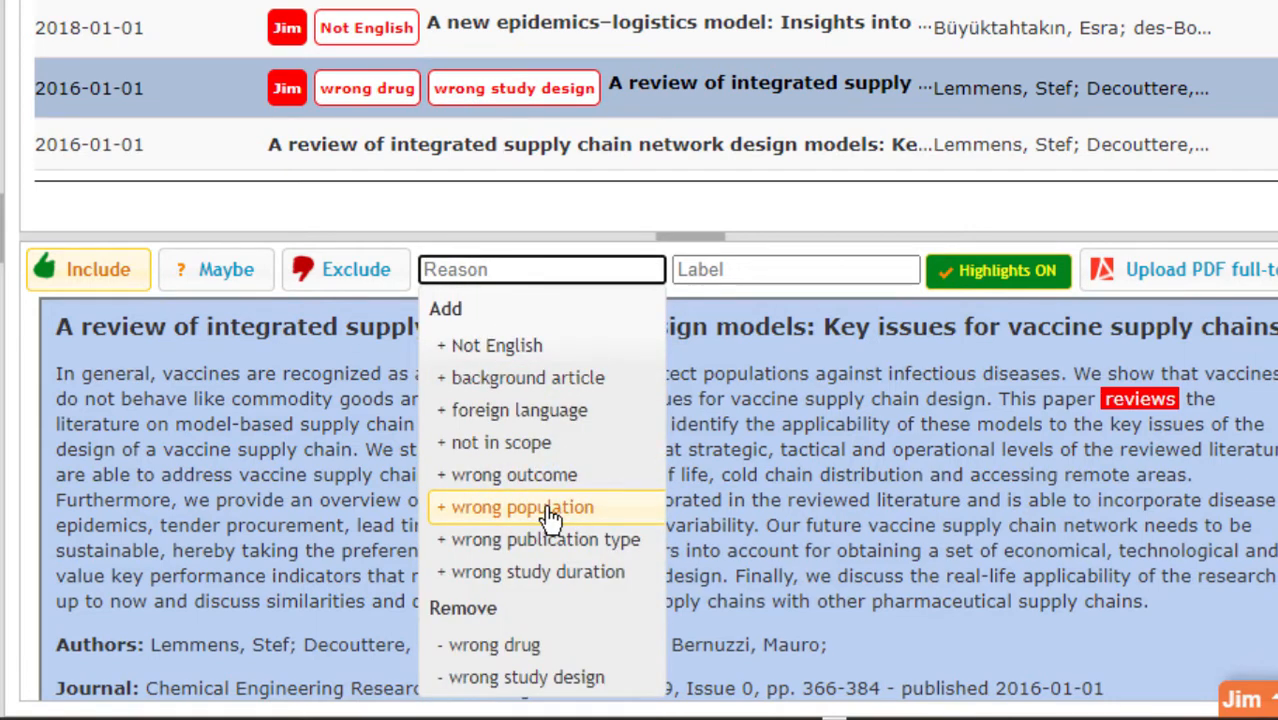
left_click(521, 507)
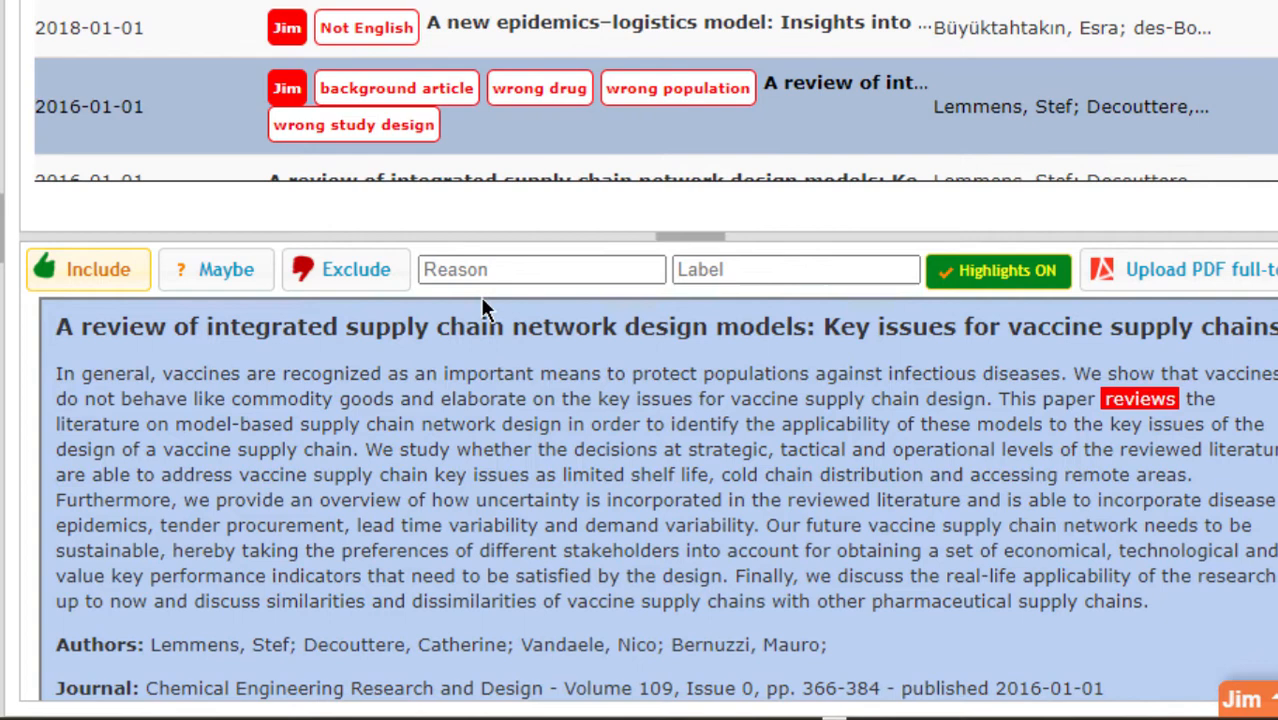
left_click(541, 269)
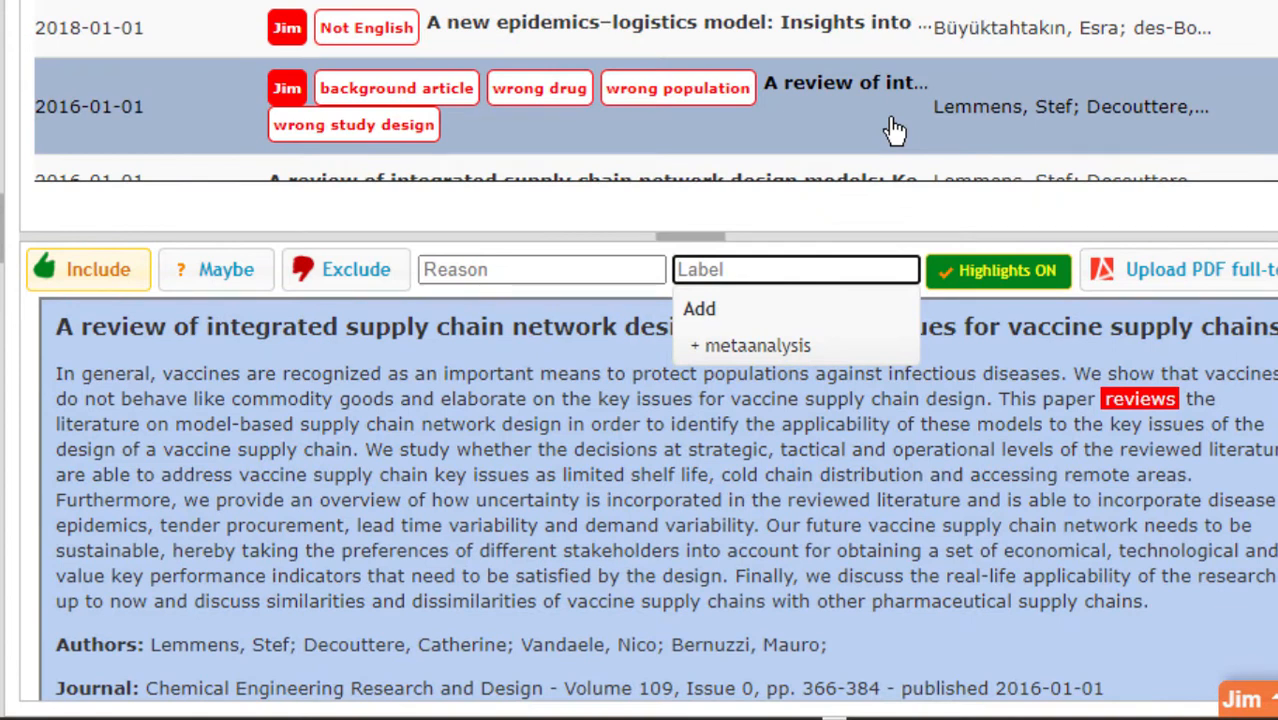
Give the vaccine supply chain review the new label 'Discuss with supervisor'.
type("Discuss with super")
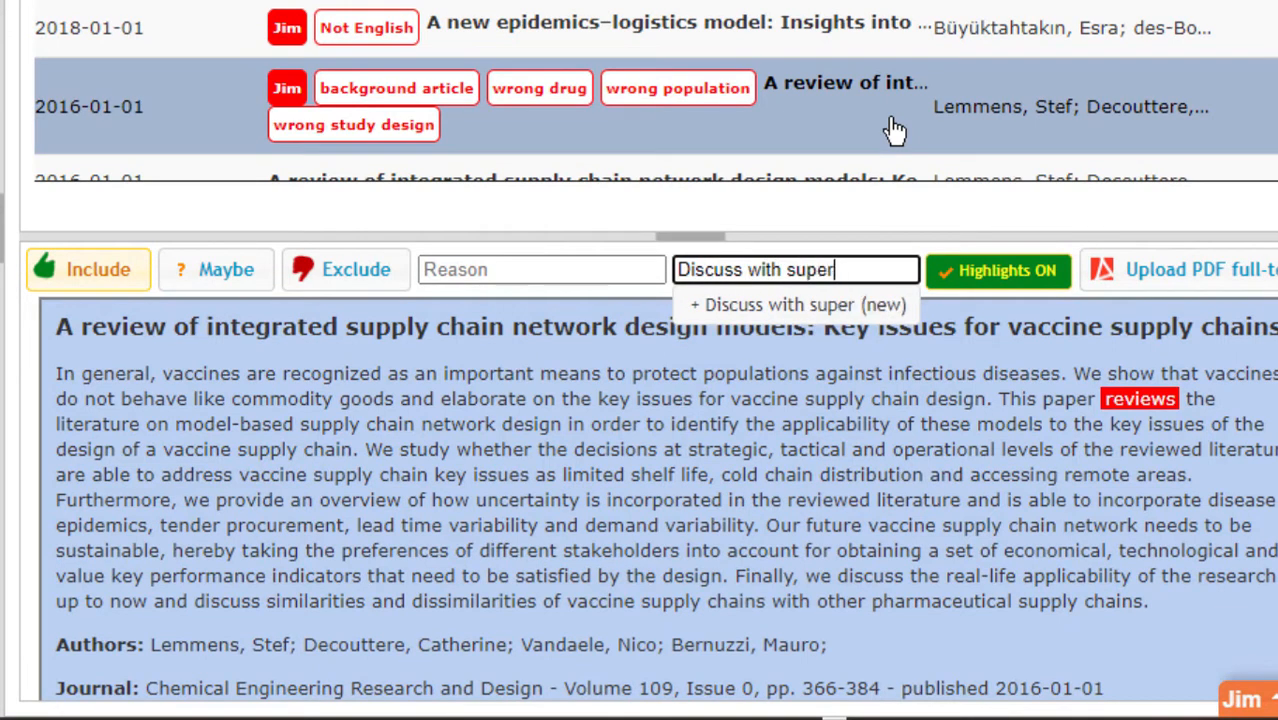
type("visor")
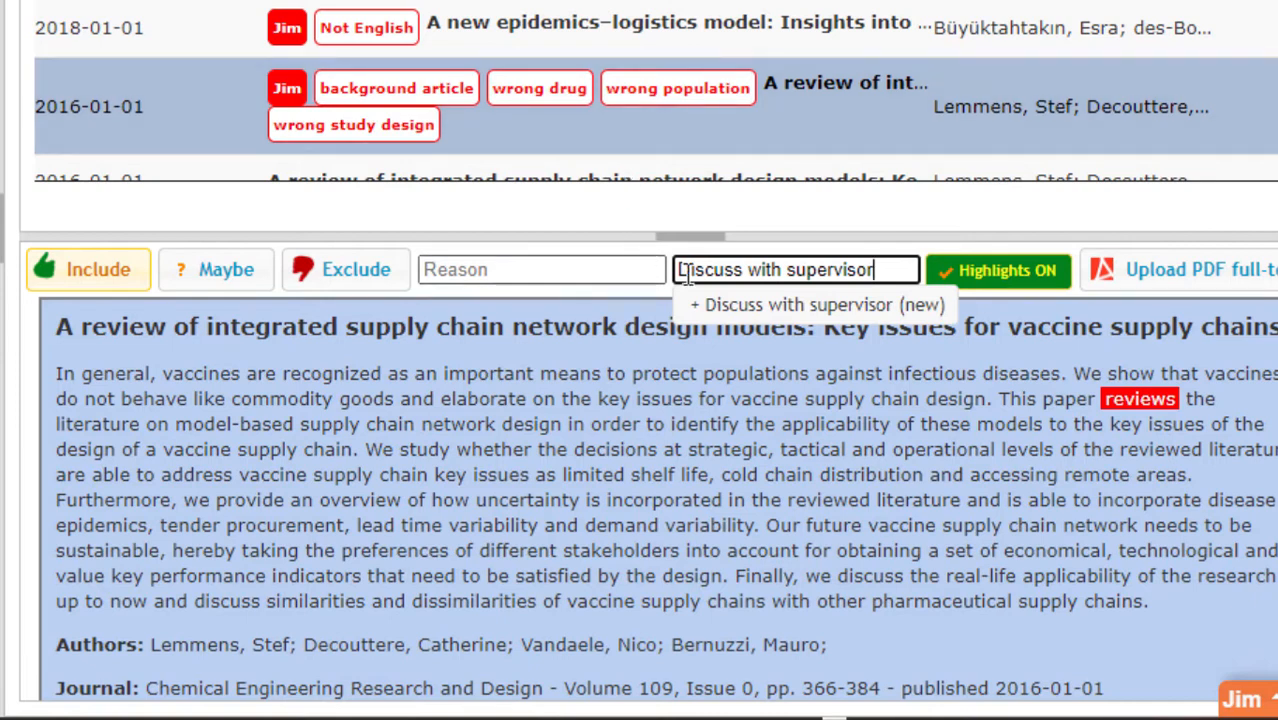
left_click(817, 305)
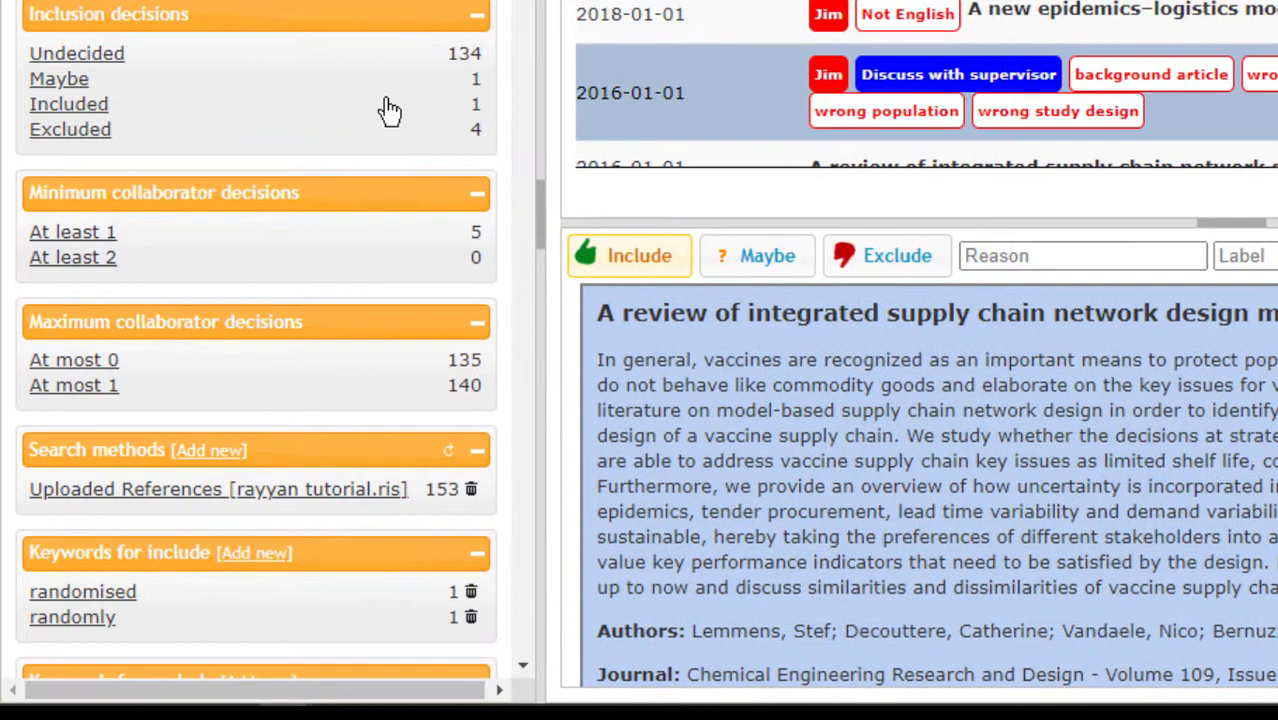
Filter the list by the 'not in scope' reason and the 'Discuss with supervisor' label.
scroll("down", 3)
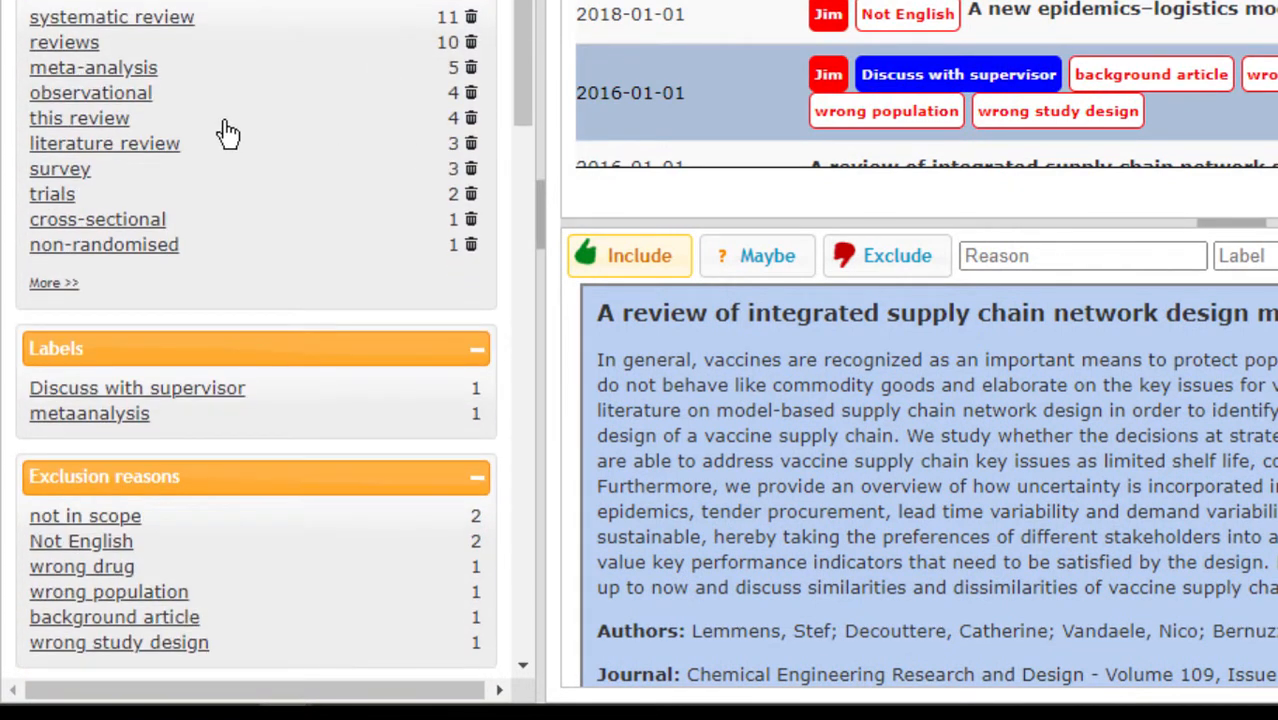
scroll("down", 3)
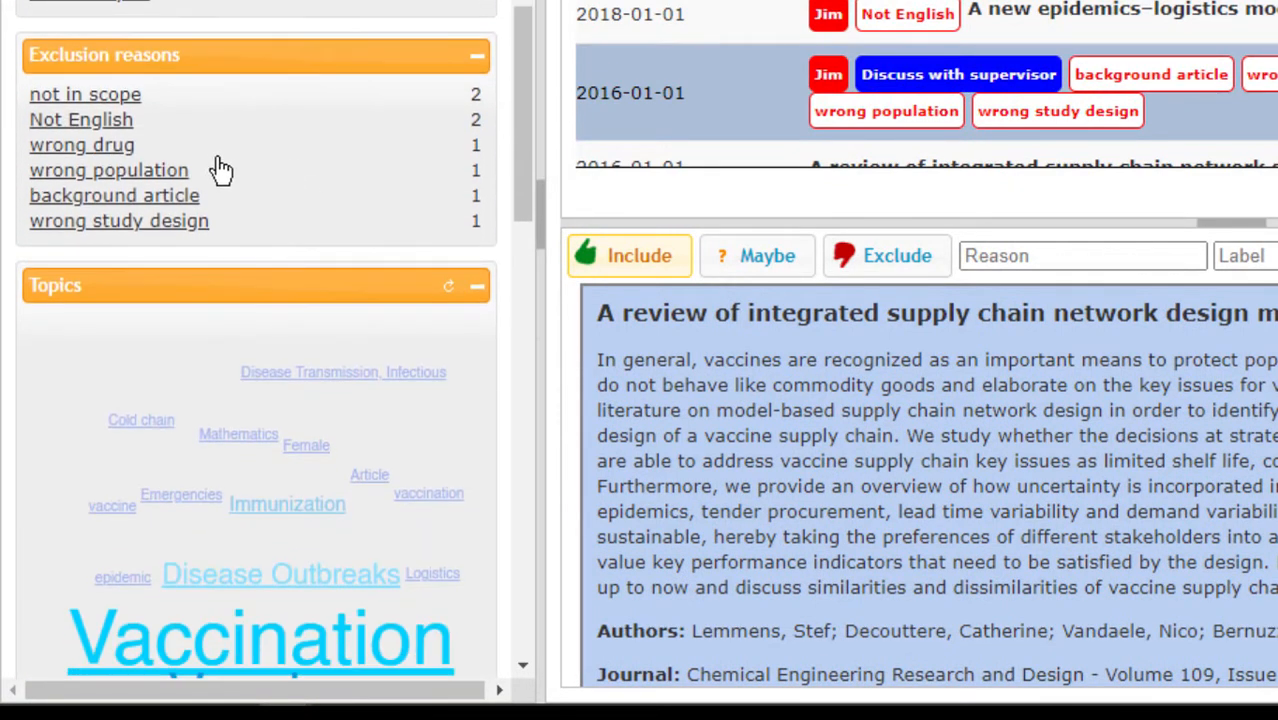
mouse_move(95, 103)
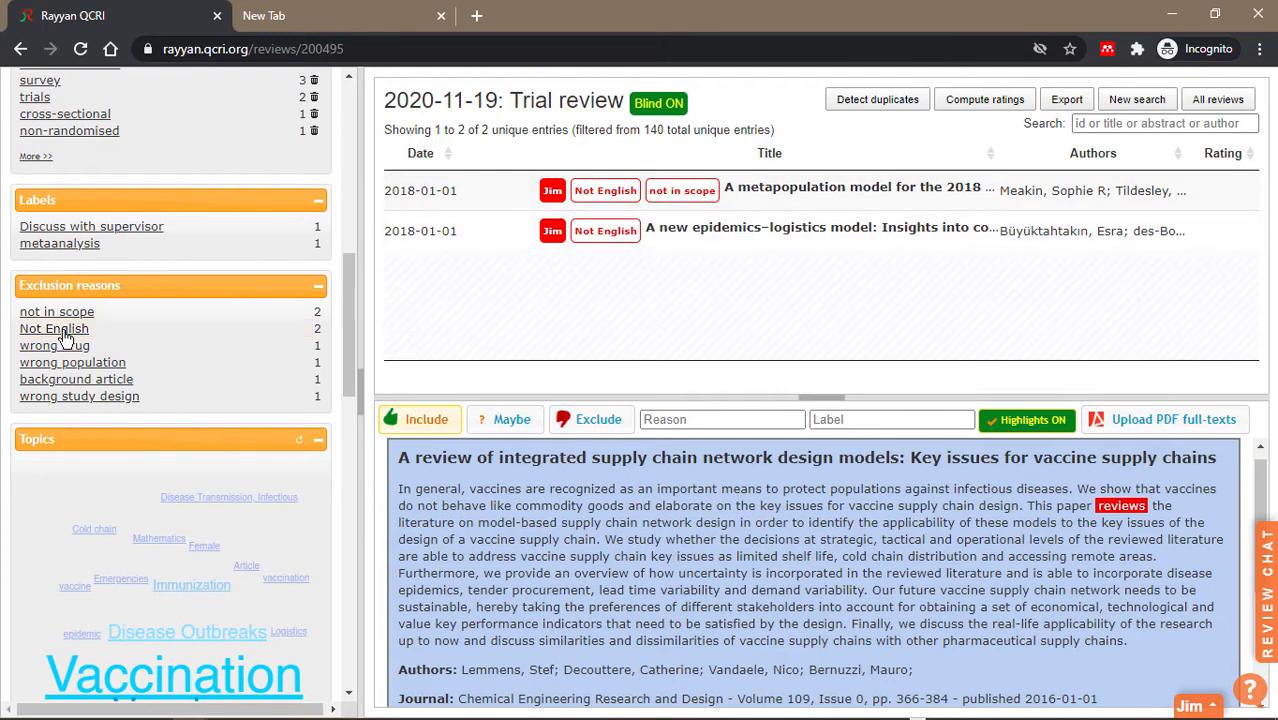
left_click(56, 311)
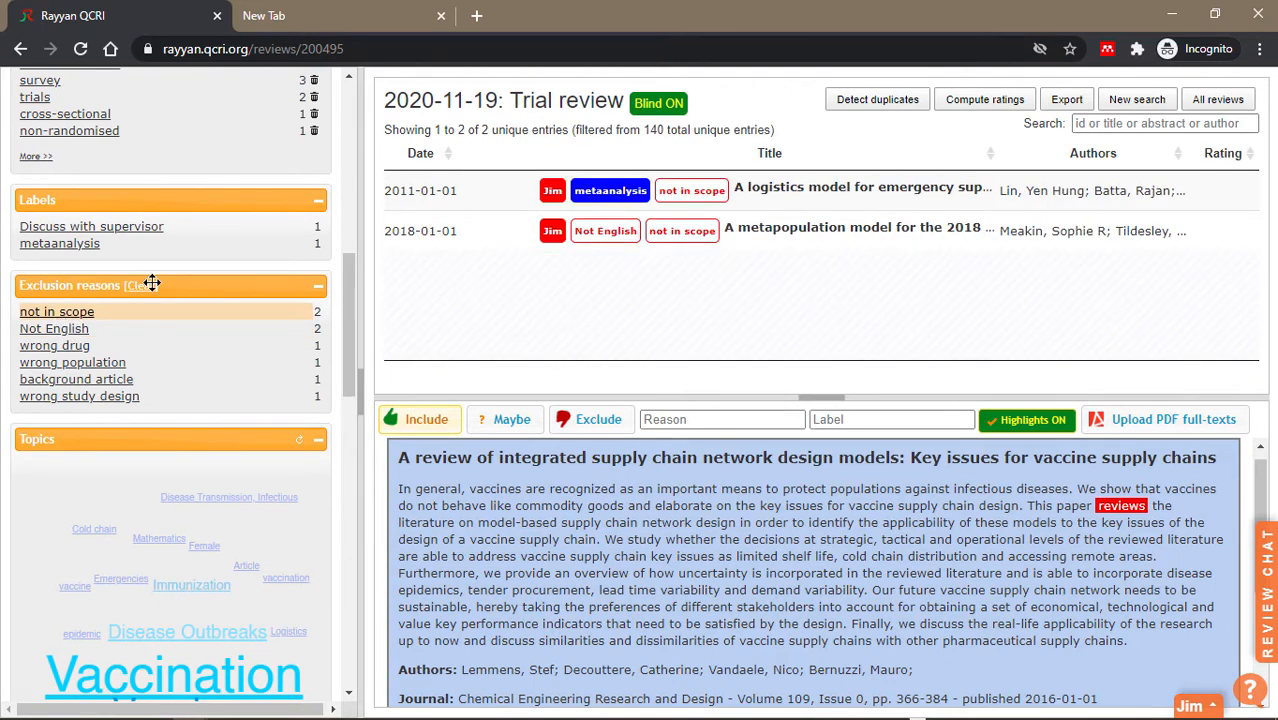
mouse_move(68, 325)
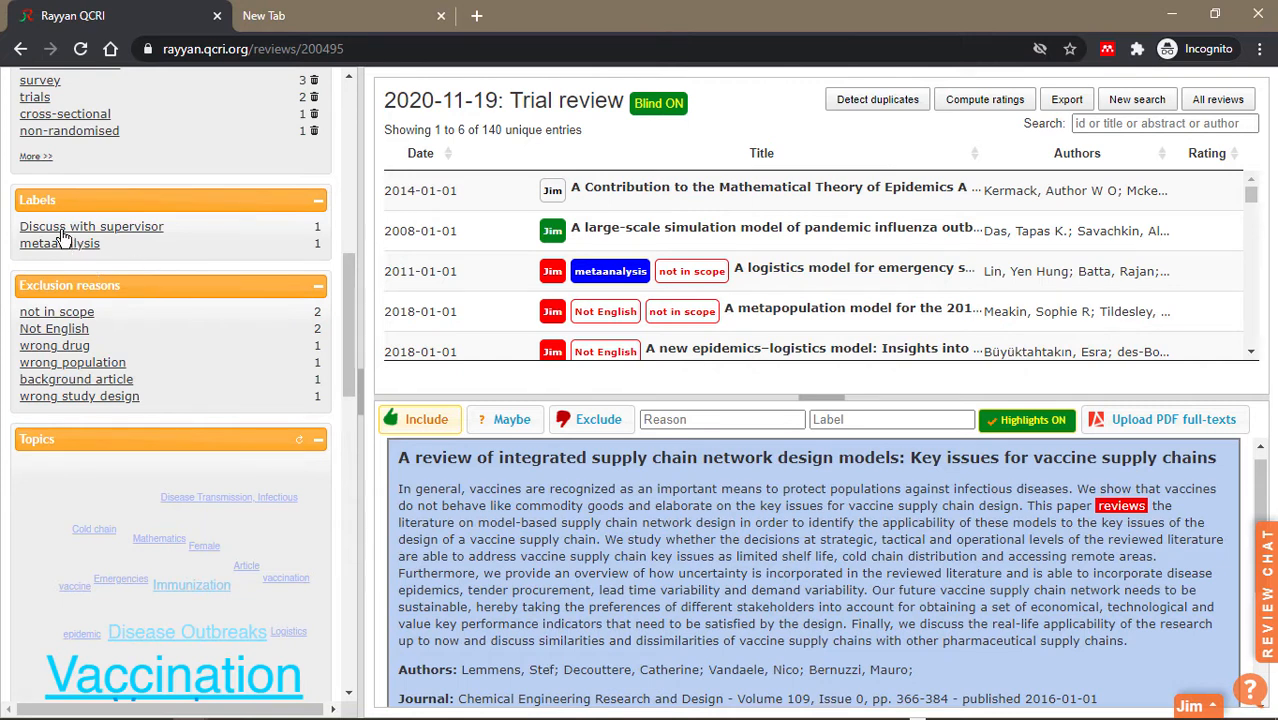
left_click(91, 226)
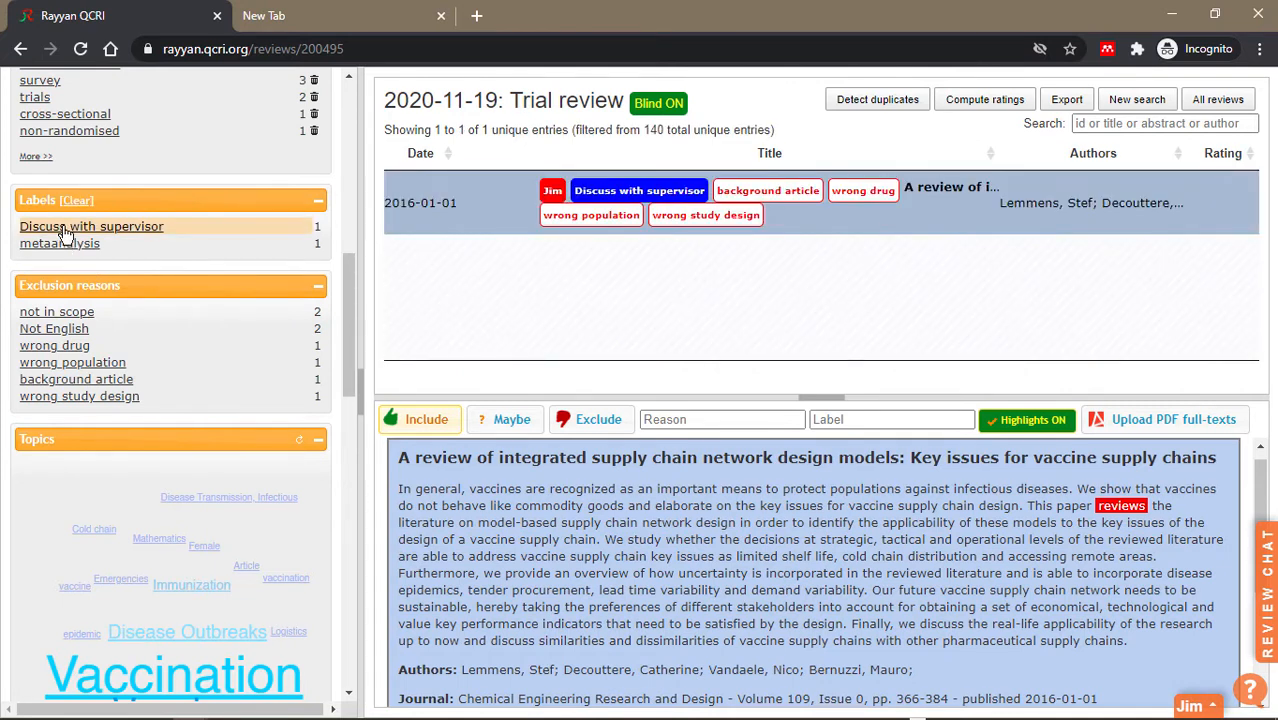
mouse_move(125, 238)
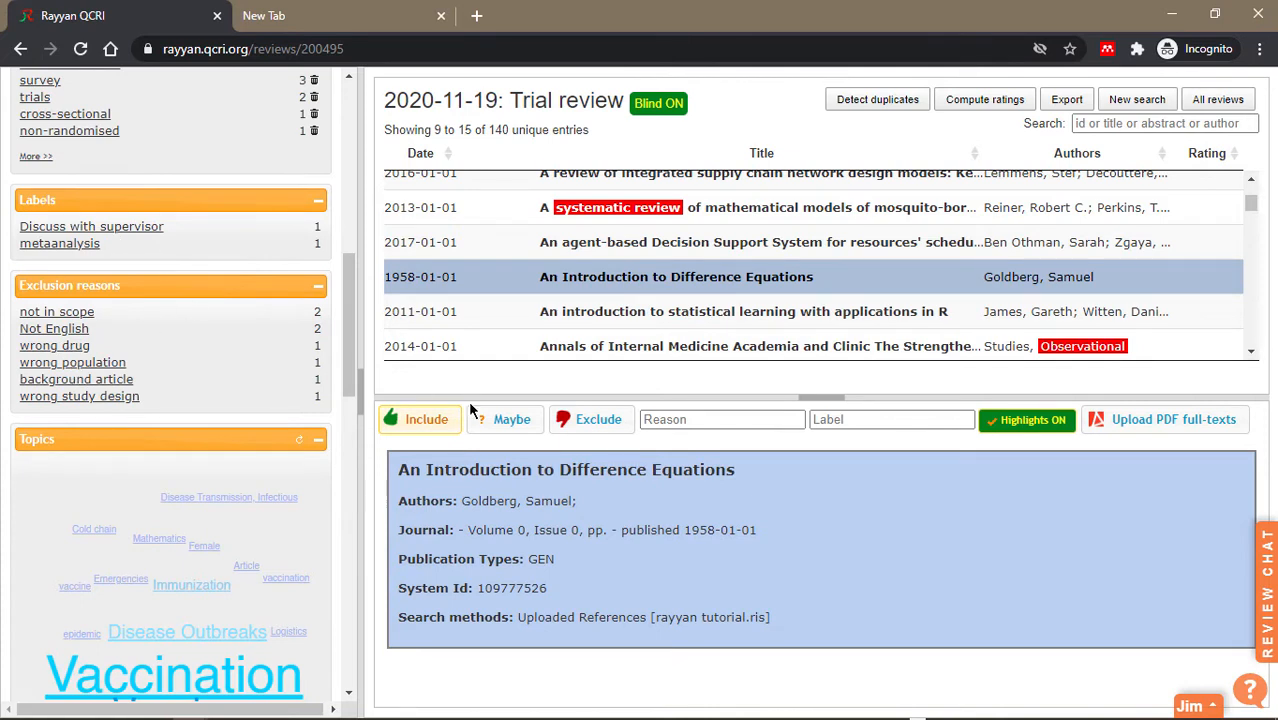
Tag the Difference Equations and STROBE guidelines papers 'Discuss with supervisor'.
left_click(721, 419)
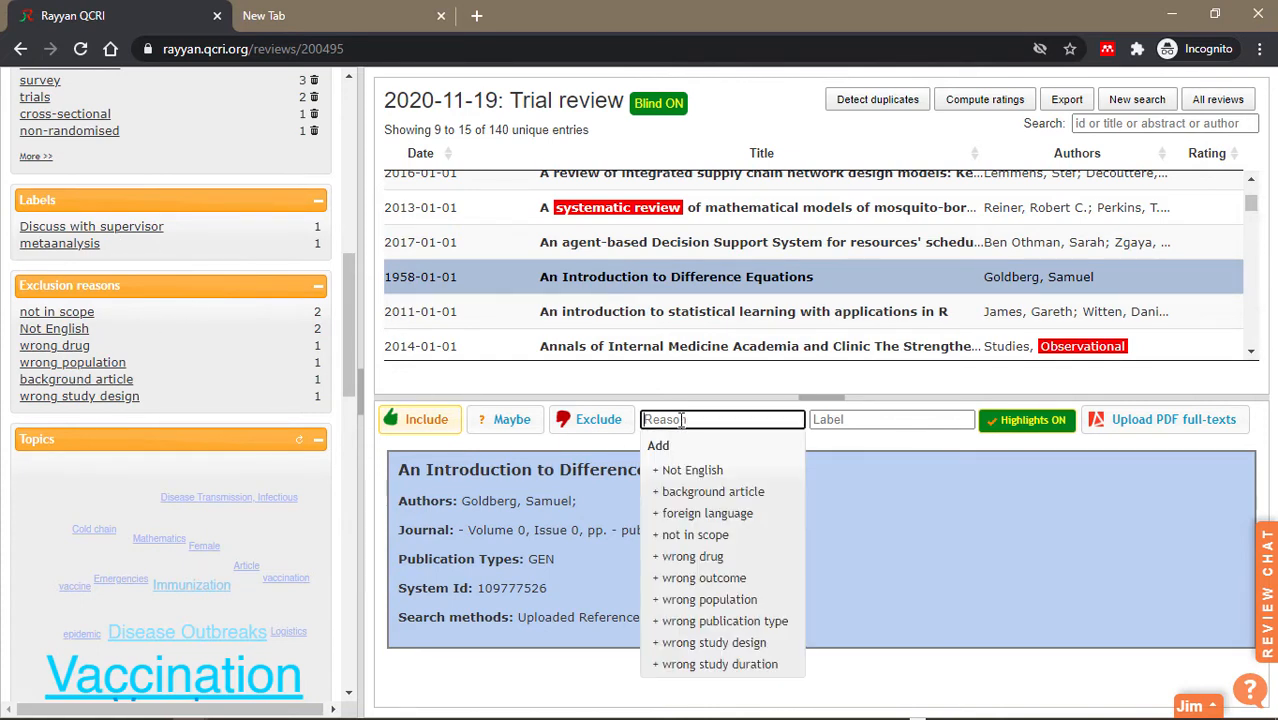
left_click(890, 419)
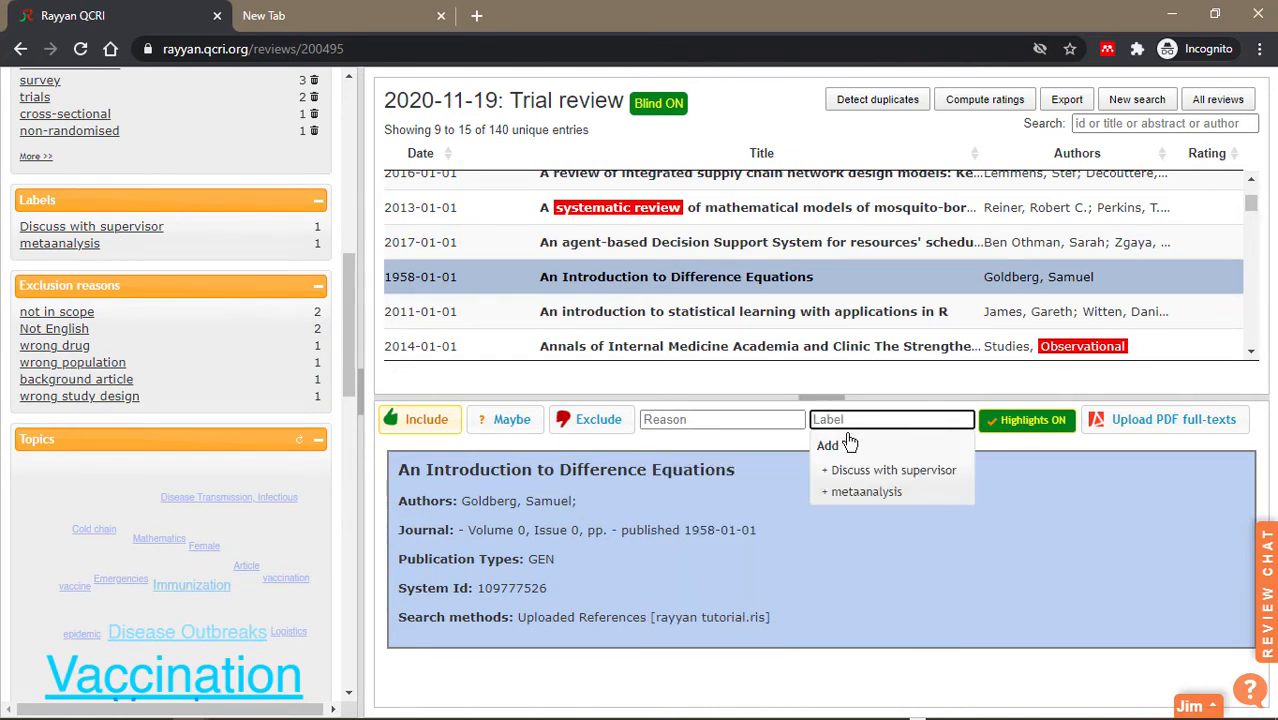
mouse_move(888, 470)
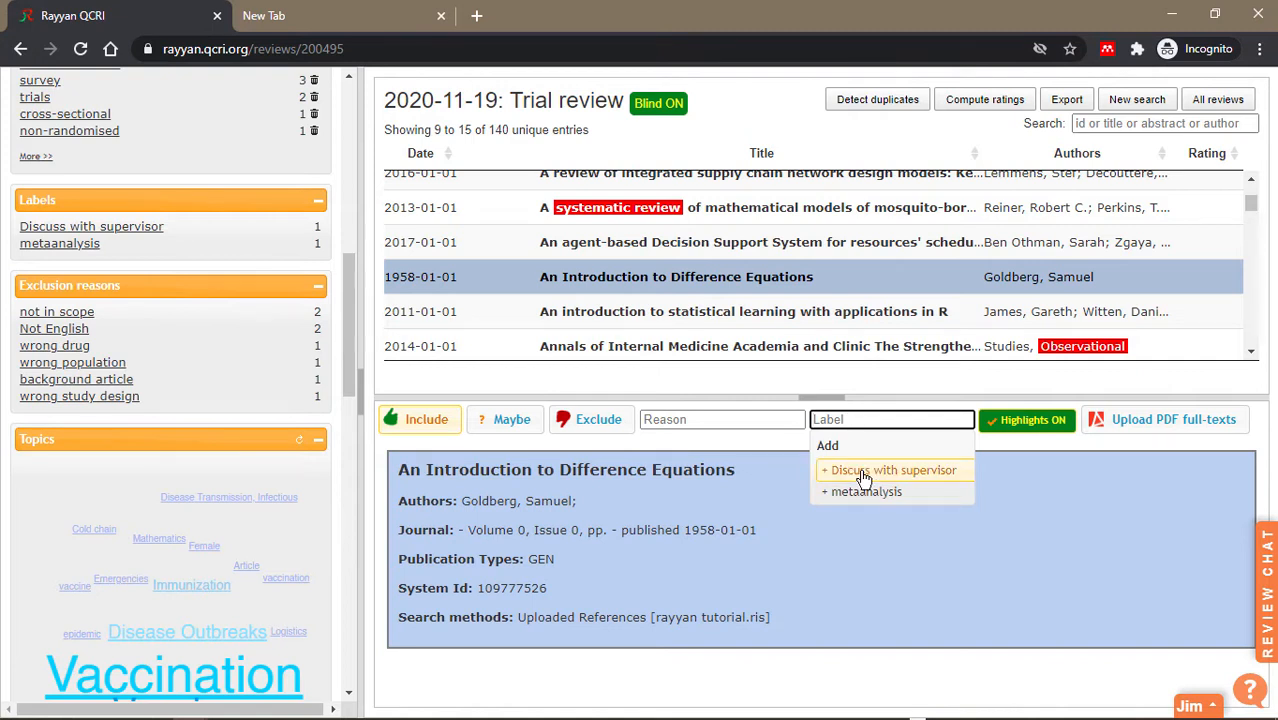
left_click(888, 470)
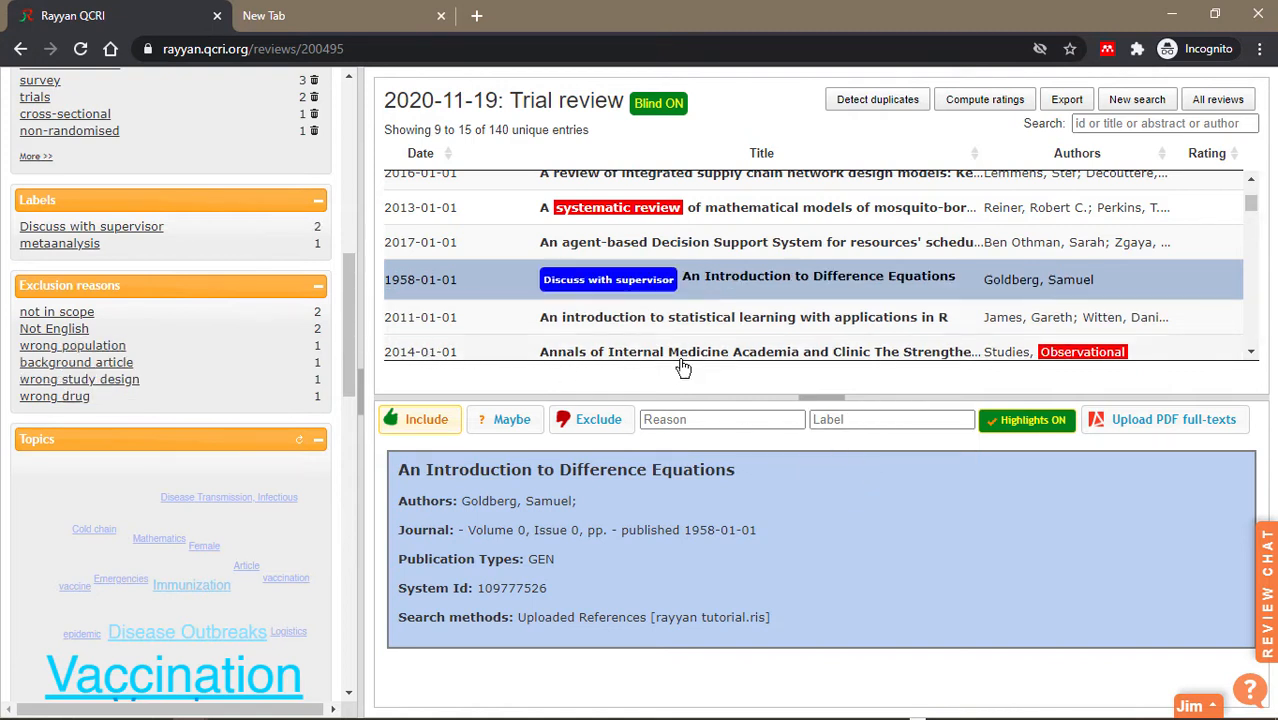
left_click(743, 351)
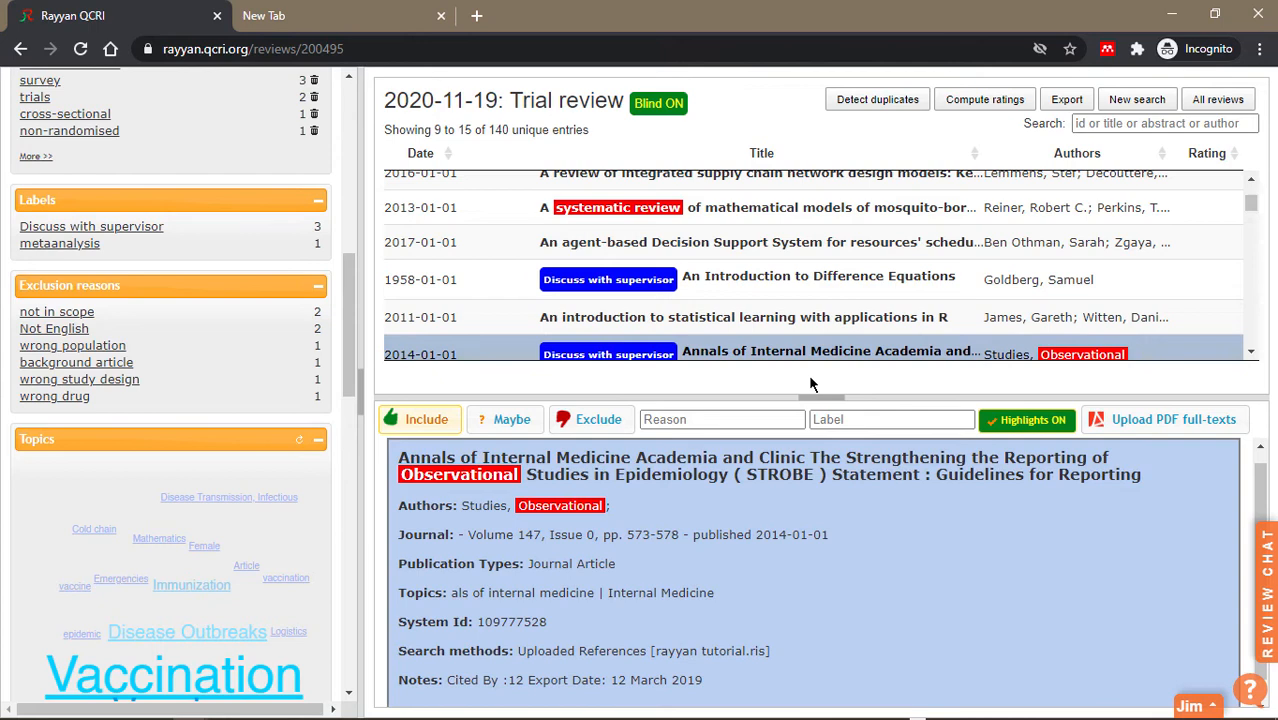
scroll("down", 3)
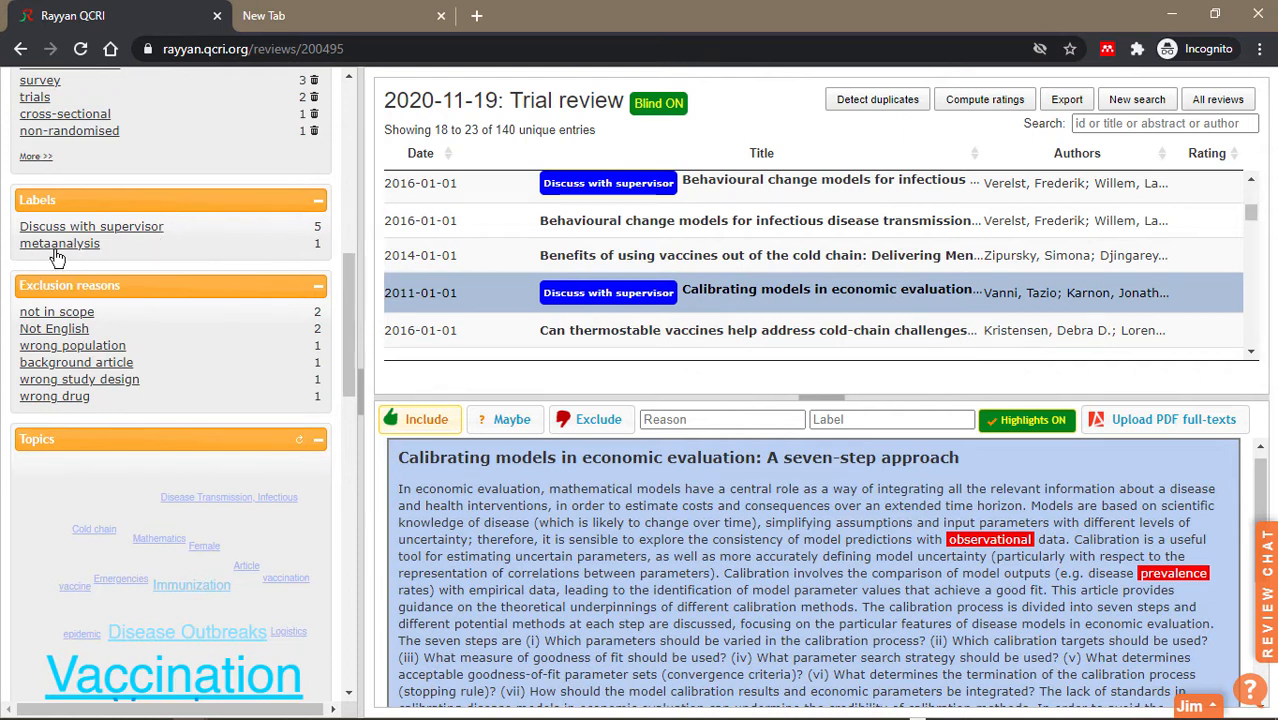
Clear the 'Discuss with supervisor' filter and switch blind mode from ON to OFF.
left_click(91, 226)
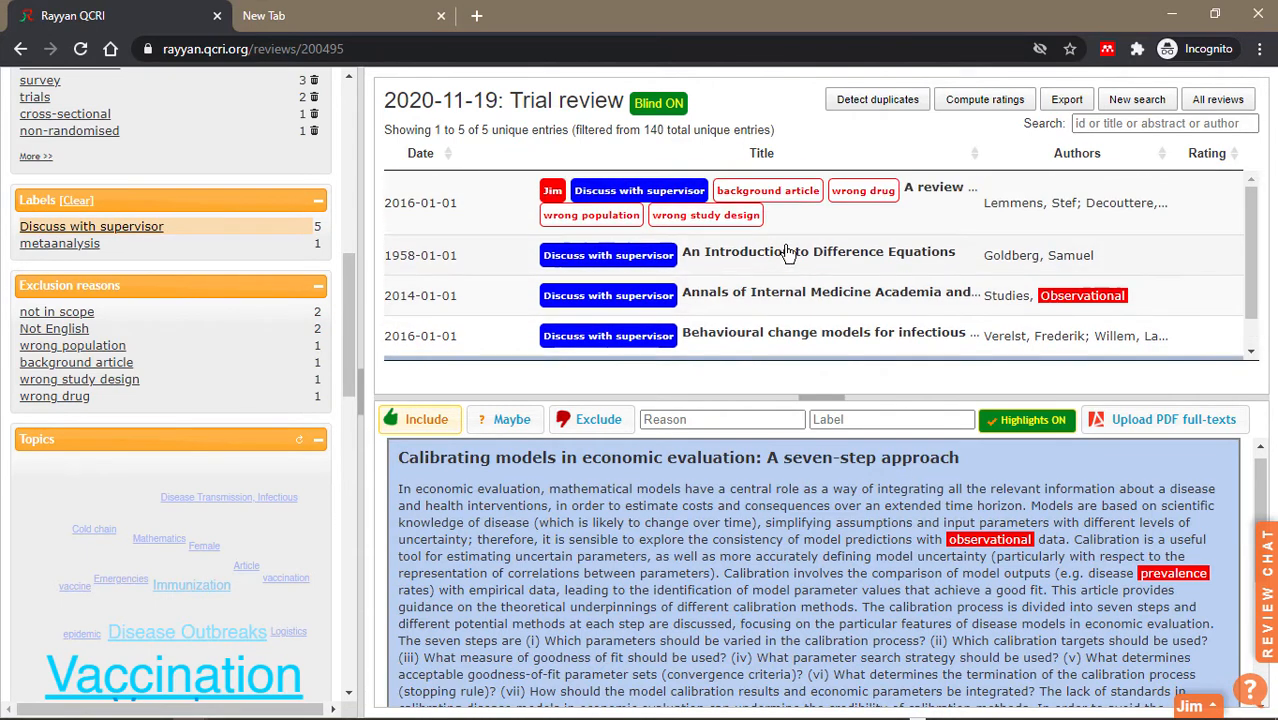
left_click(830, 295)
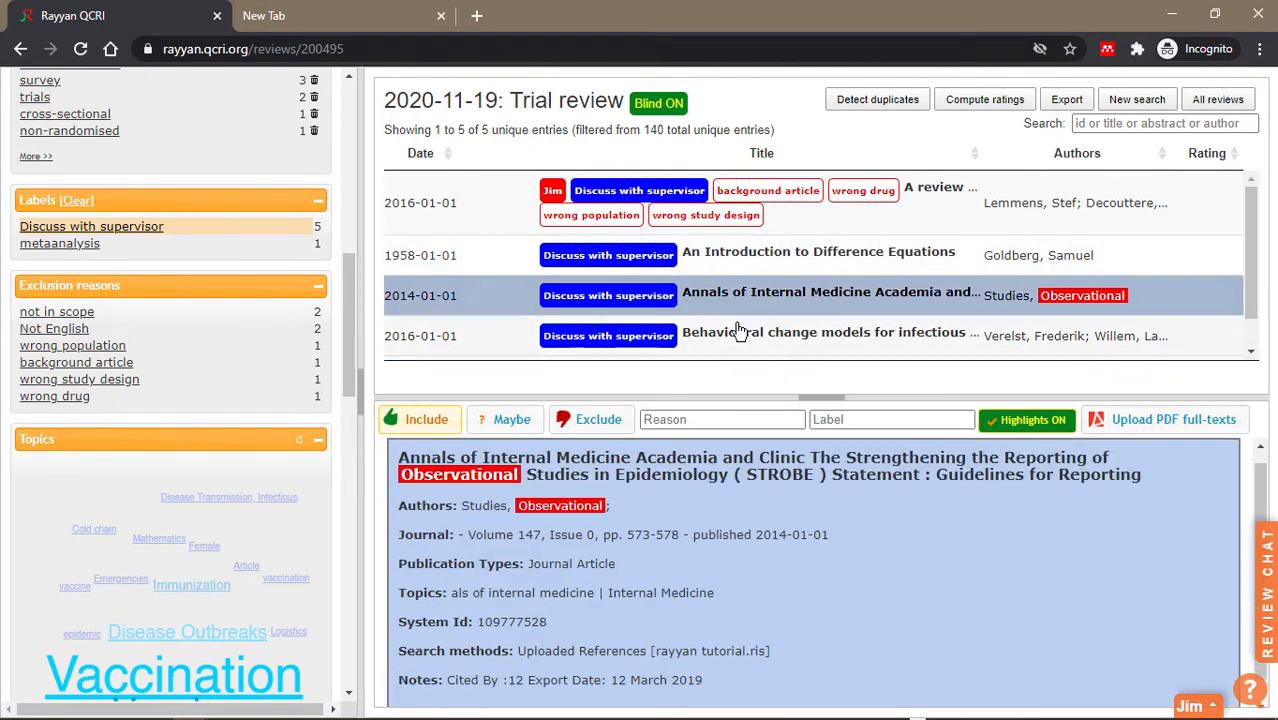
left_click(824, 335)
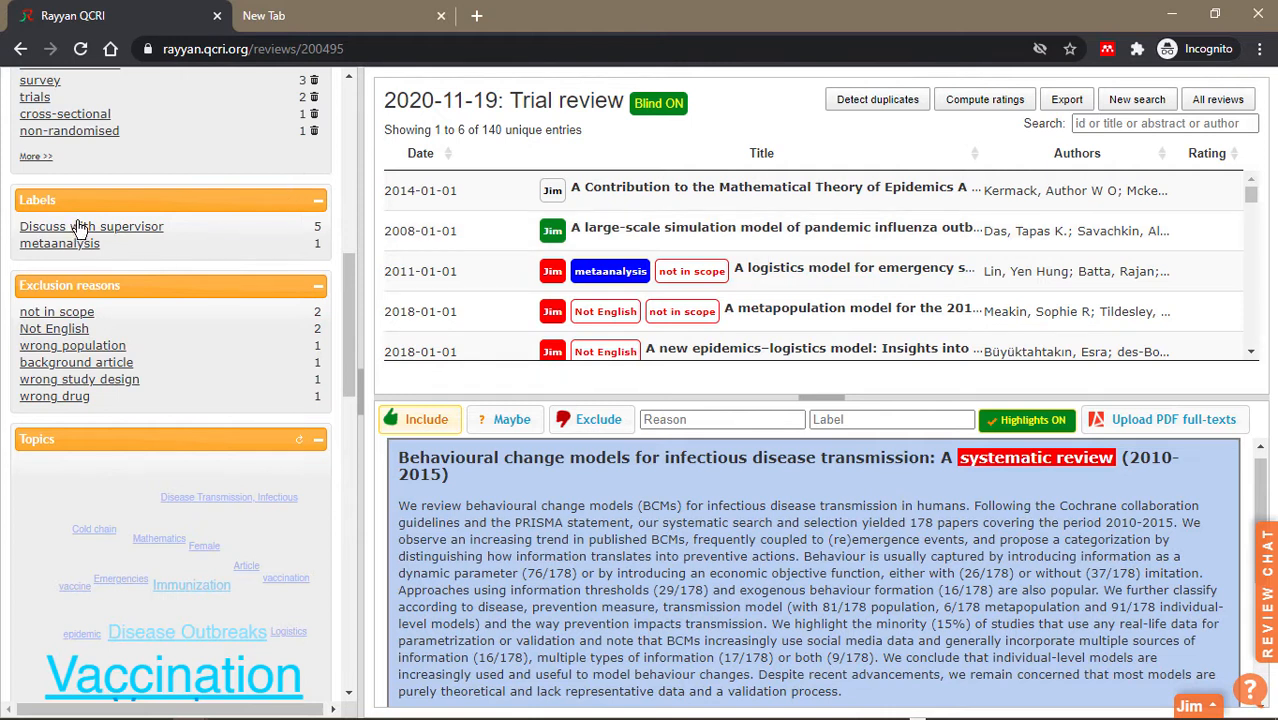
left_click(91, 226)
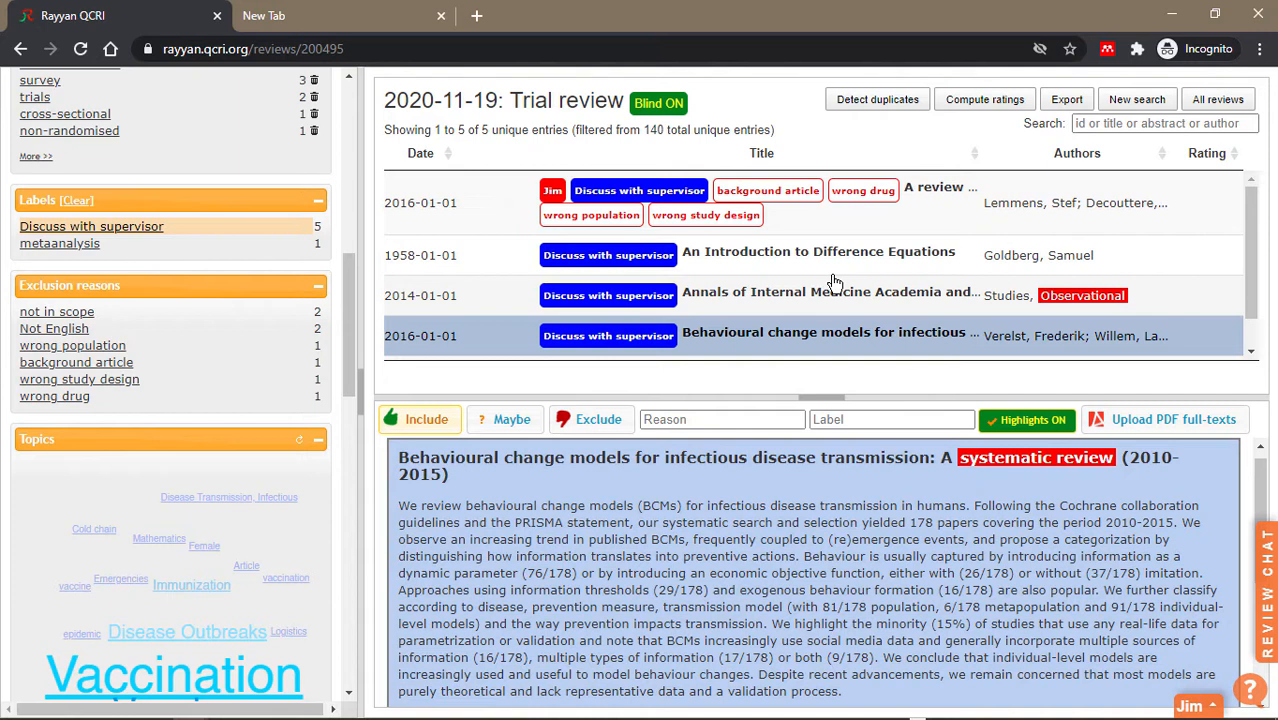
left_click(890, 419)
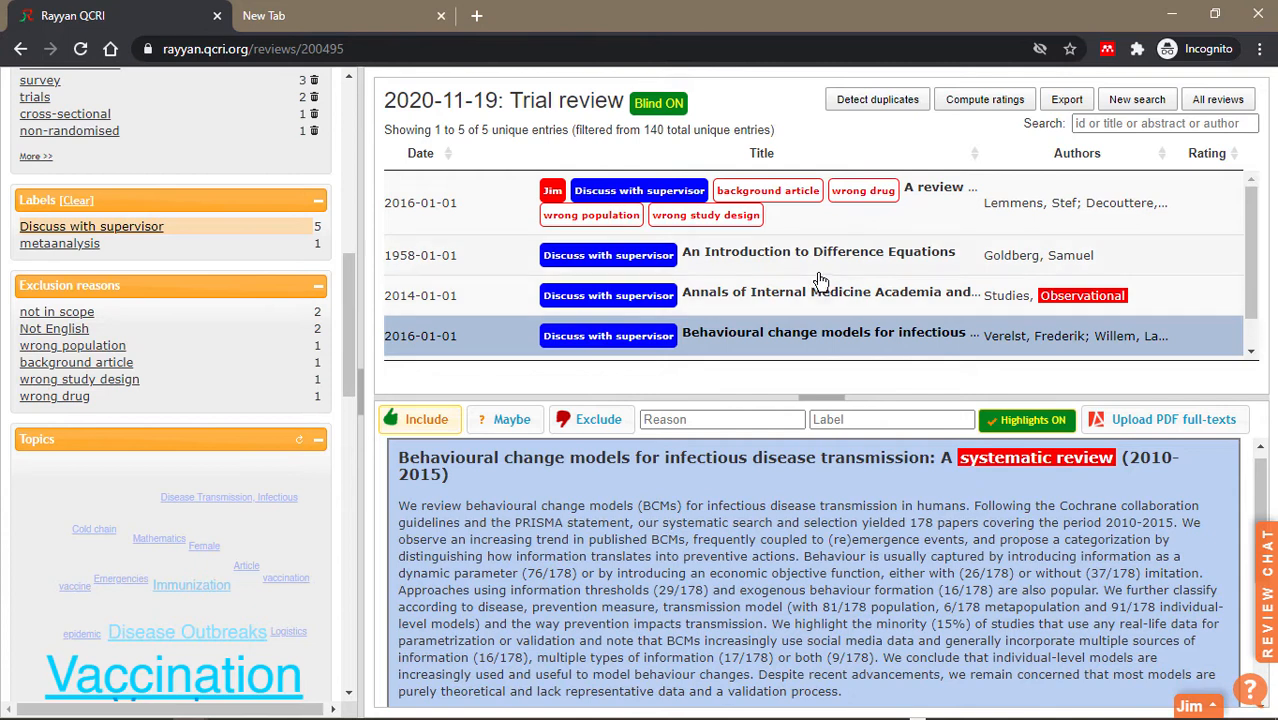
left_click(658, 103)
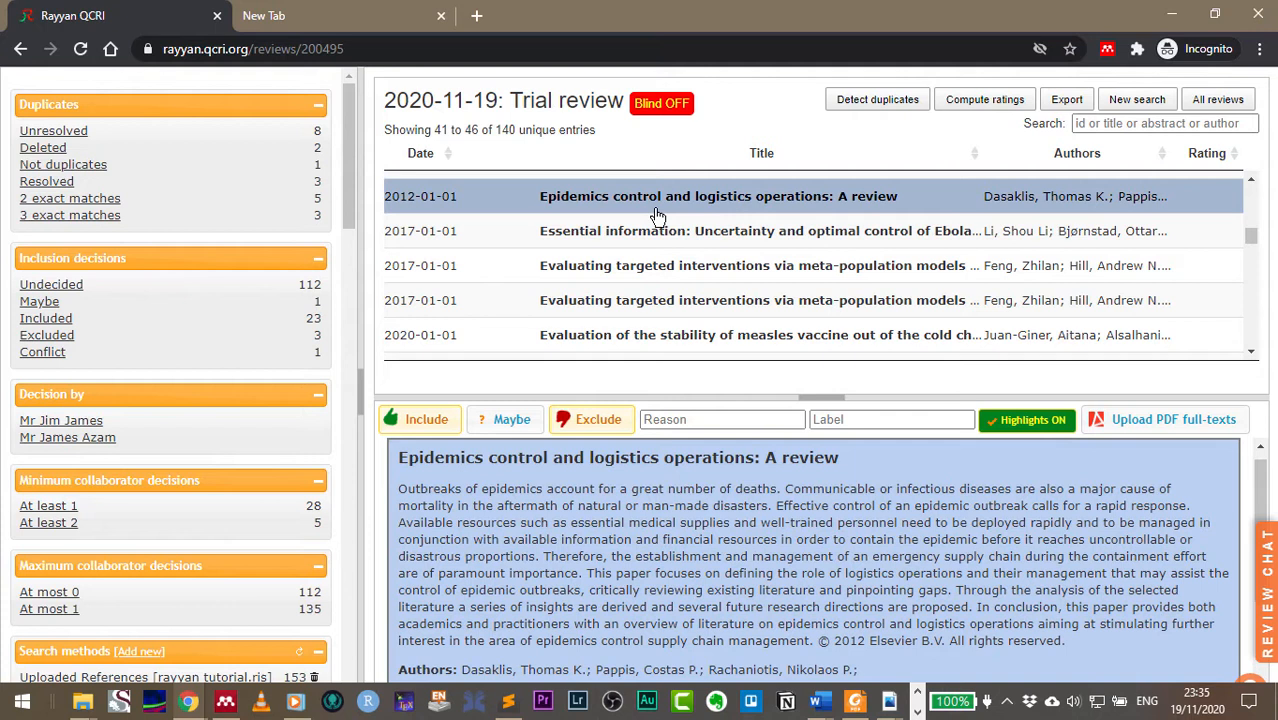
Select several measles-related papers and give them the new label 'Miss X'.
left_click(756, 334)
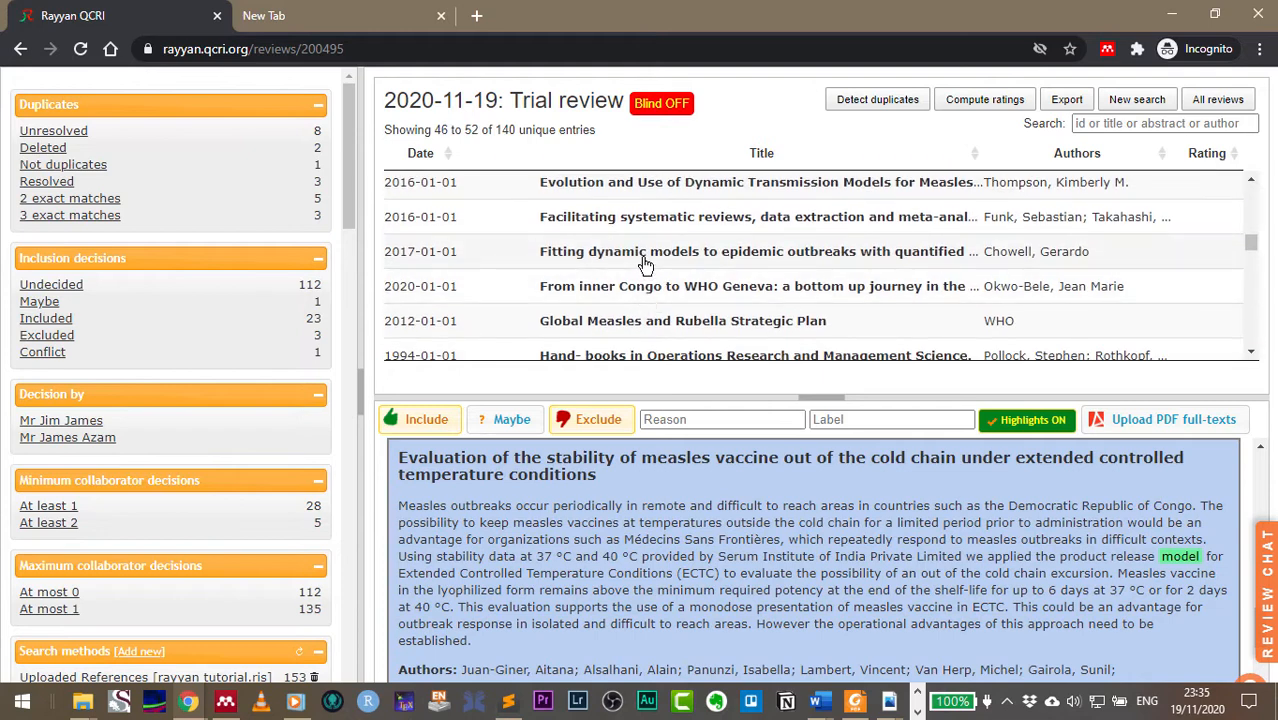
left_click(683, 320)
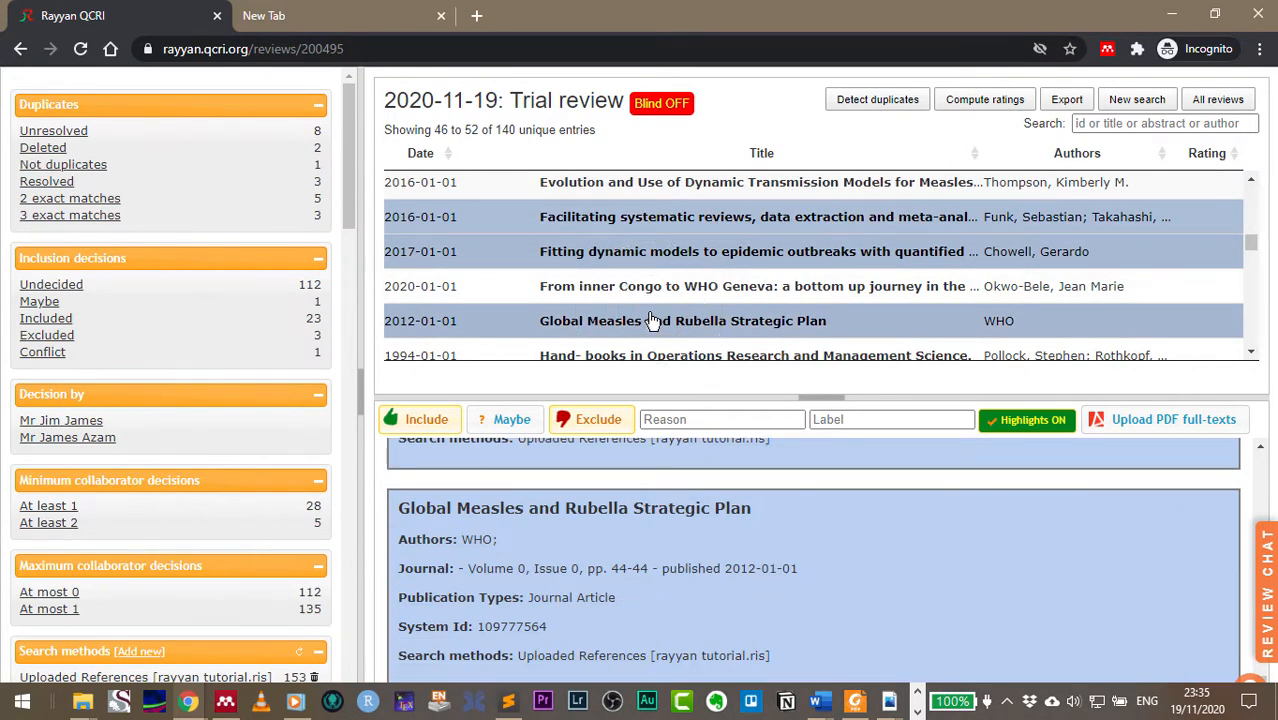
left_click(890, 419)
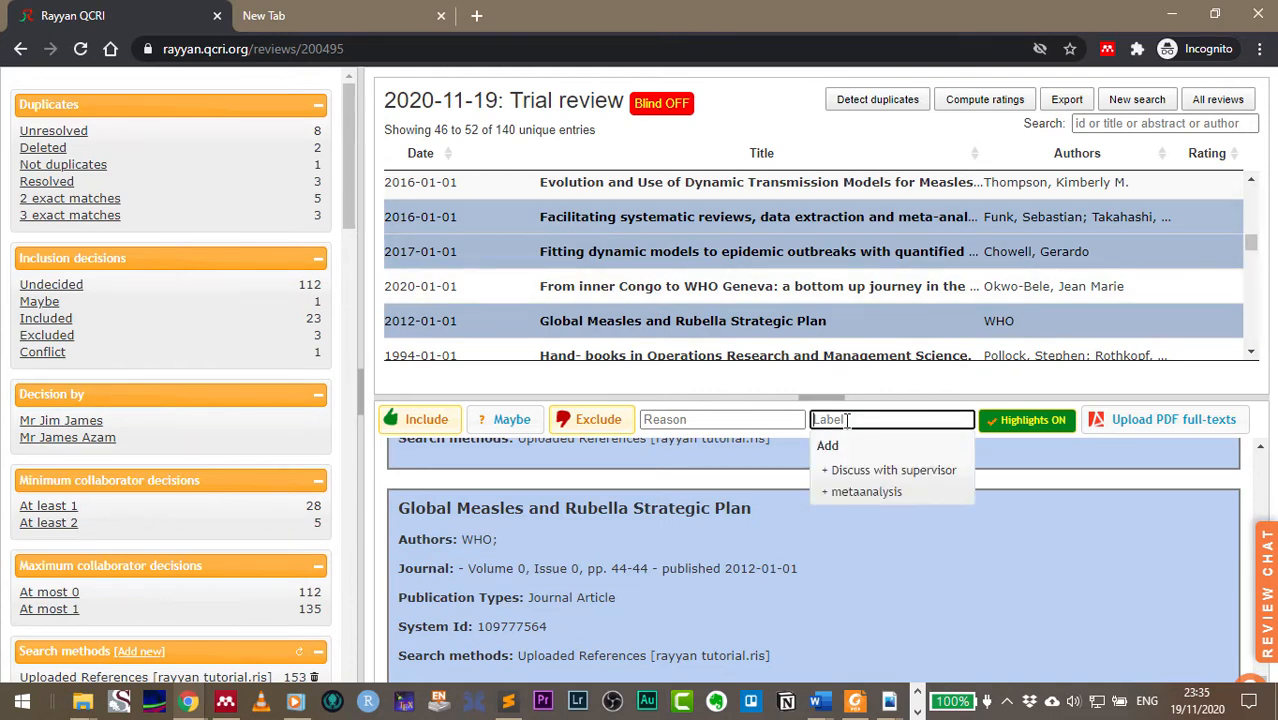
type("M")
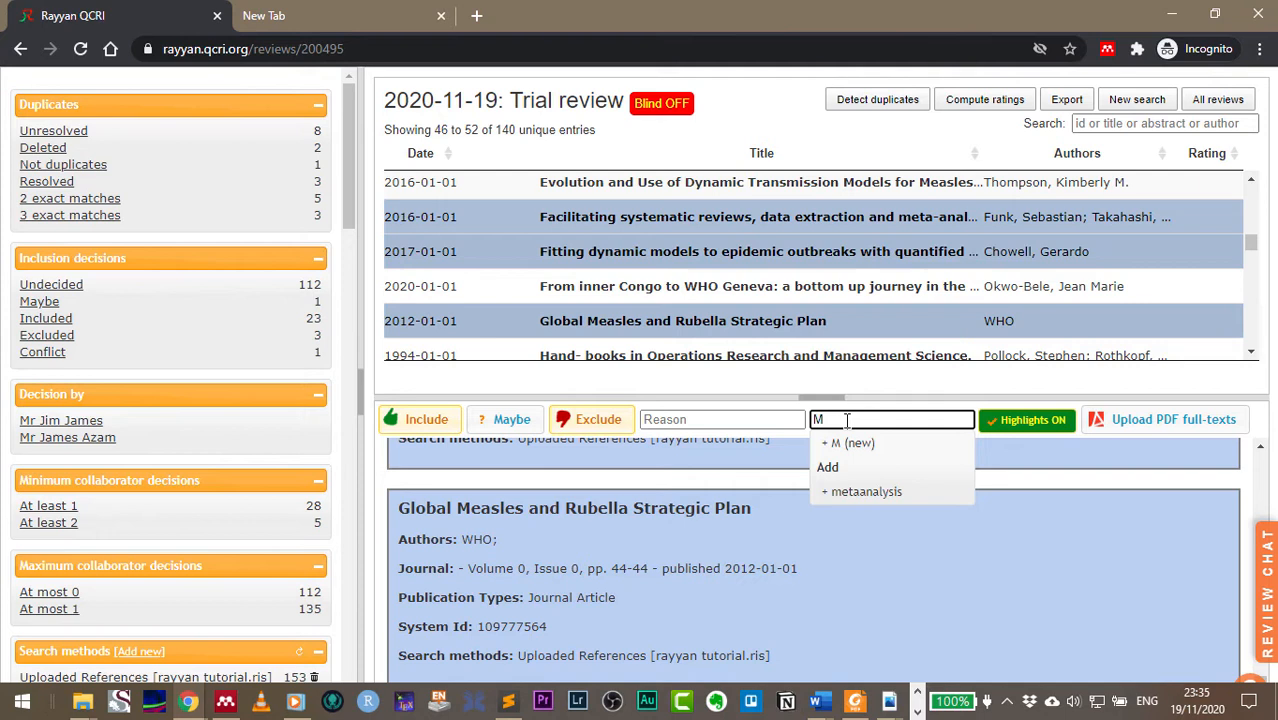
type("iss X")
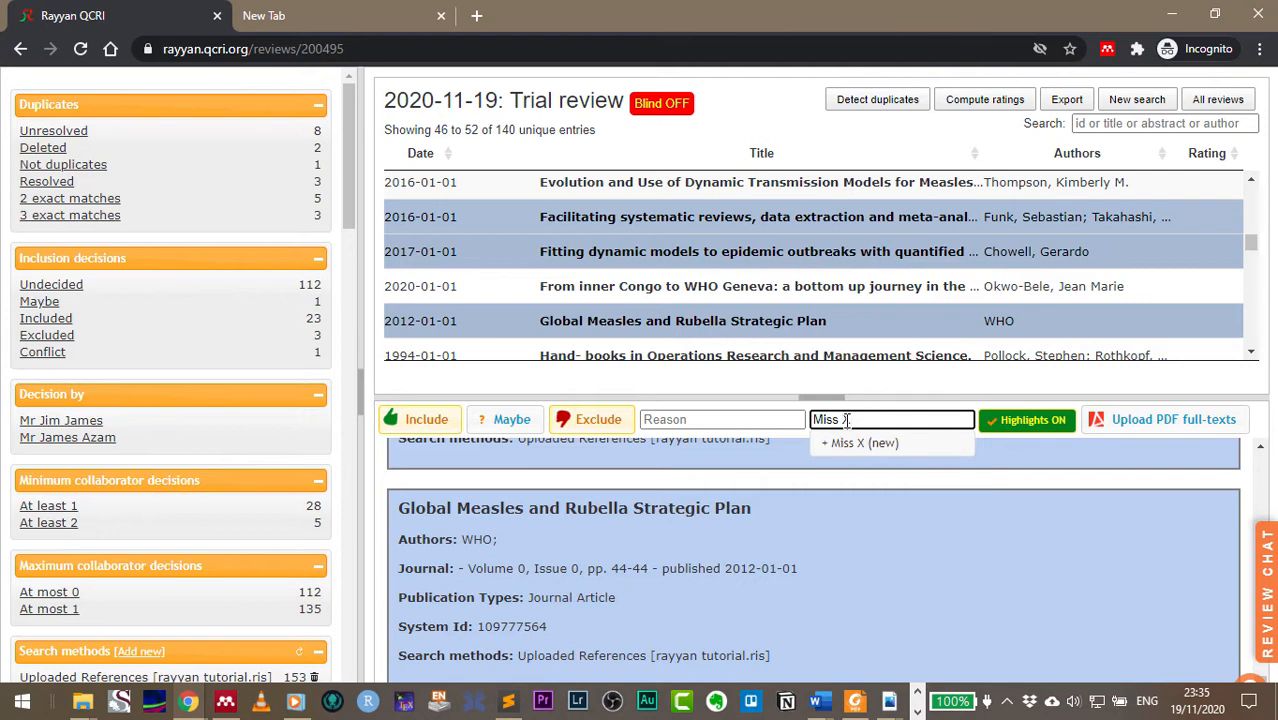
left_click(860, 442)
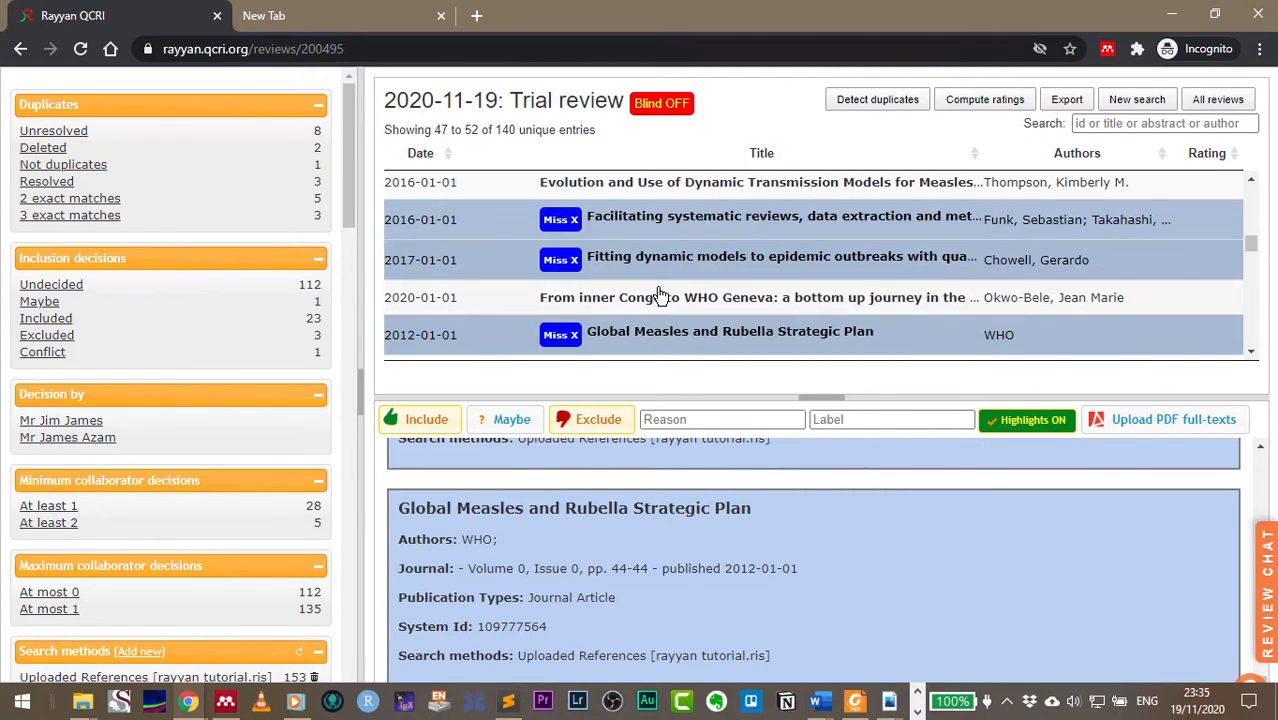
Give another group of papers the new label 'Mr Y'.
scroll("down", 3)
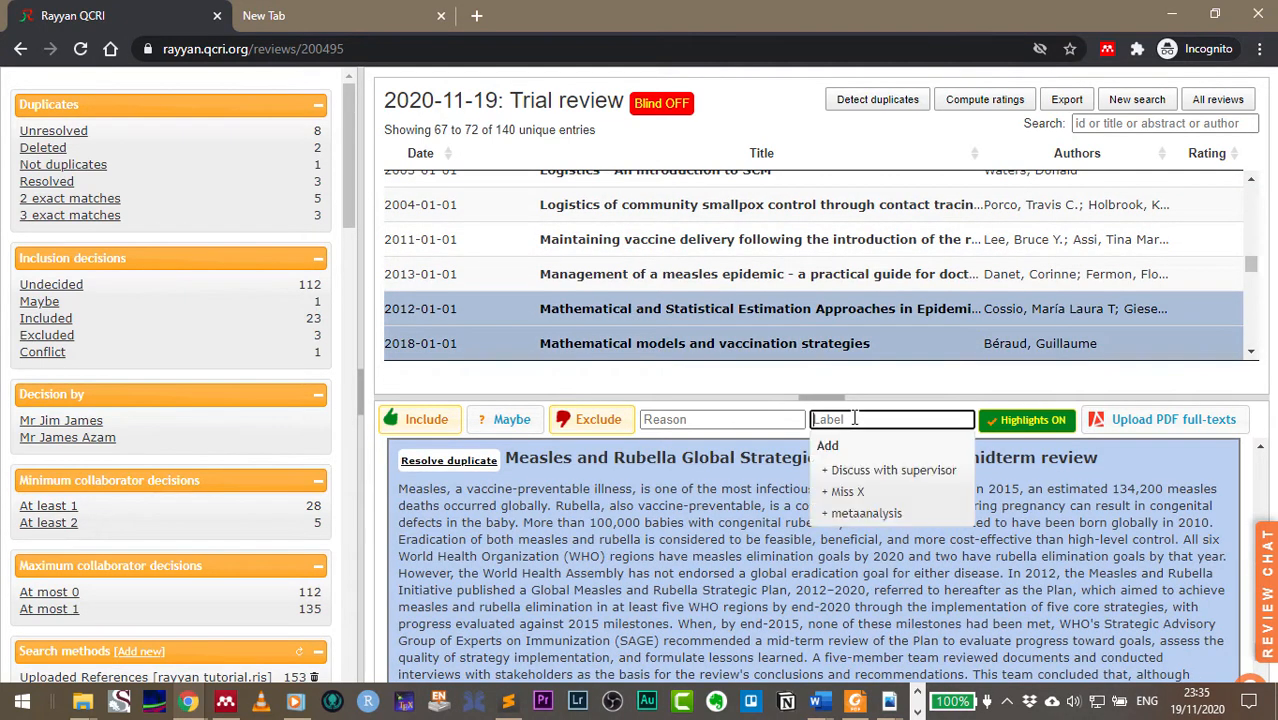
type("Mr Y")
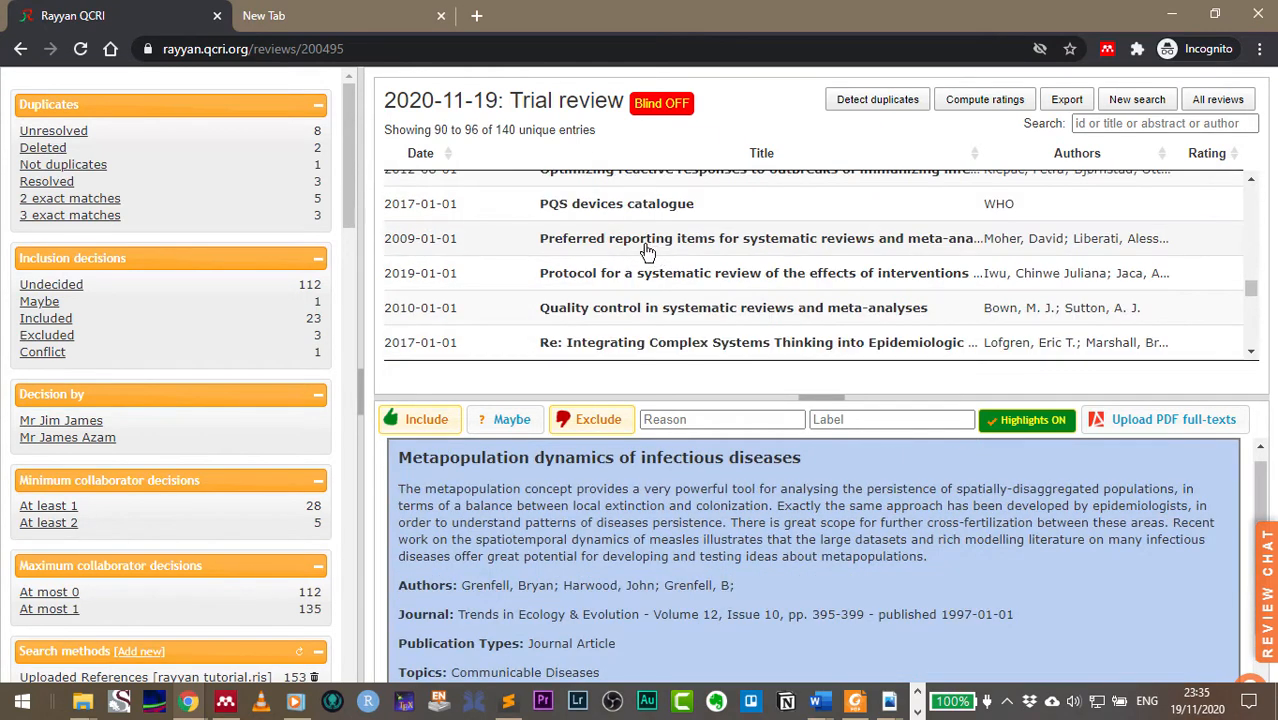
left_click(890, 419)
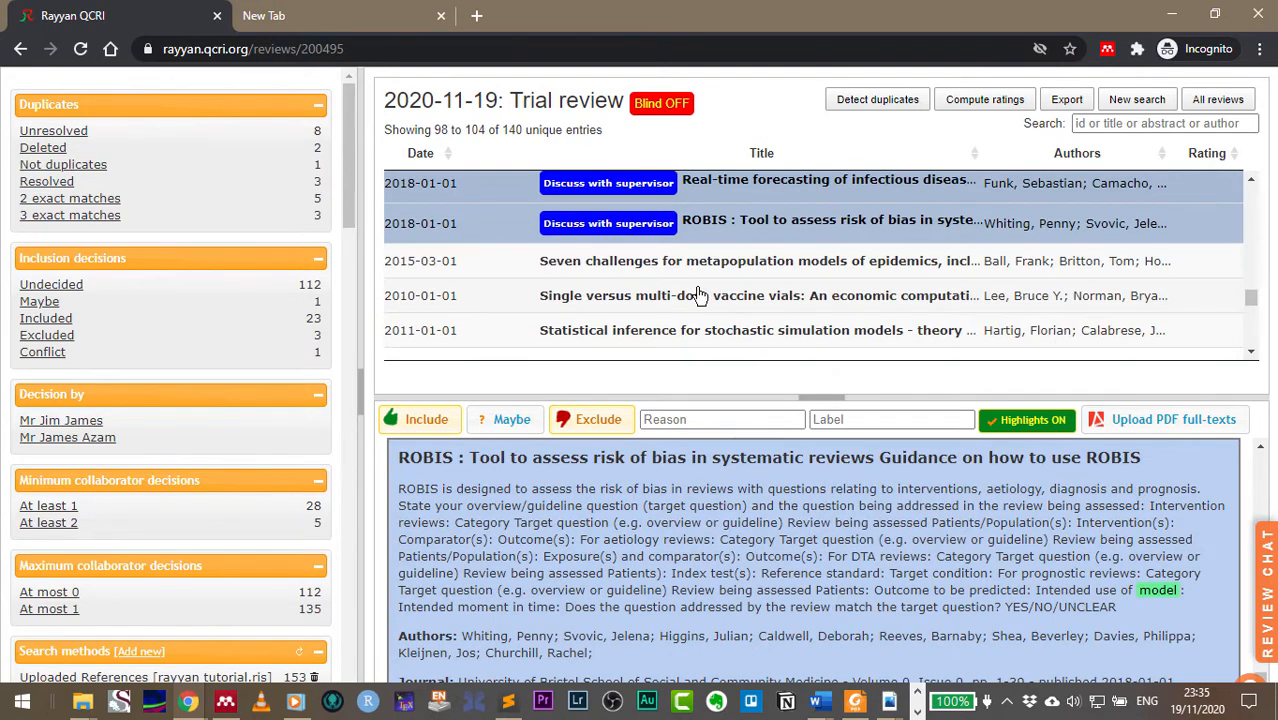
Scroll through the list to the batch of papers to exclude as Not English.
scroll("down", 3)
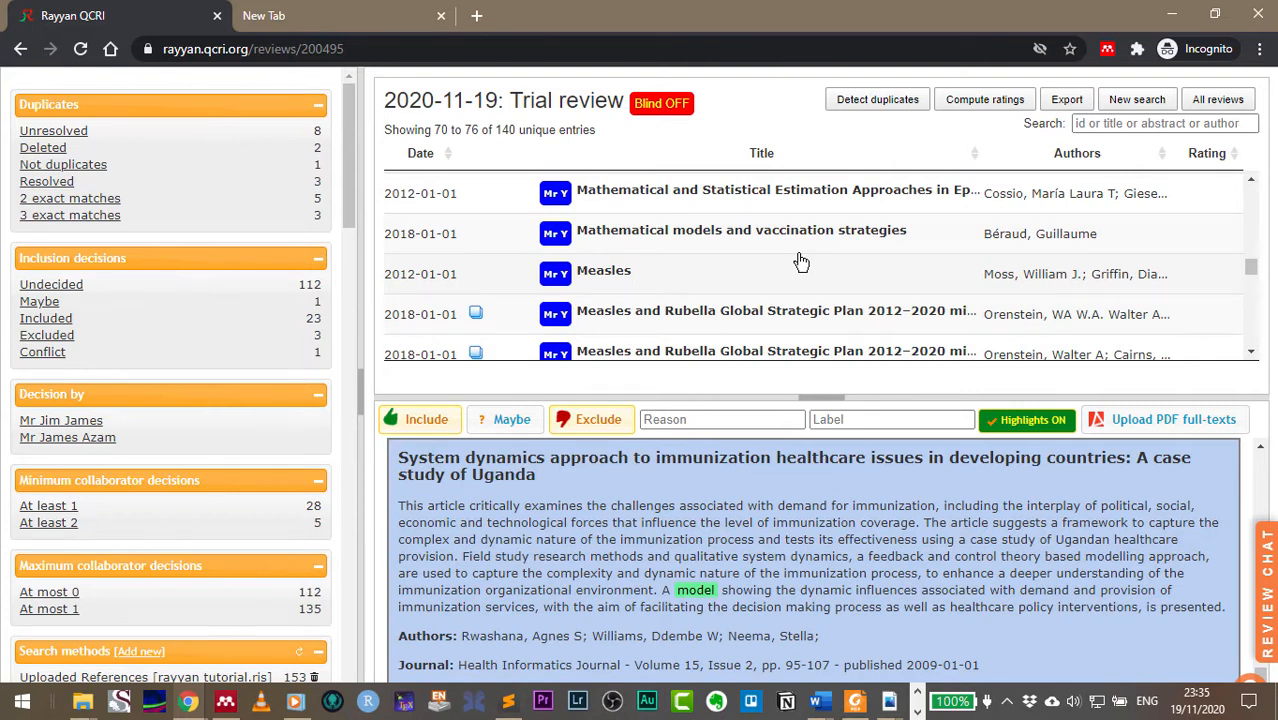
mouse_move(690, 265)
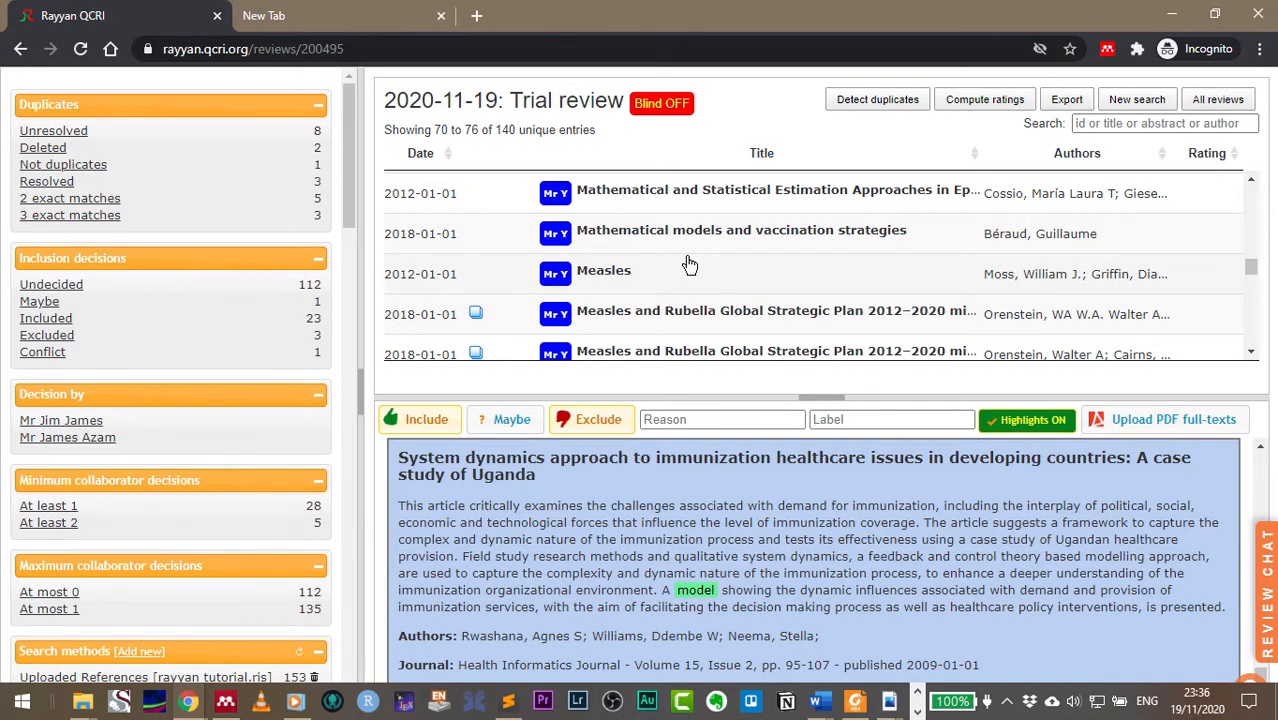
scroll("down", 3)
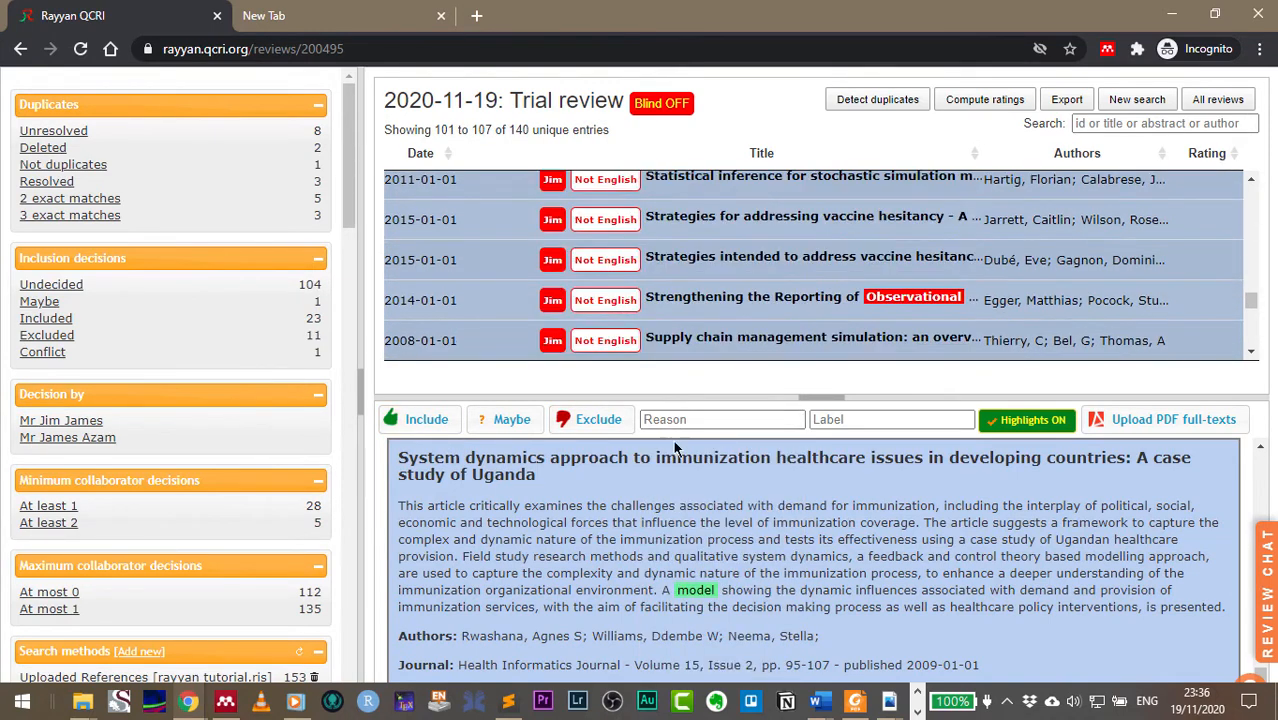
scroll("down", 3)
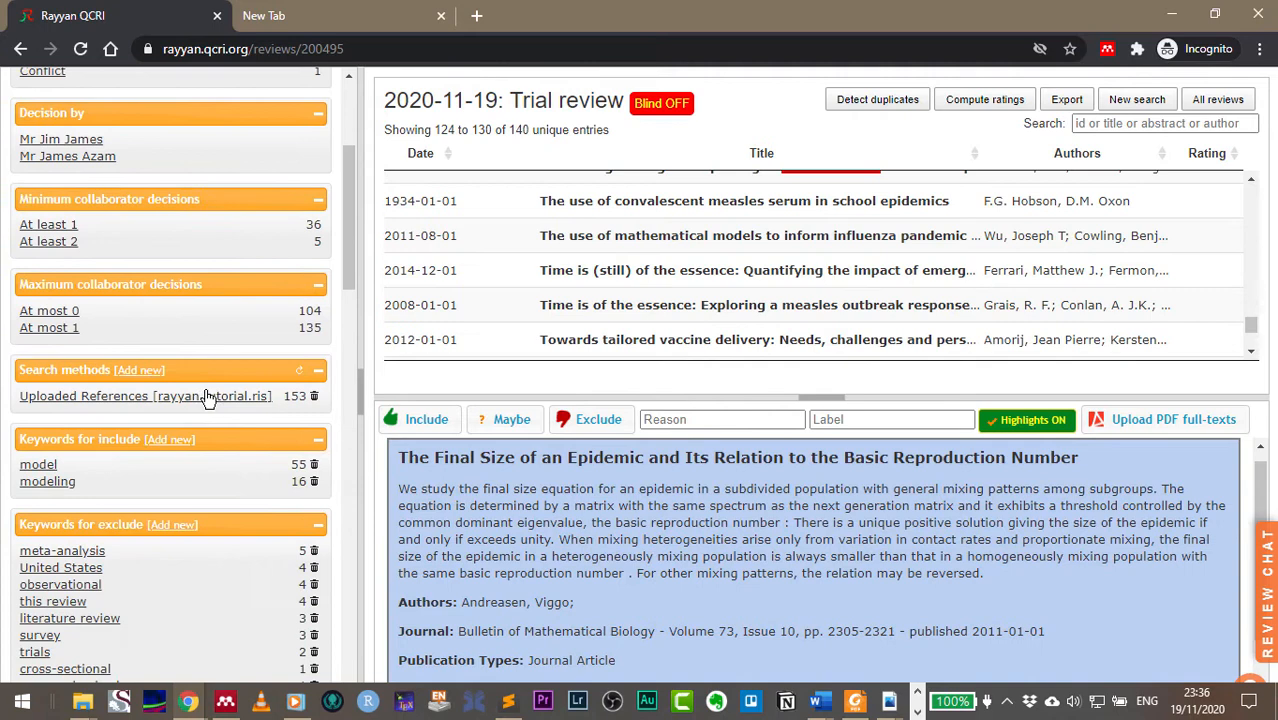
scroll("down", 3)
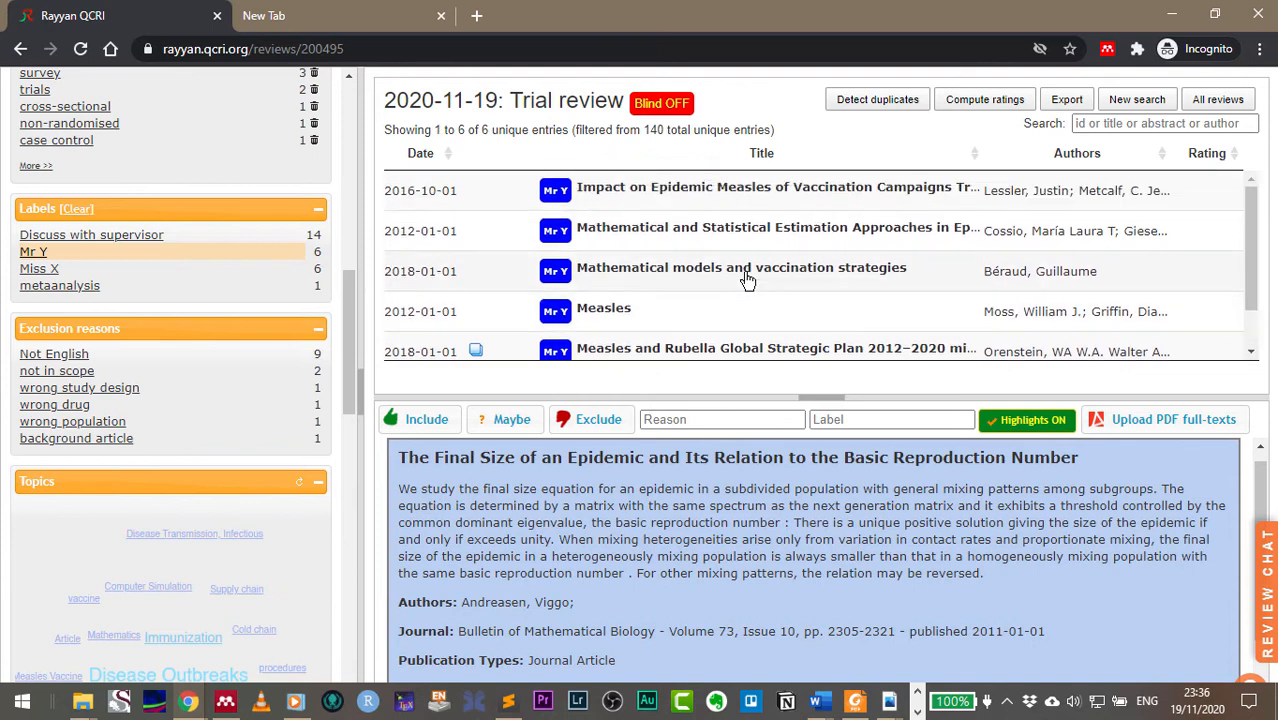
scroll("down", 3)
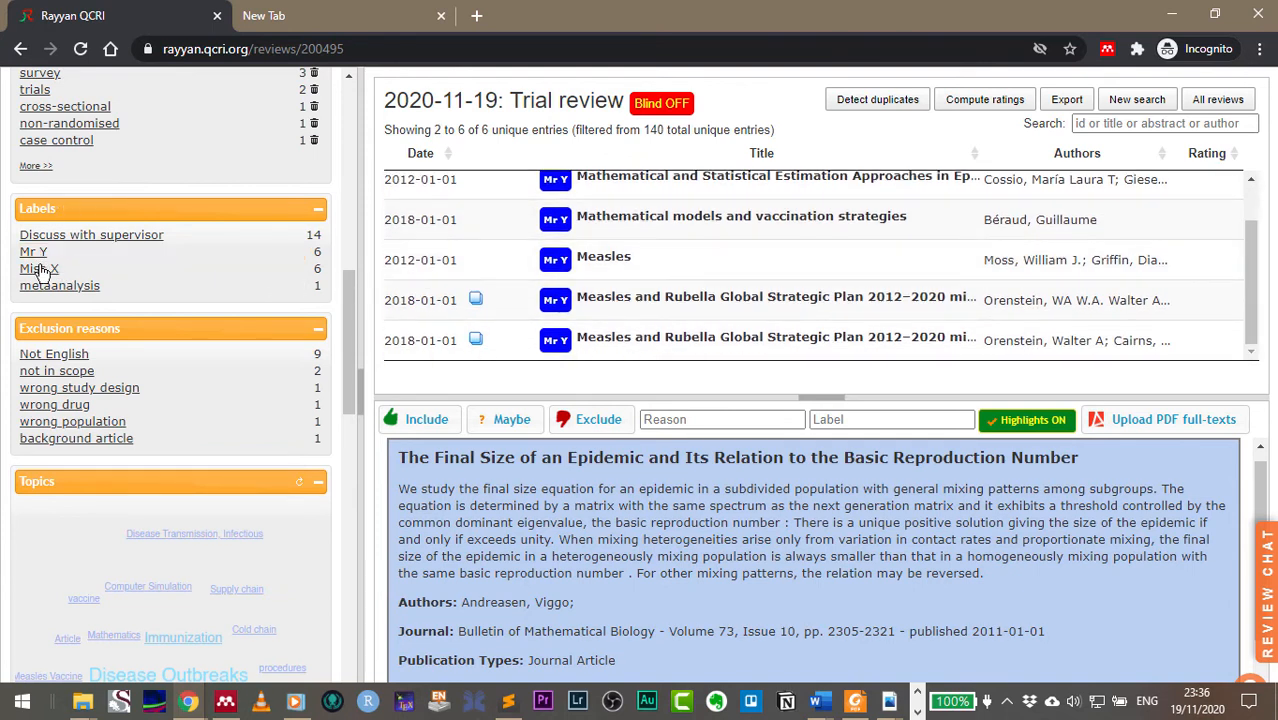
left_click(39, 268)
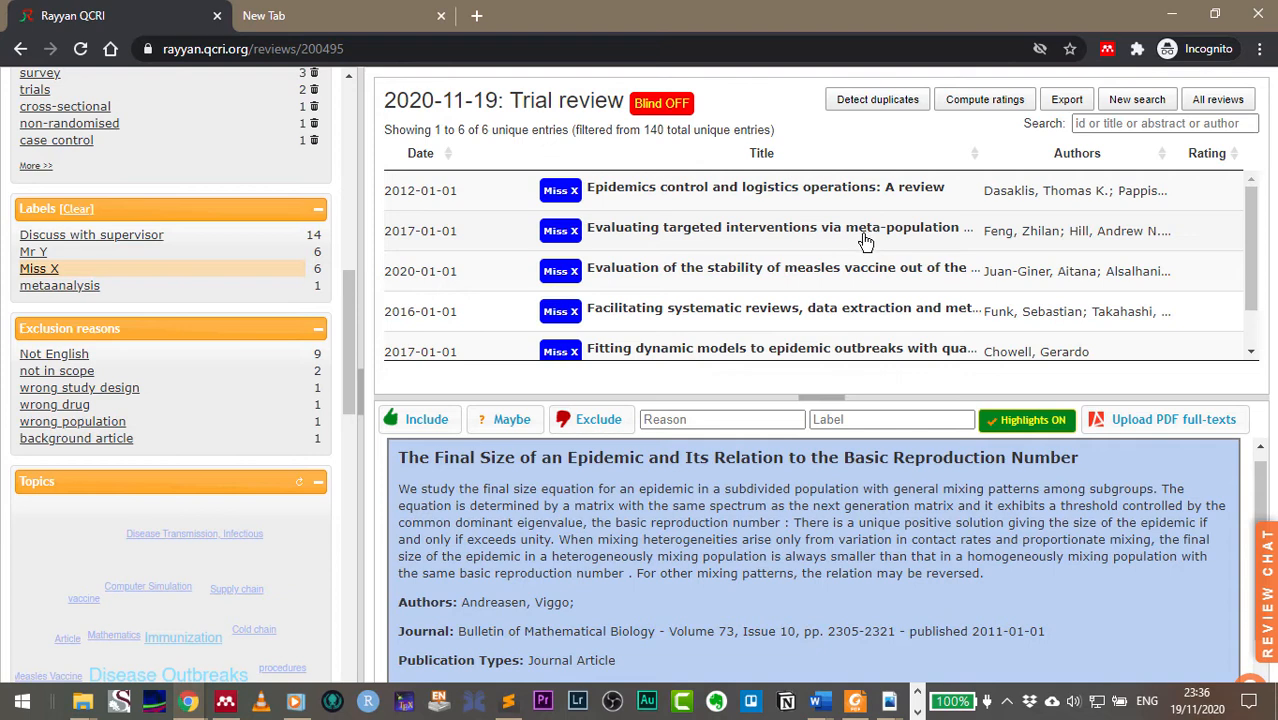
scroll("down", 3)
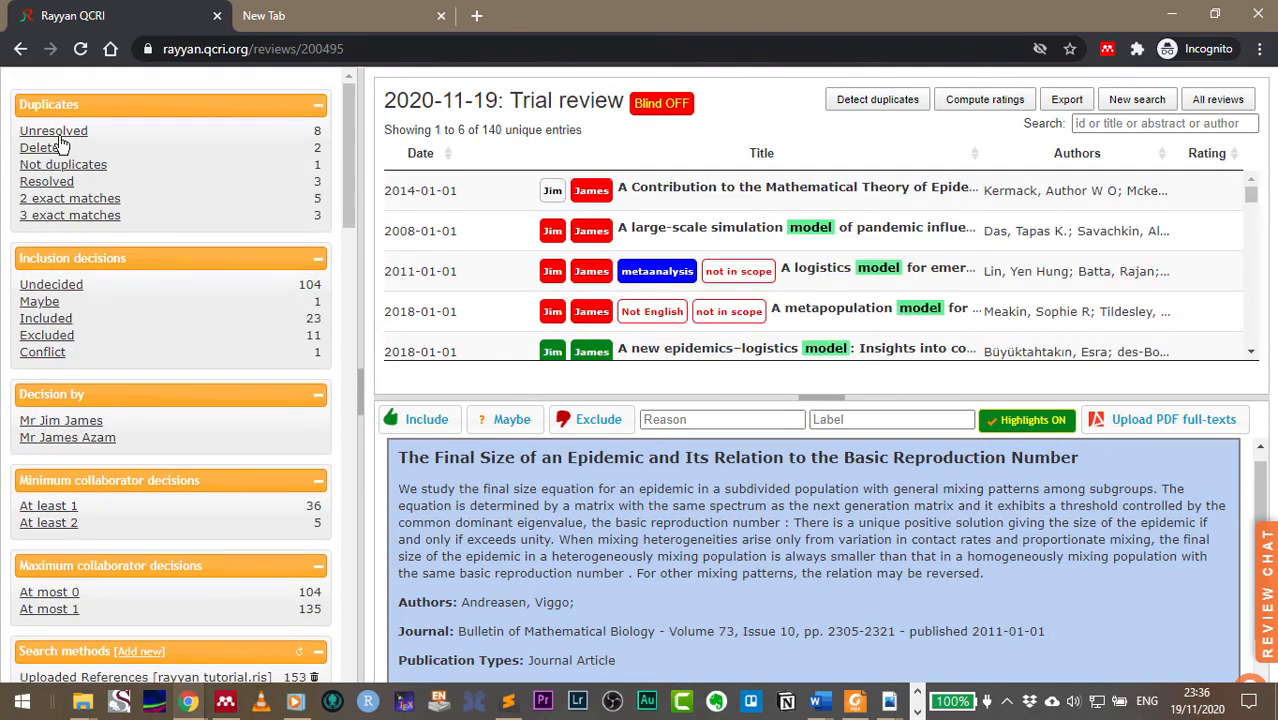
Add a 'Section 1' label to four undecided papers, then filter the list by Section 1.
left_click(51, 284)
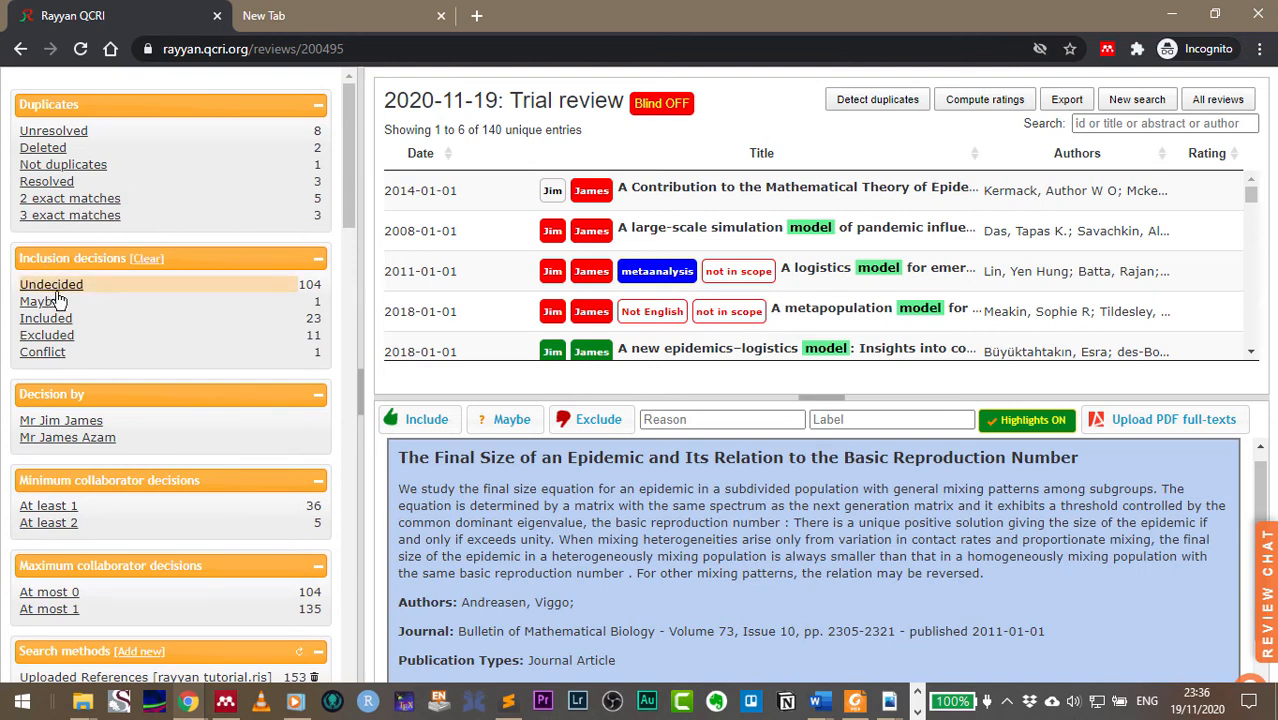
left_click(51, 284)
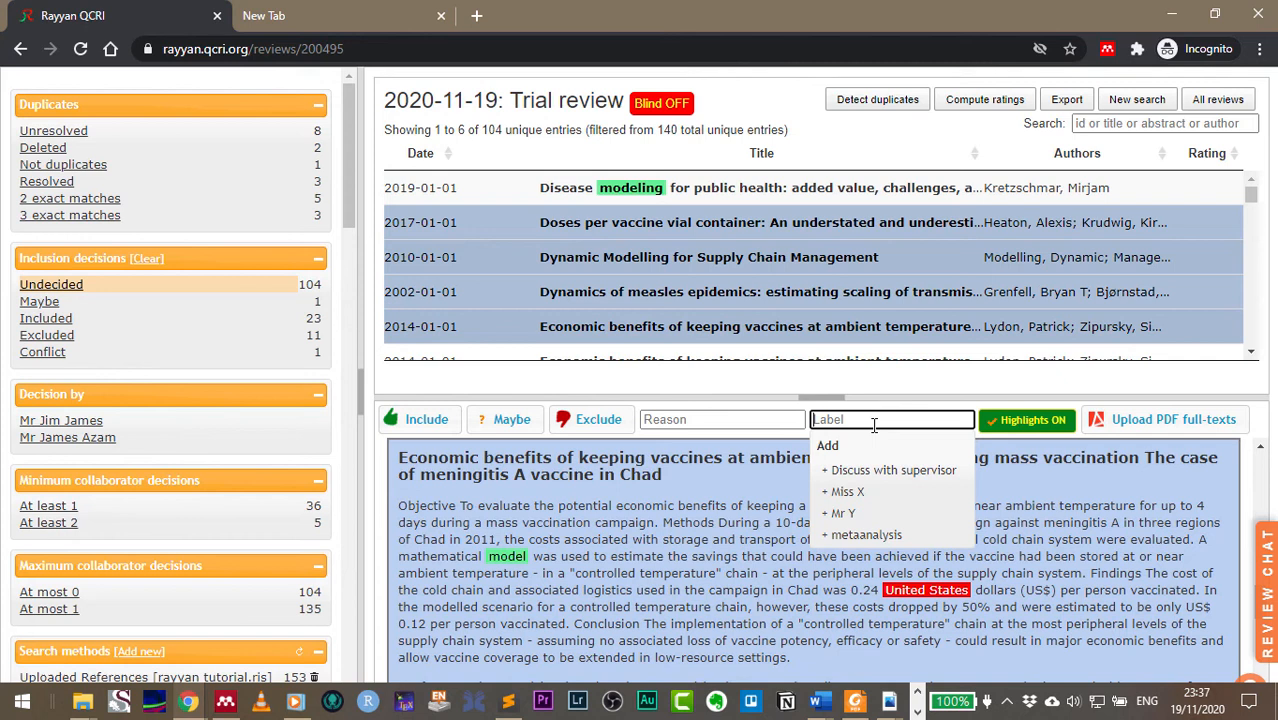
type("Section 1")
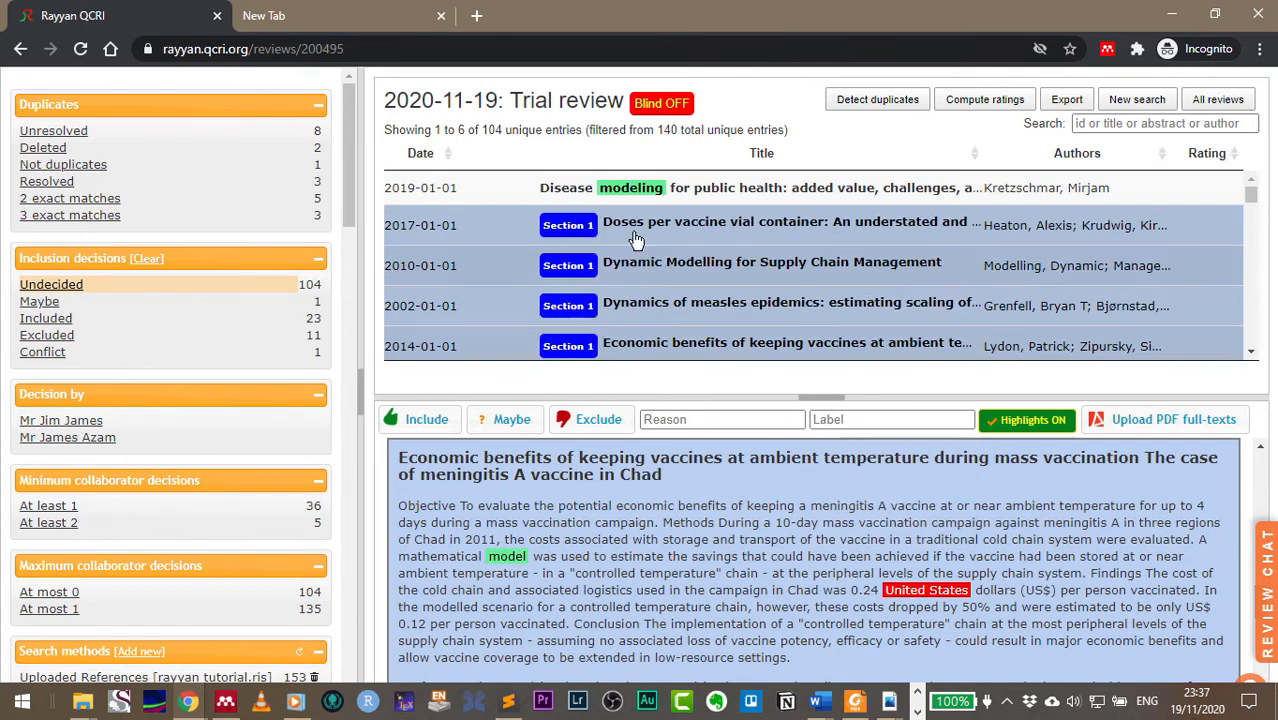
scroll("down", 3)
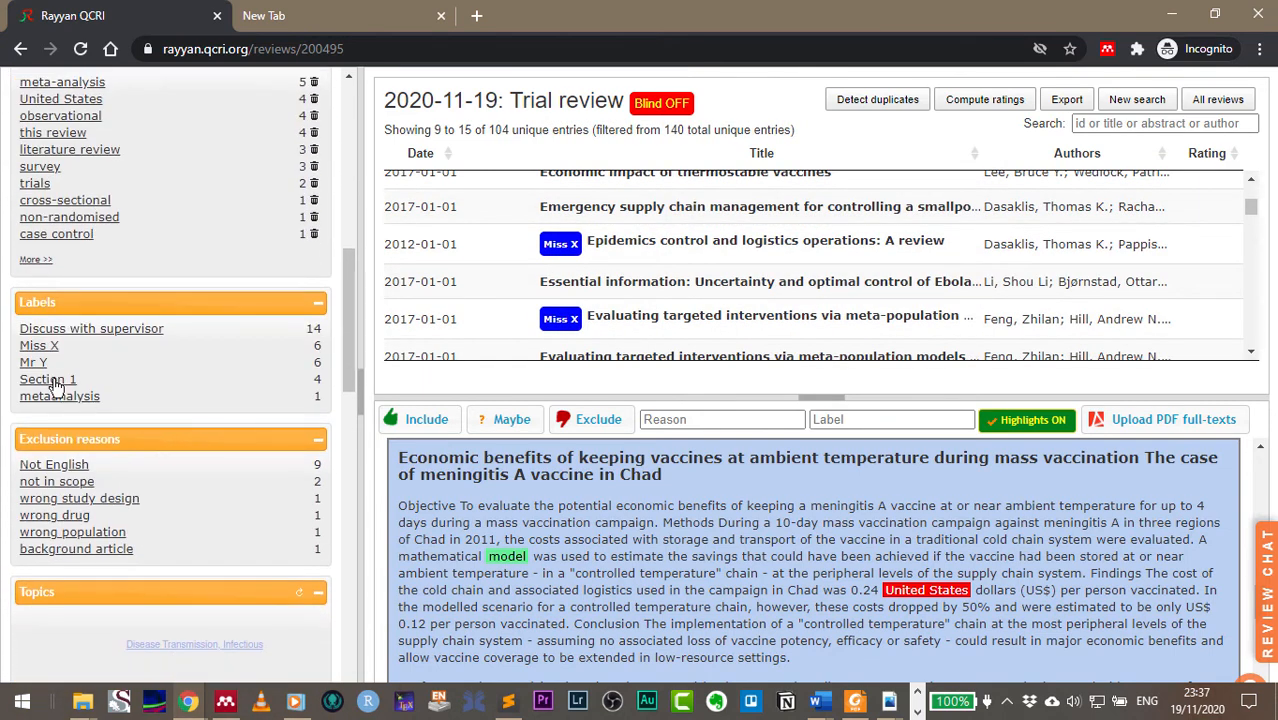
left_click(48, 379)
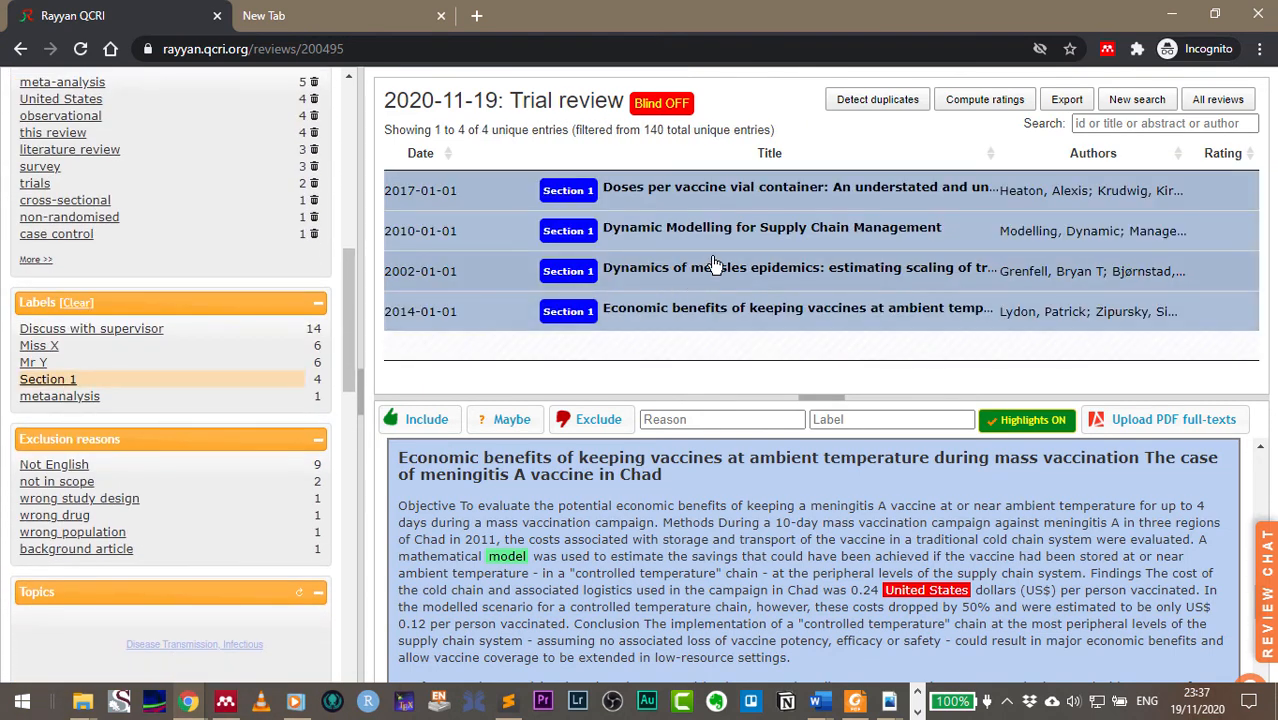